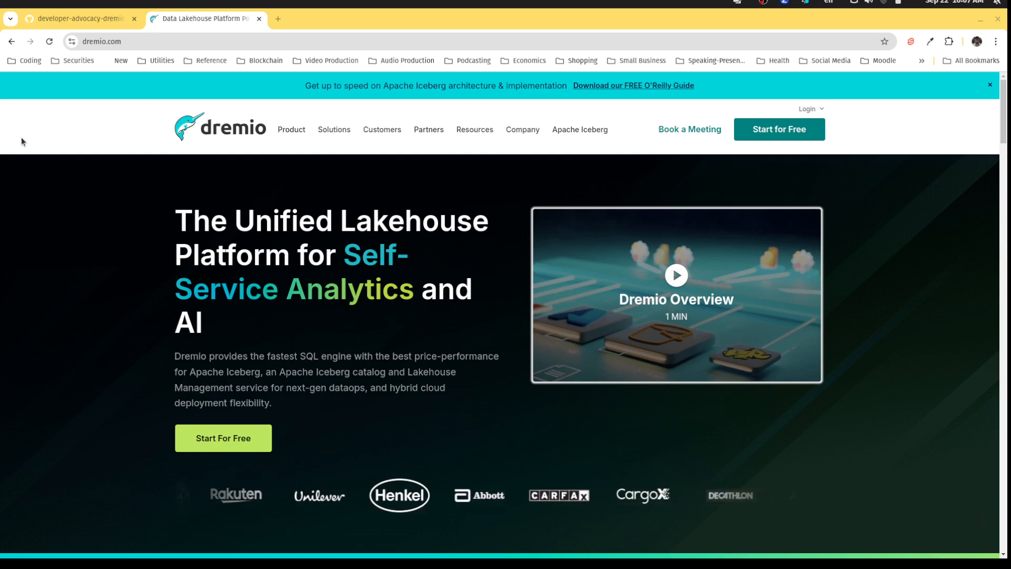
# Step: Switch to the dremio-demo-env-092024 GitHub repository tab with its Docker Compose README
pyautogui.click(77, 17)
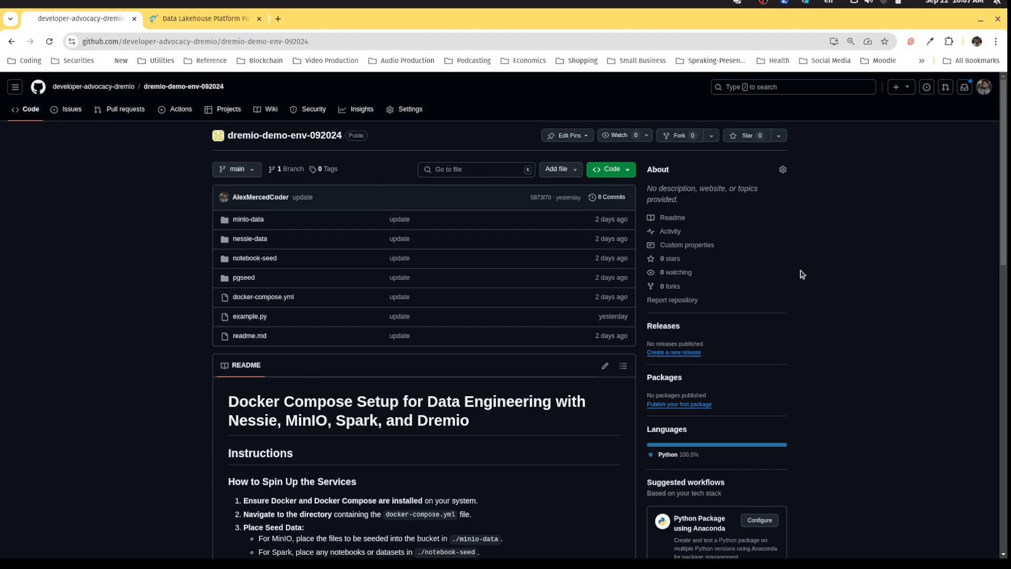
pyautogui.moveTo(237, 169)
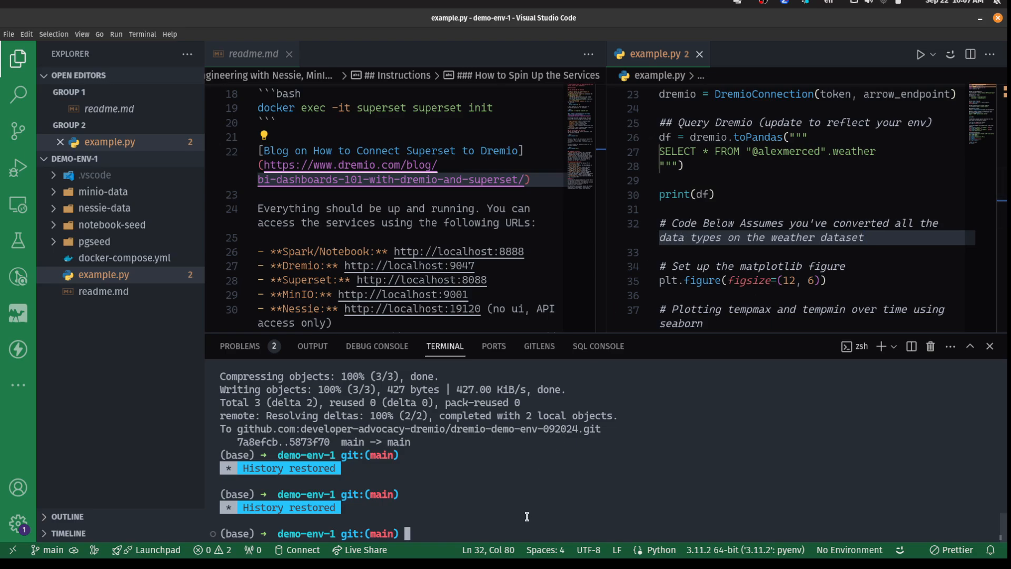
# Step: Clear the terminal and run docker compose up -d to start all demo containers
pyautogui.write('clear')
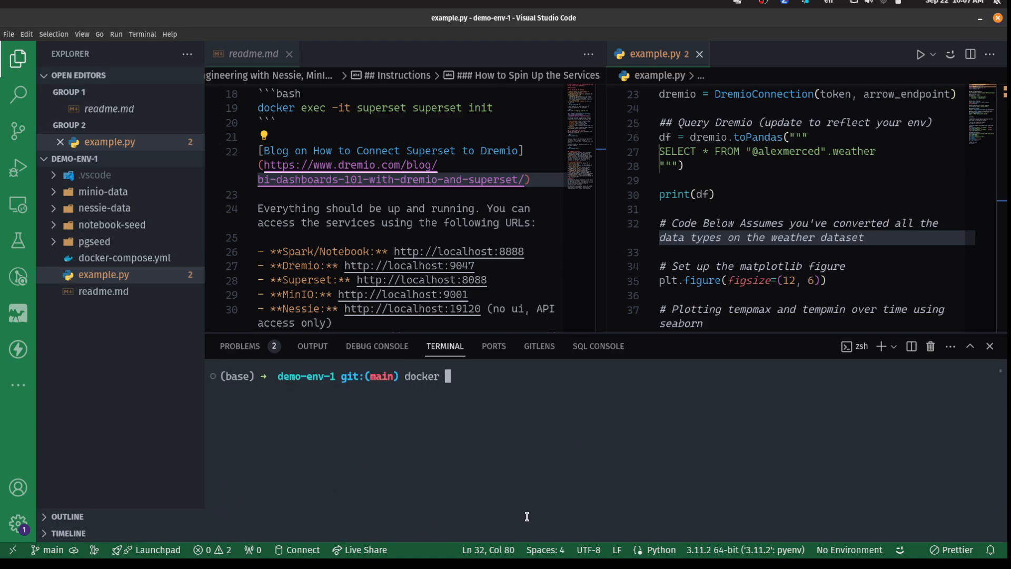
pyautogui.write('compose up -d')
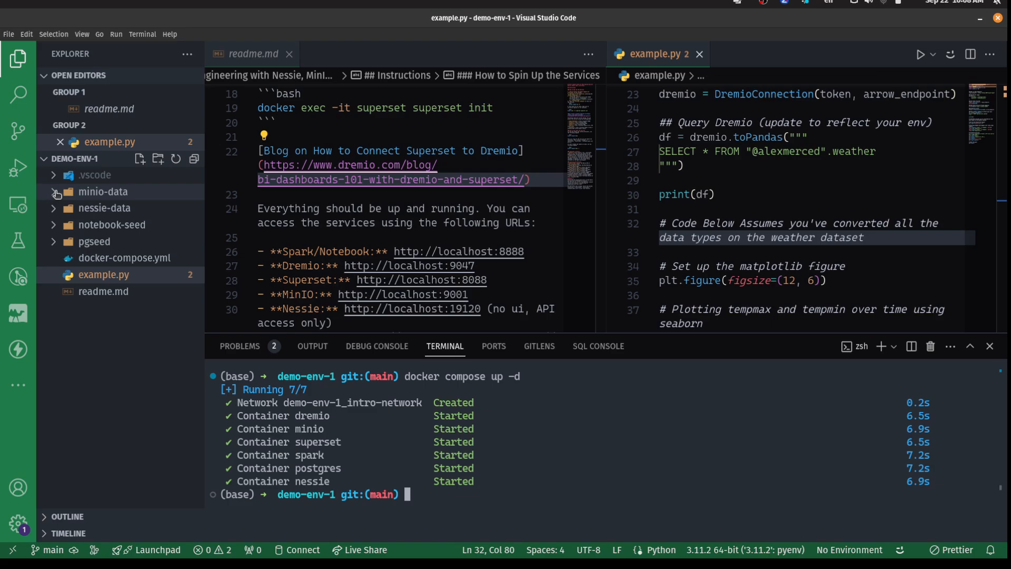
pyautogui.click(102, 192)
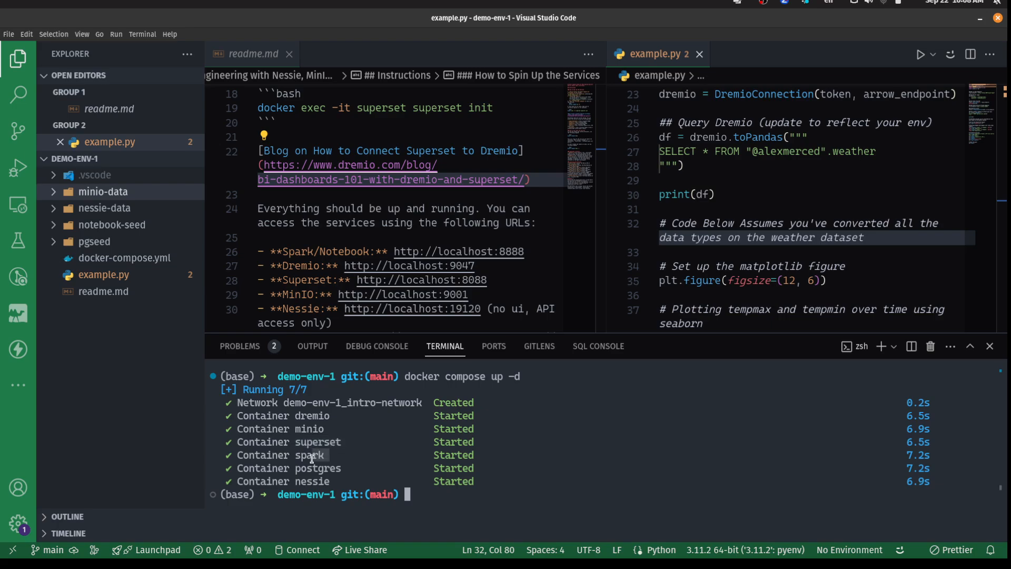
pyautogui.doubleClick(308, 455)
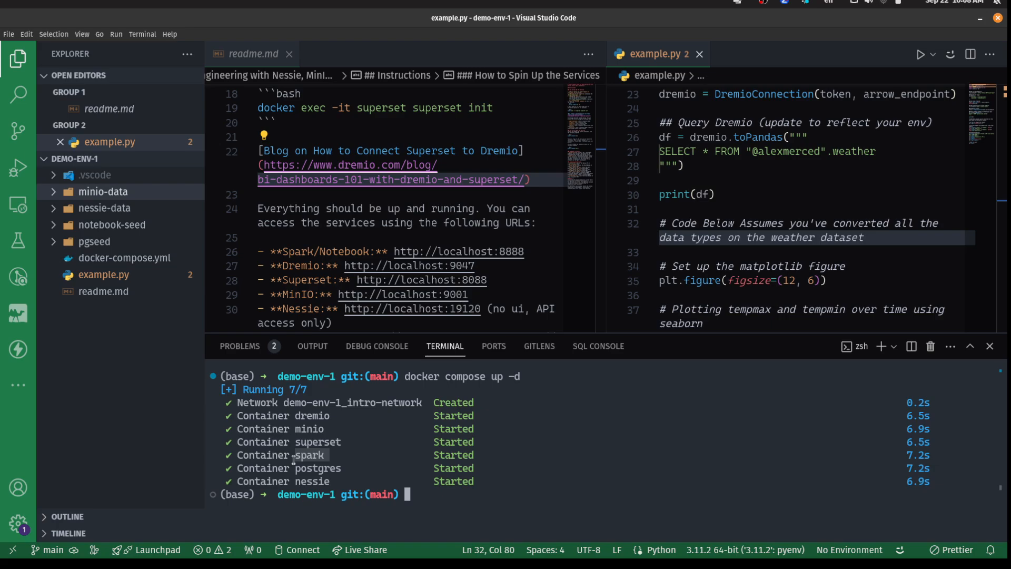
pyautogui.moveTo(317, 468)
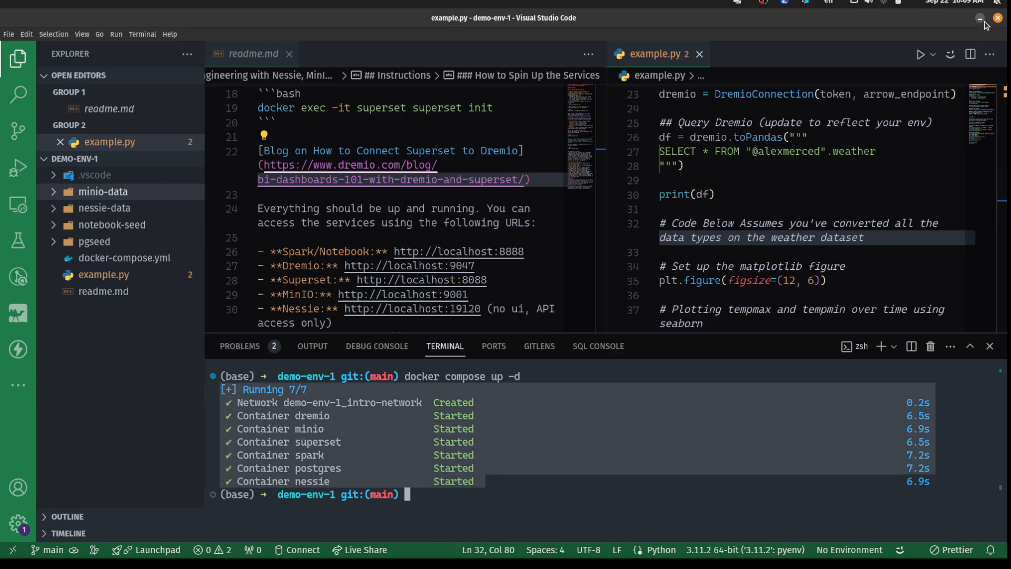
# Step: Sign in to MinIO Console at localhost:9001 and view the empty datalakehouse bucket
pyautogui.click(79, 18)
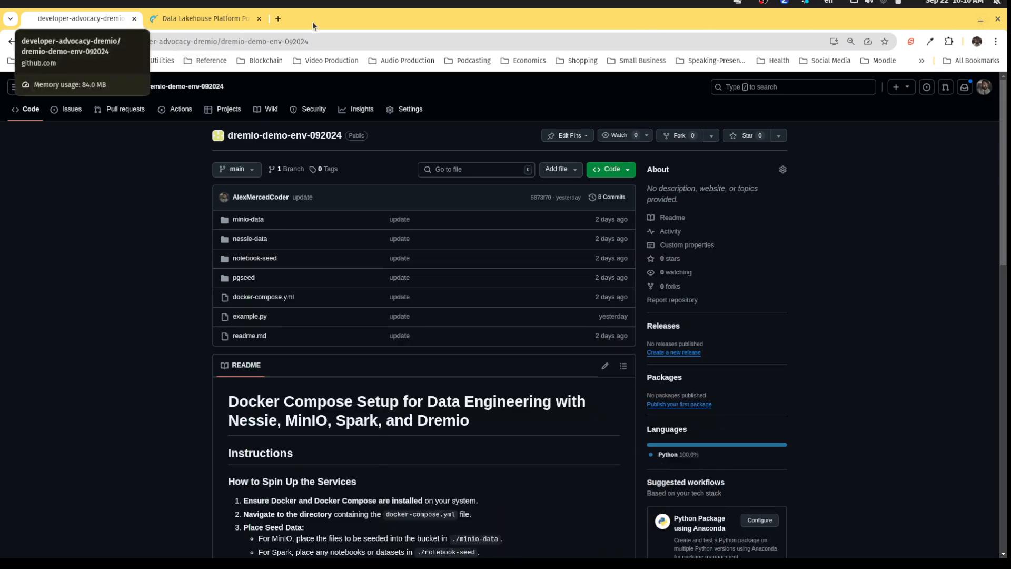
pyautogui.click(278, 18)
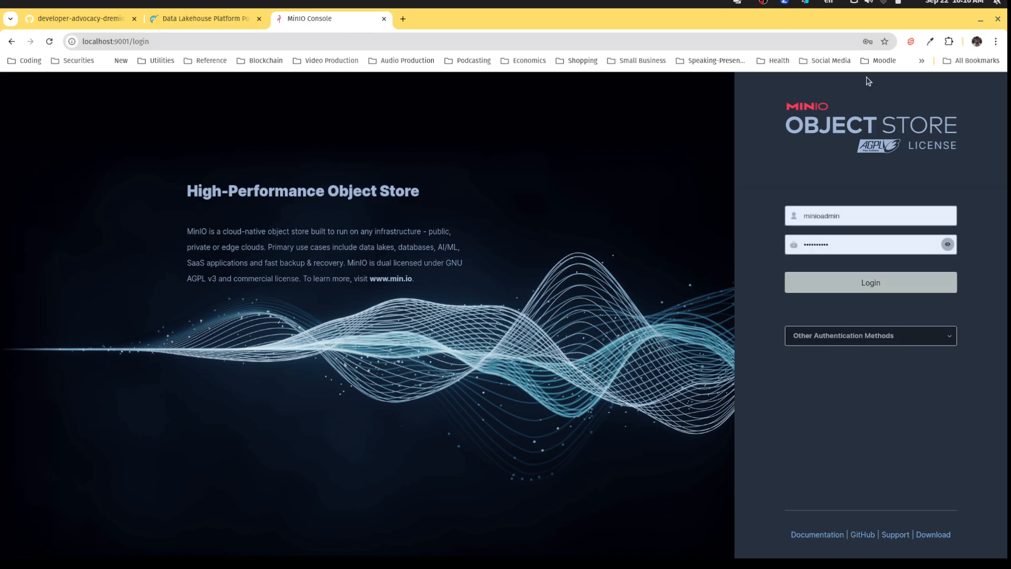
pyautogui.click(870, 215)
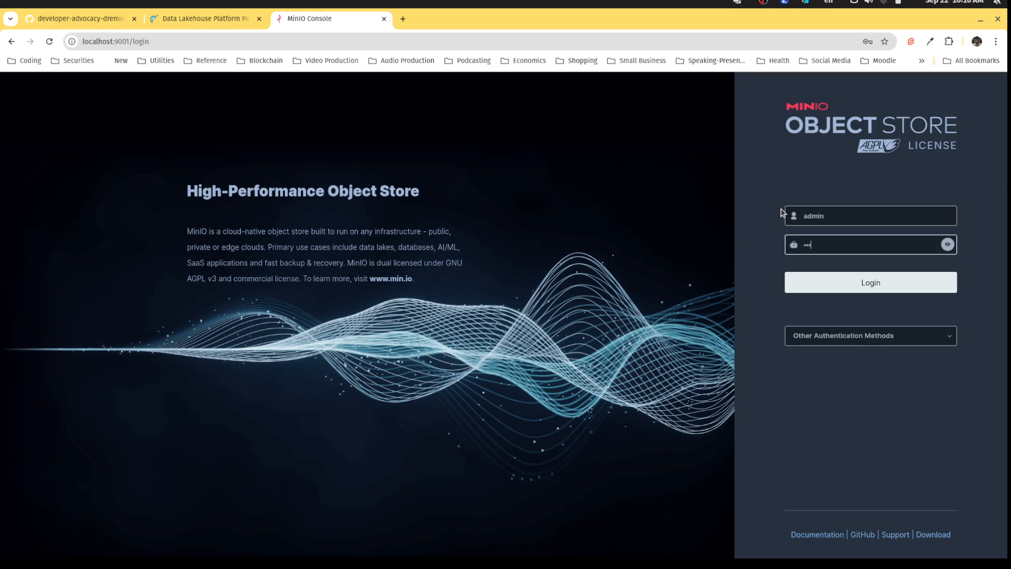
pyautogui.click(870, 282)
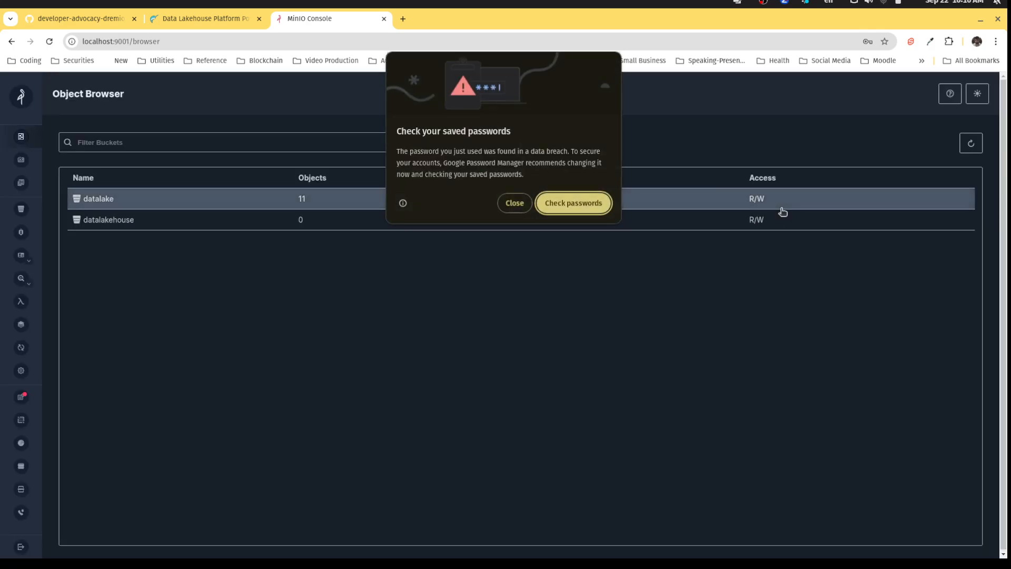
pyautogui.click(514, 202)
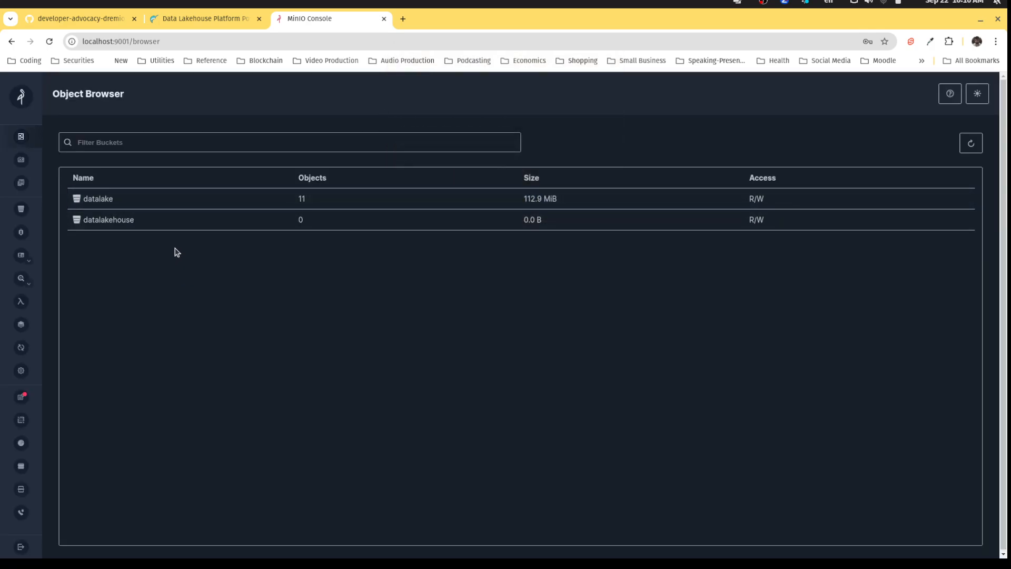
pyautogui.moveTo(144, 274)
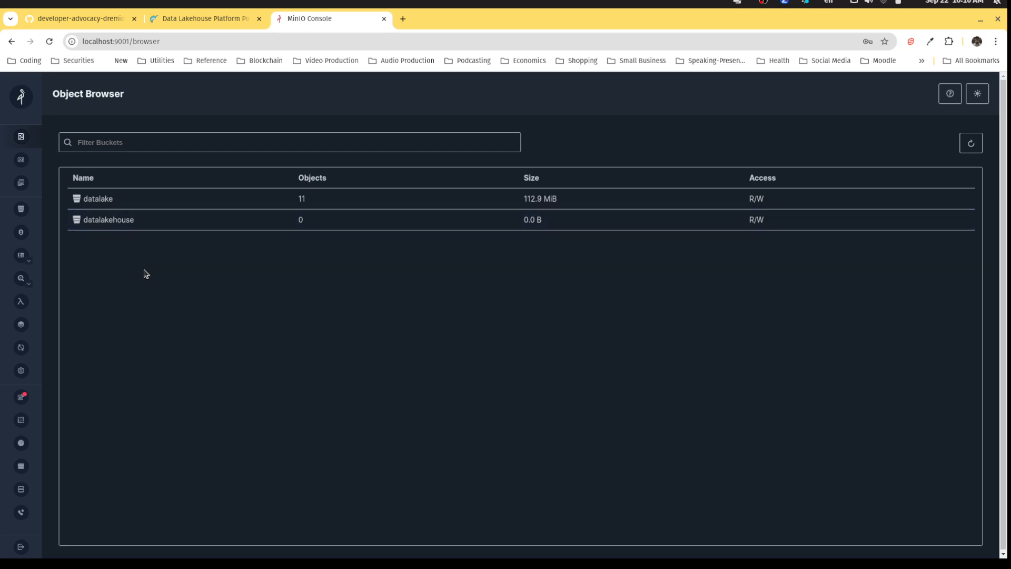
pyautogui.moveTo(133, 297)
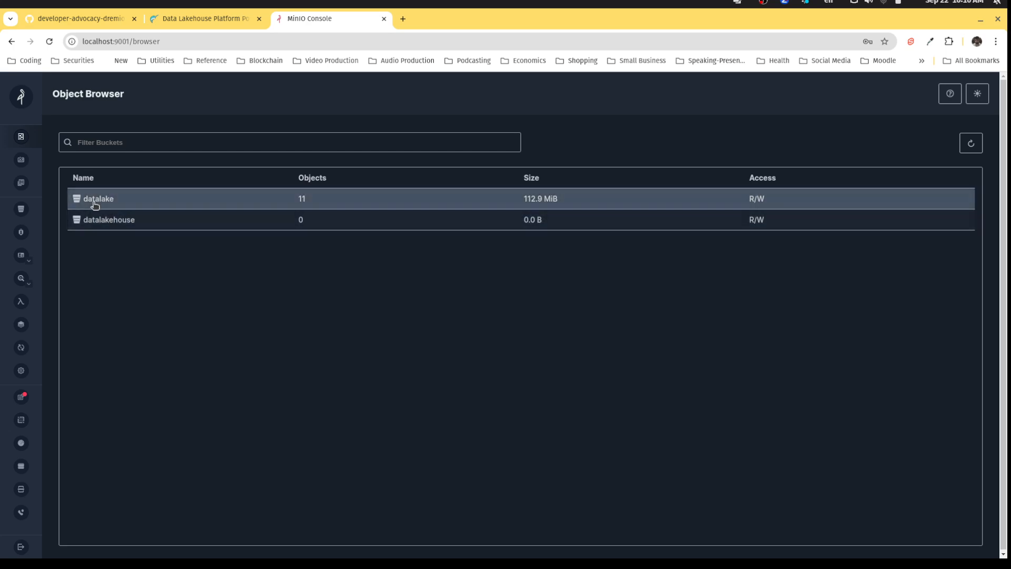
pyautogui.click(98, 199)
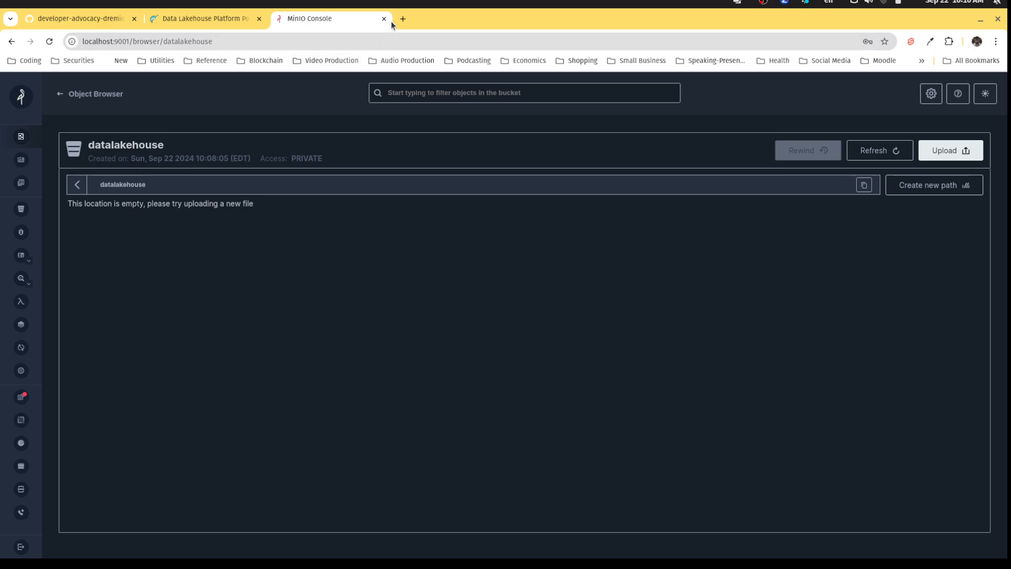
pyautogui.click(402, 18)
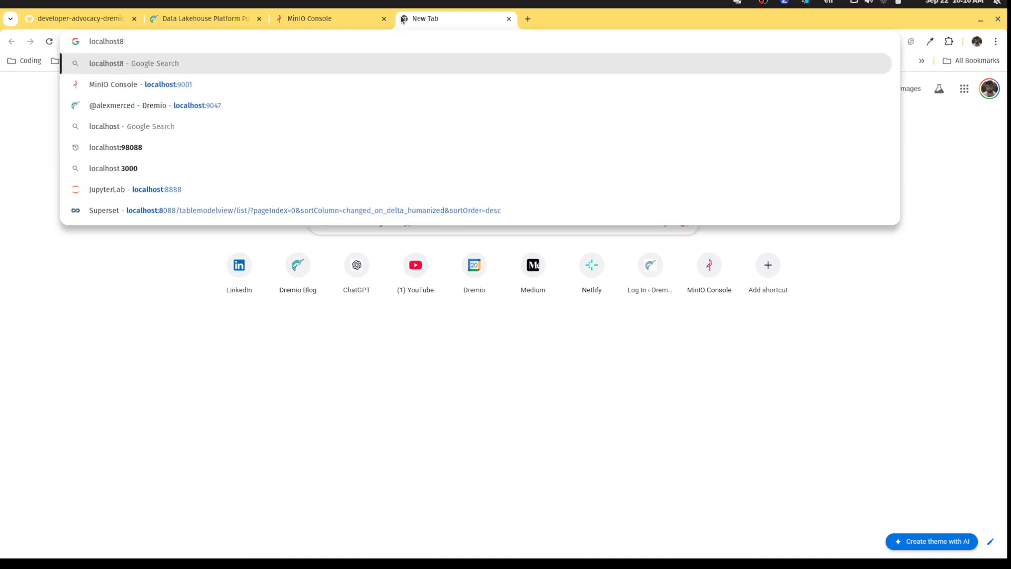
# Step: Load JupyterLab at localhost:8888 showing the Launcher and seed-data folder
pyautogui.press('Backspace')
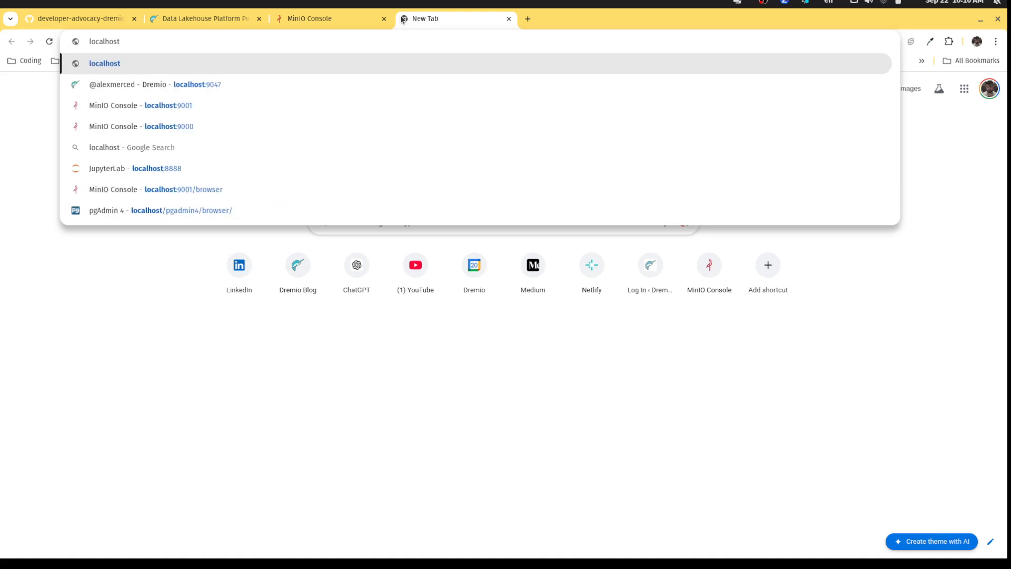
pyautogui.click(156, 169)
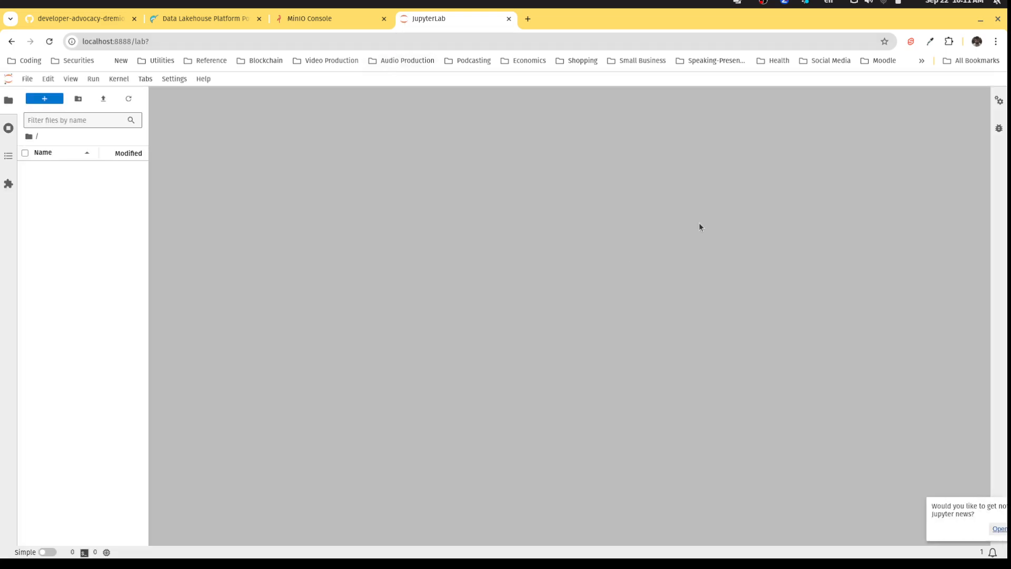
pyautogui.click(44, 98)
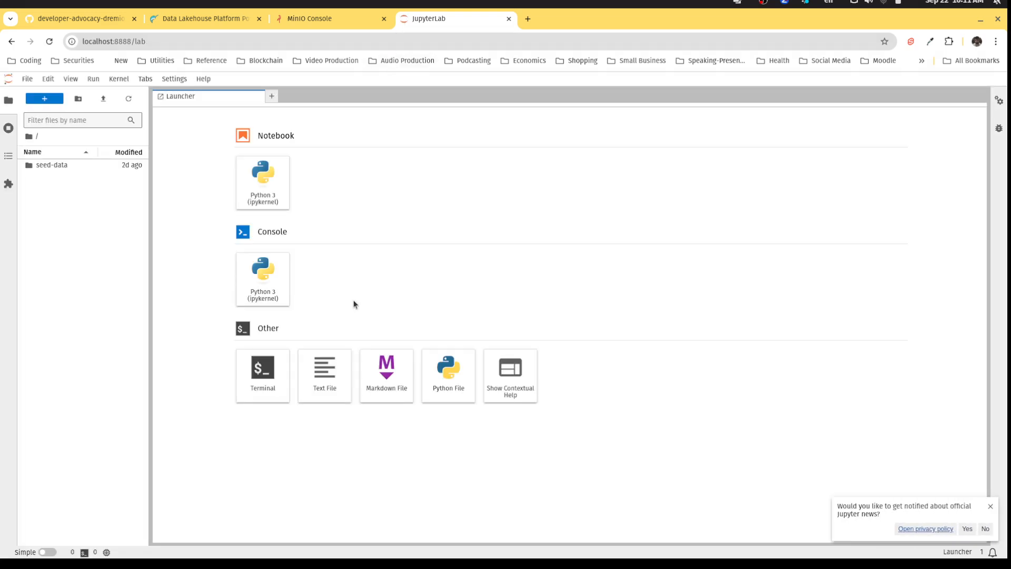
pyautogui.moveTo(353, 320)
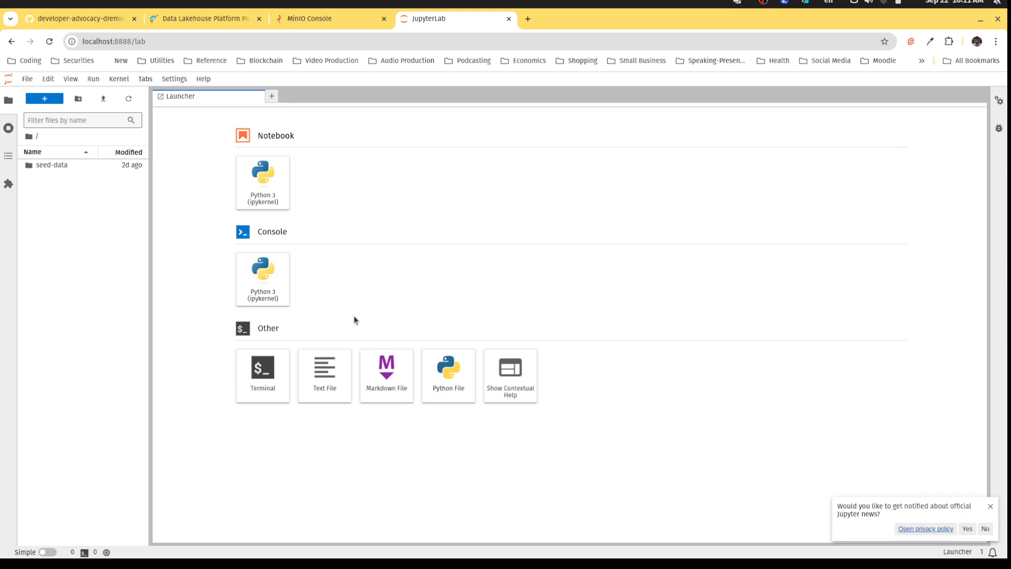
pyautogui.moveTo(510, 19)
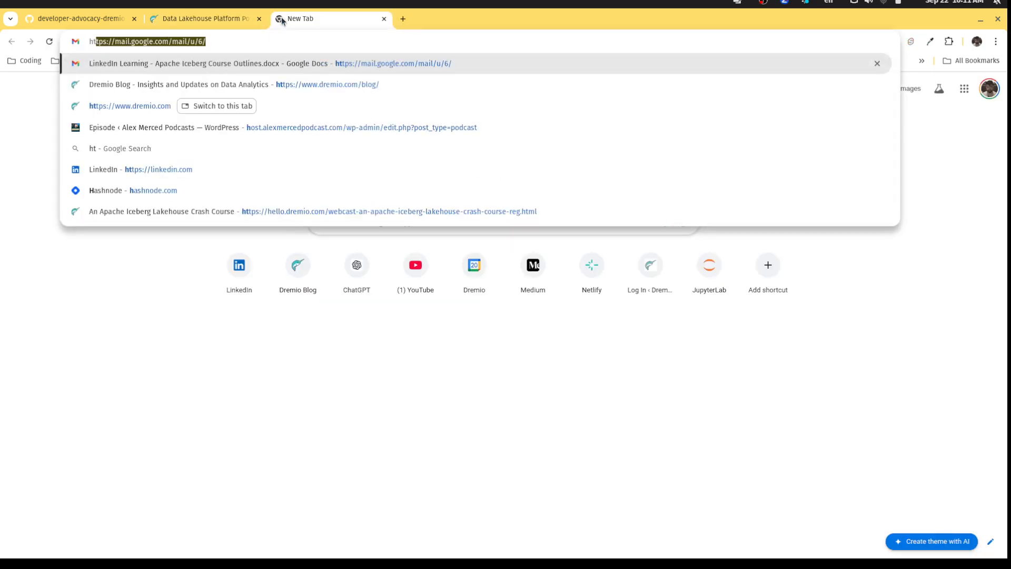
pyautogui.write('https')
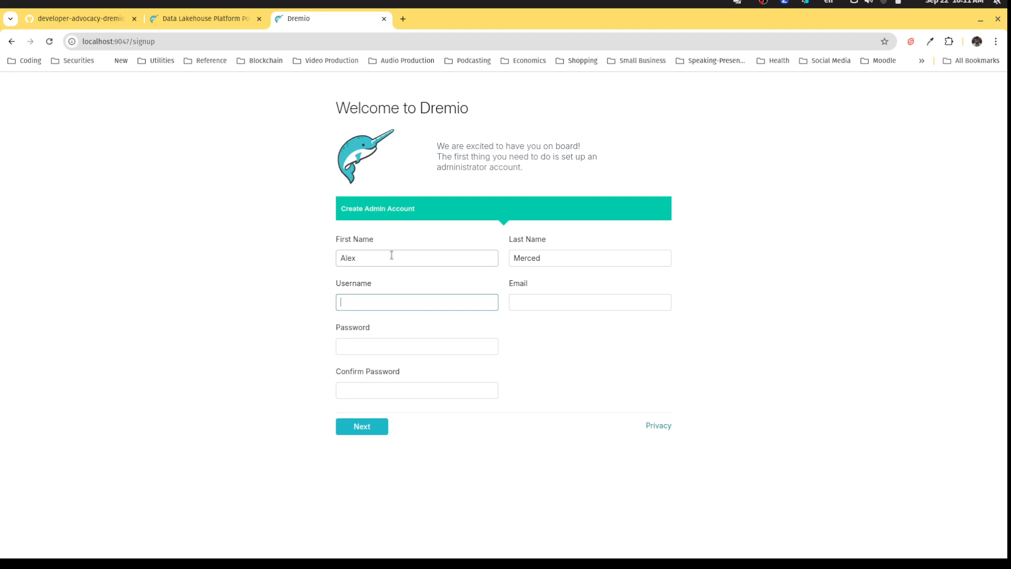
pyautogui.write('a')
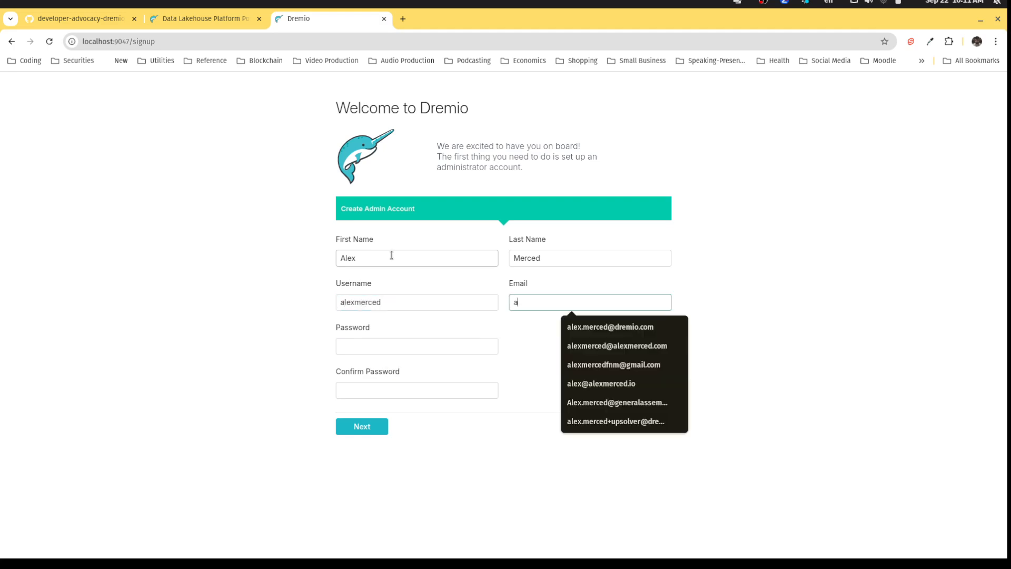
pyautogui.click(610, 327)
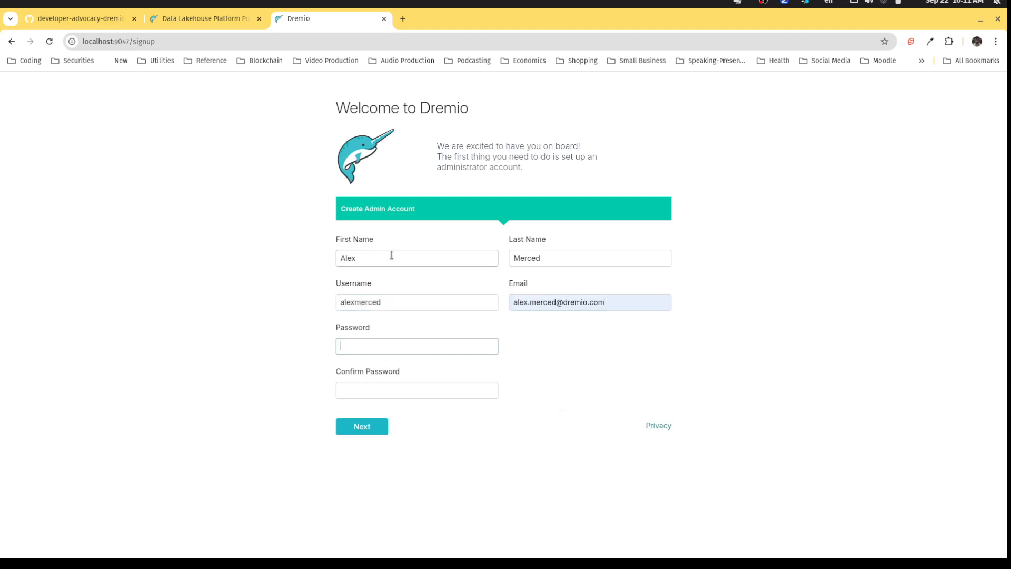
pyautogui.write('password')
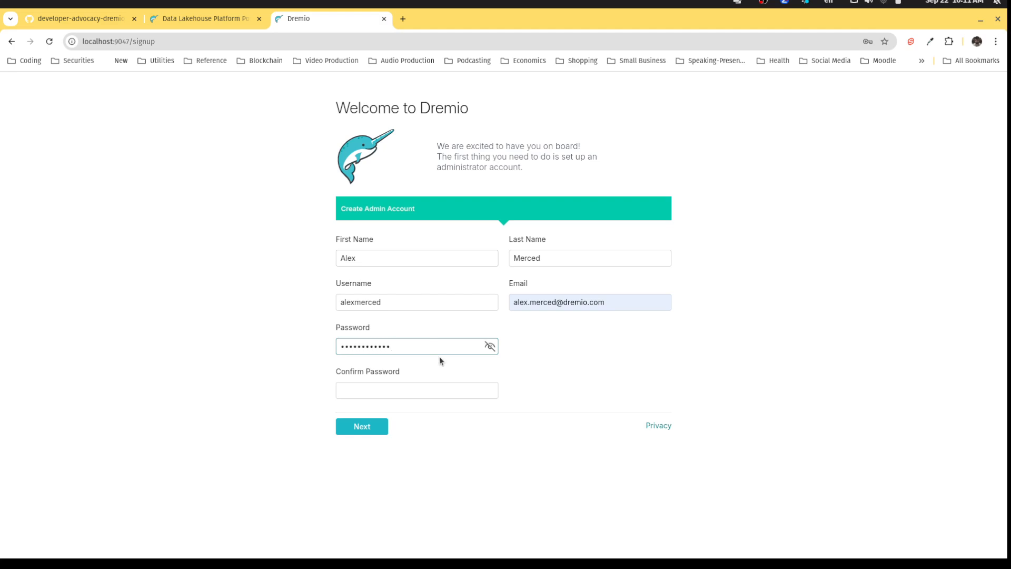
pyautogui.click(490, 346)
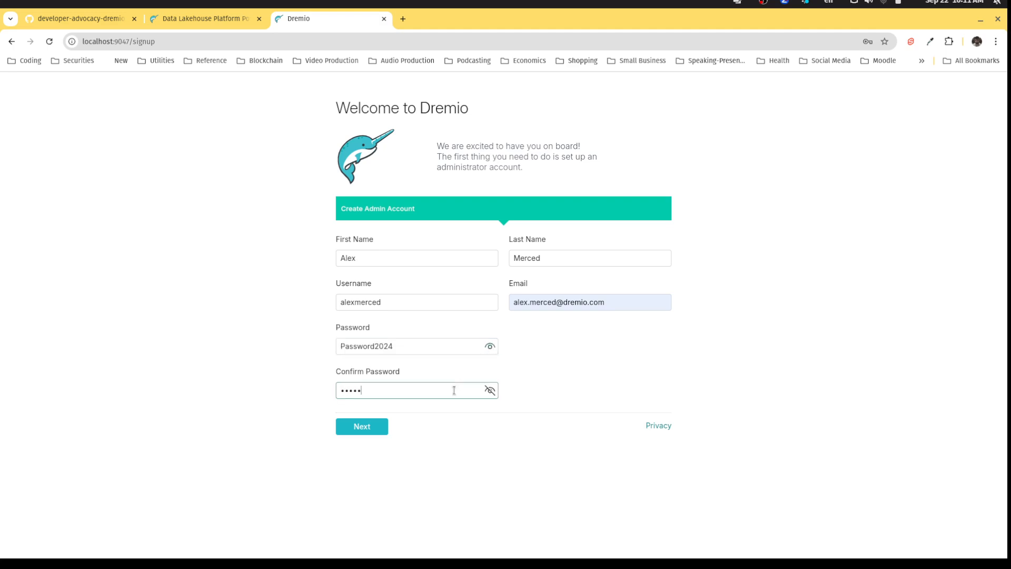
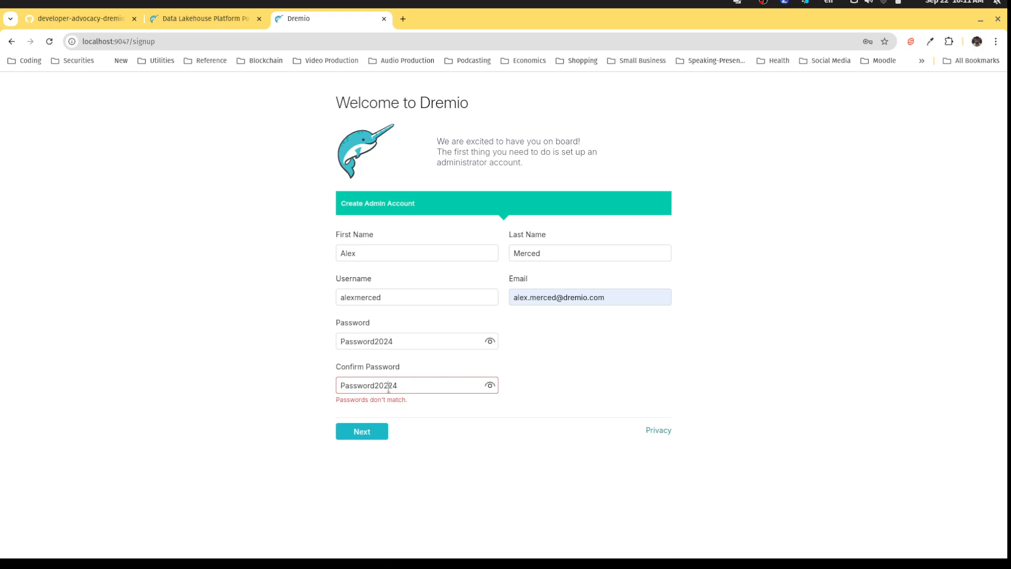
pyautogui.click(362, 431)
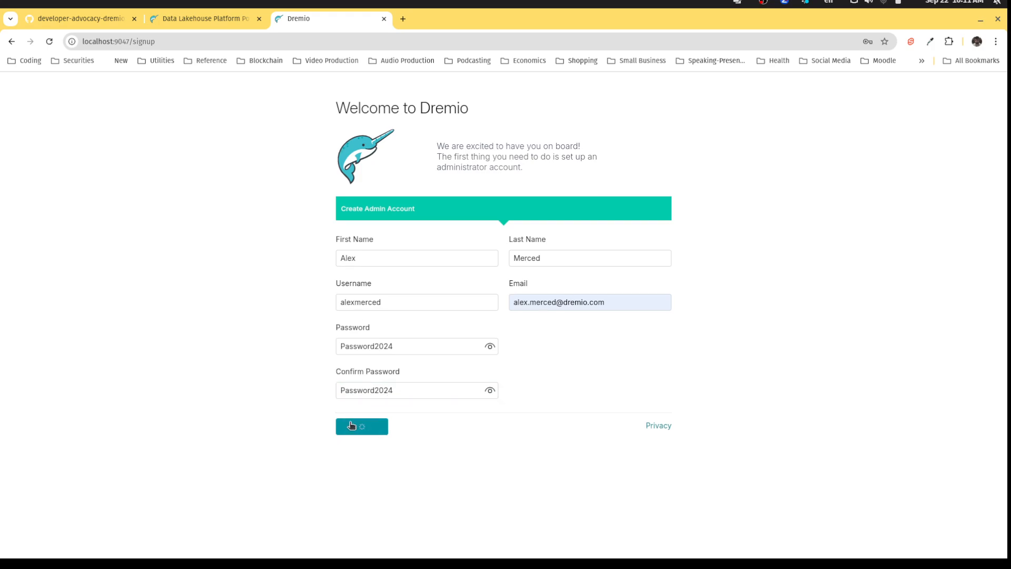
pyautogui.click(361, 427)
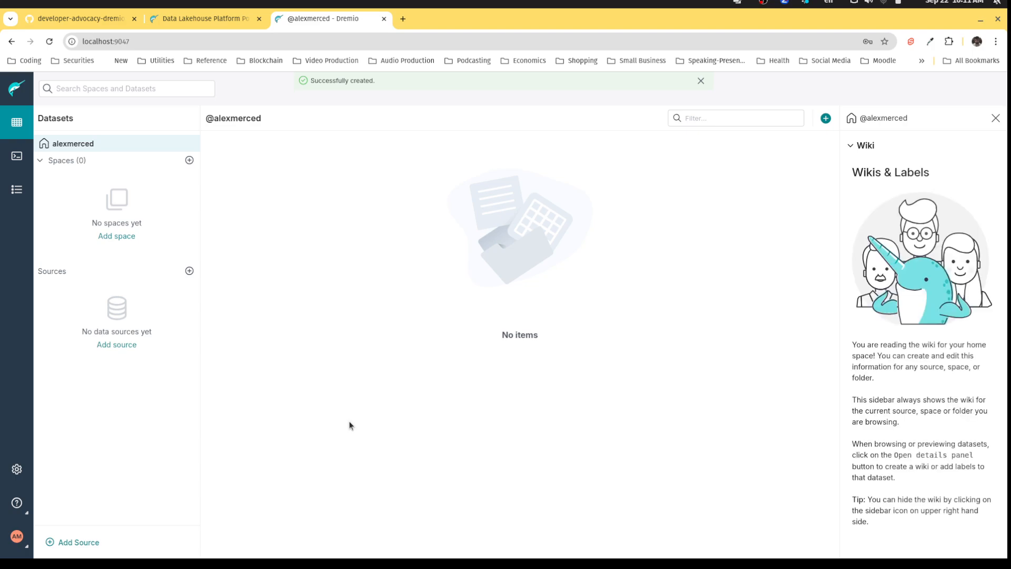
pyautogui.moveTo(335, 489)
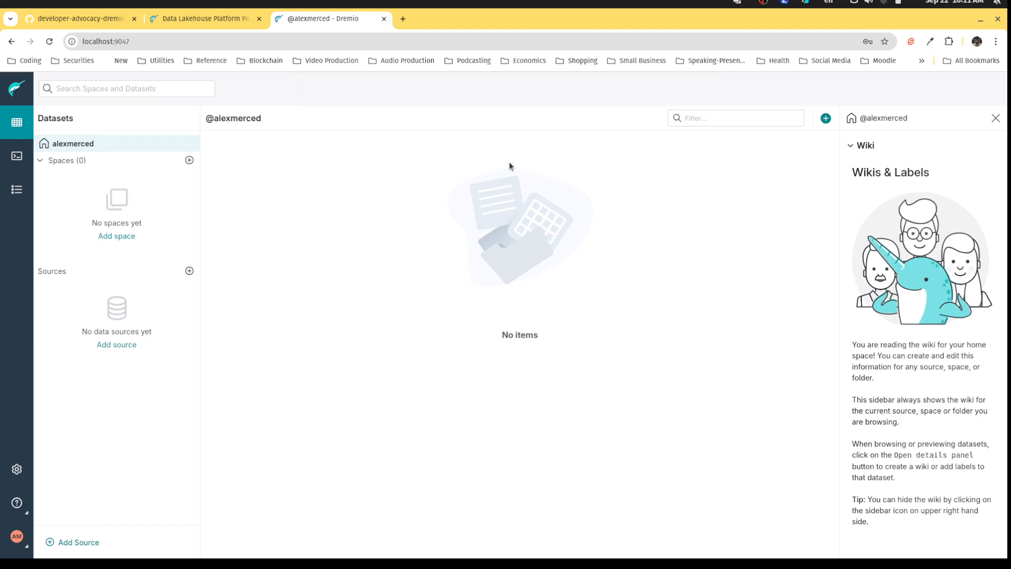
pyautogui.moveTo(289, 278)
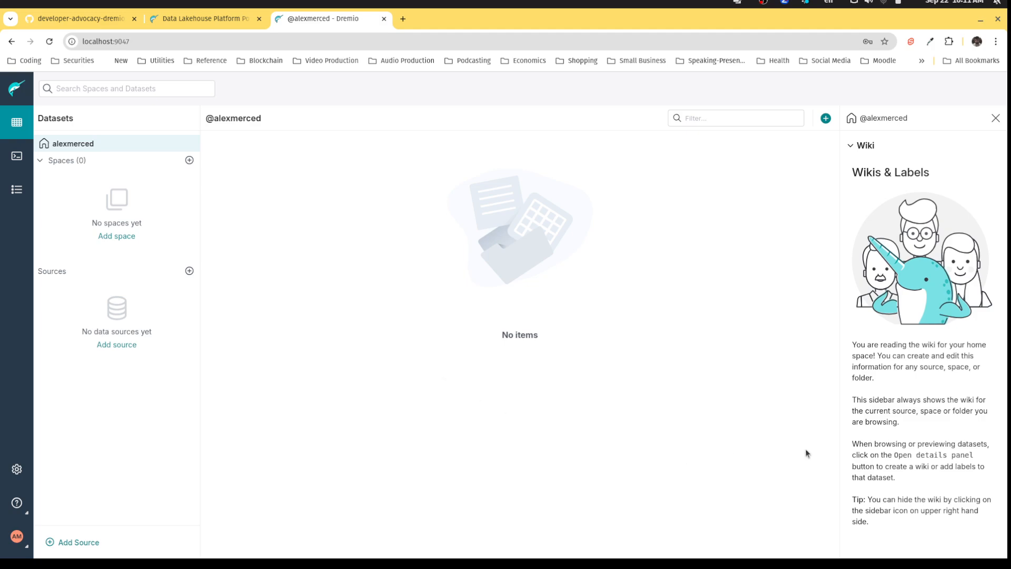
pyautogui.moveTo(670, 461)
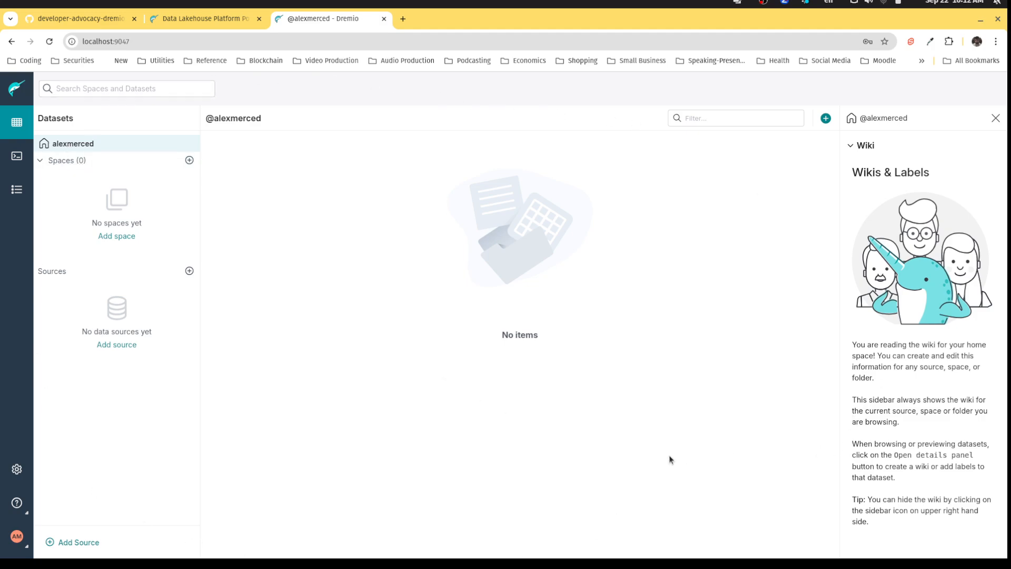
pyautogui.moveTo(624, 211)
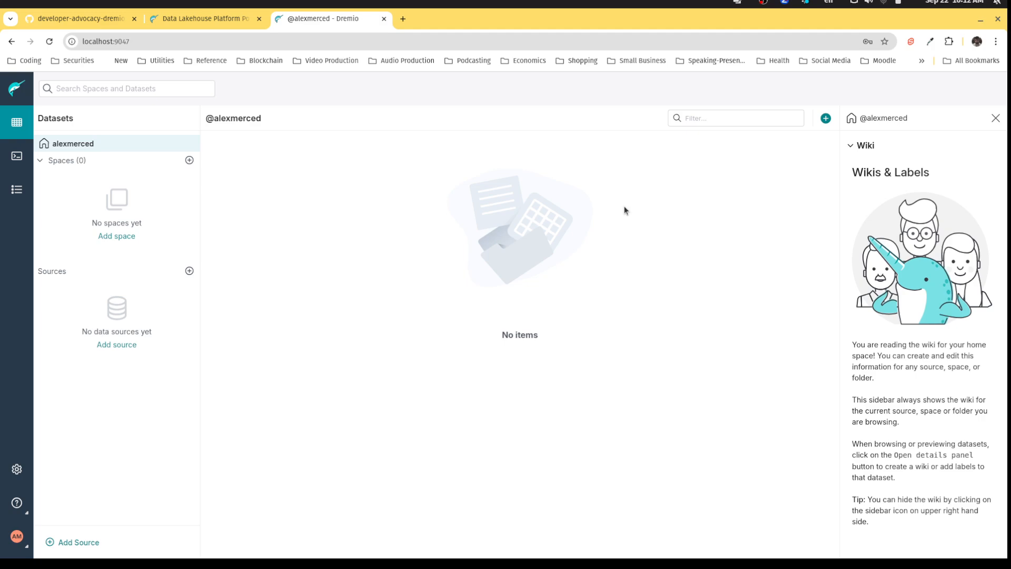
pyautogui.moveTo(24, 371)
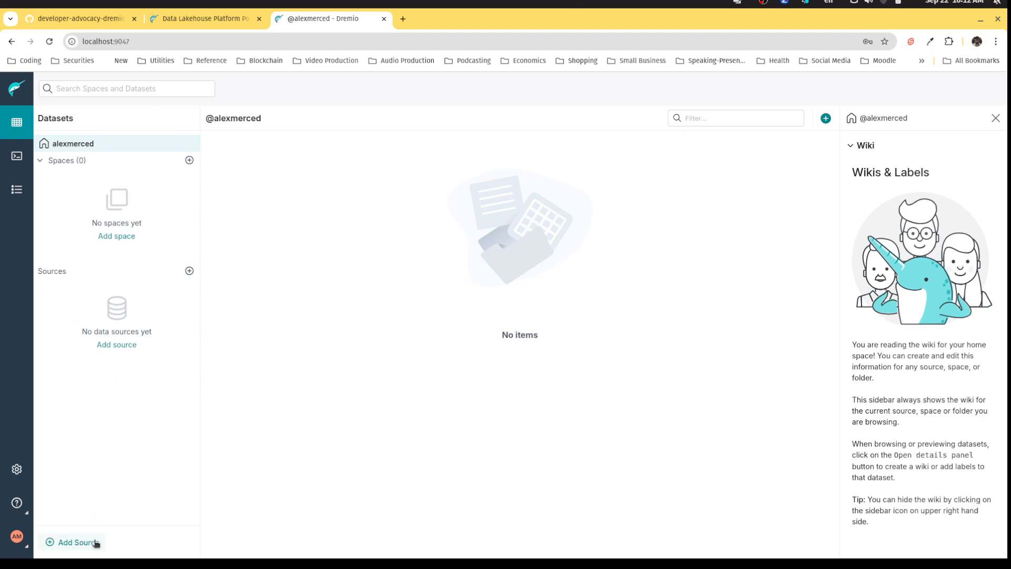
# Step: Browse the Add Data Source catalog through its database options from Add Source
pyautogui.click(73, 541)
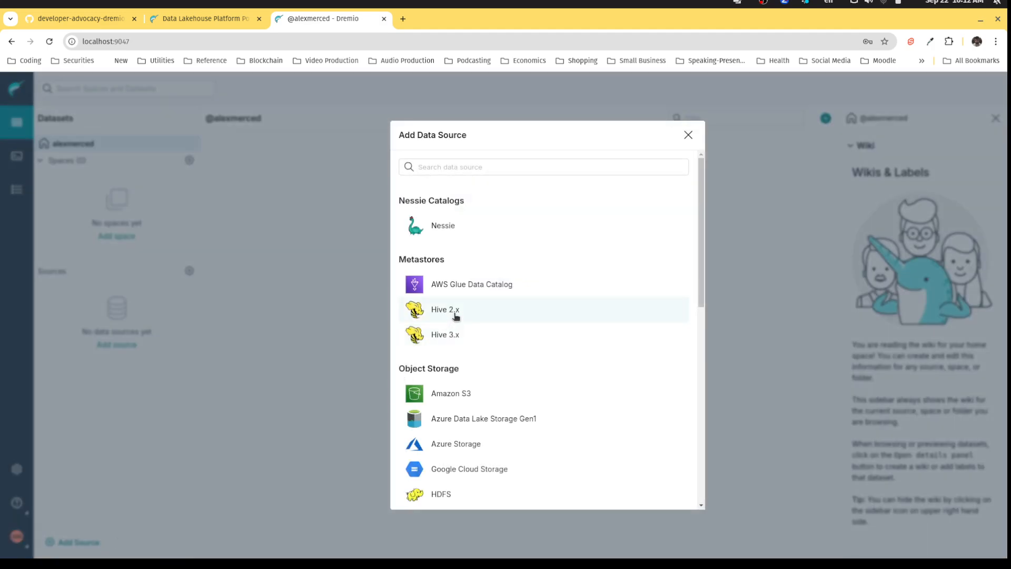
pyautogui.scroll(-3)
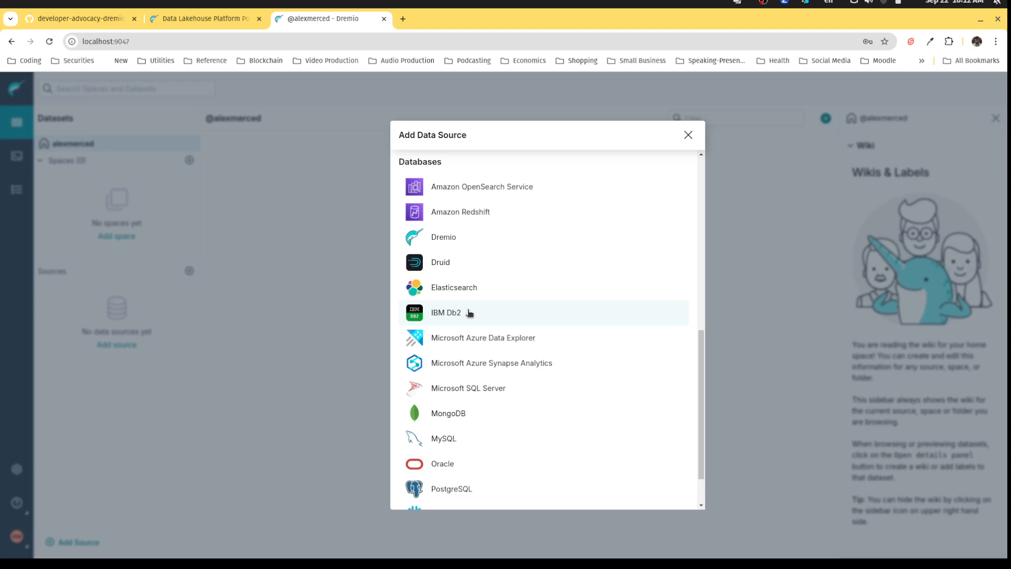
pyautogui.moveTo(496, 292)
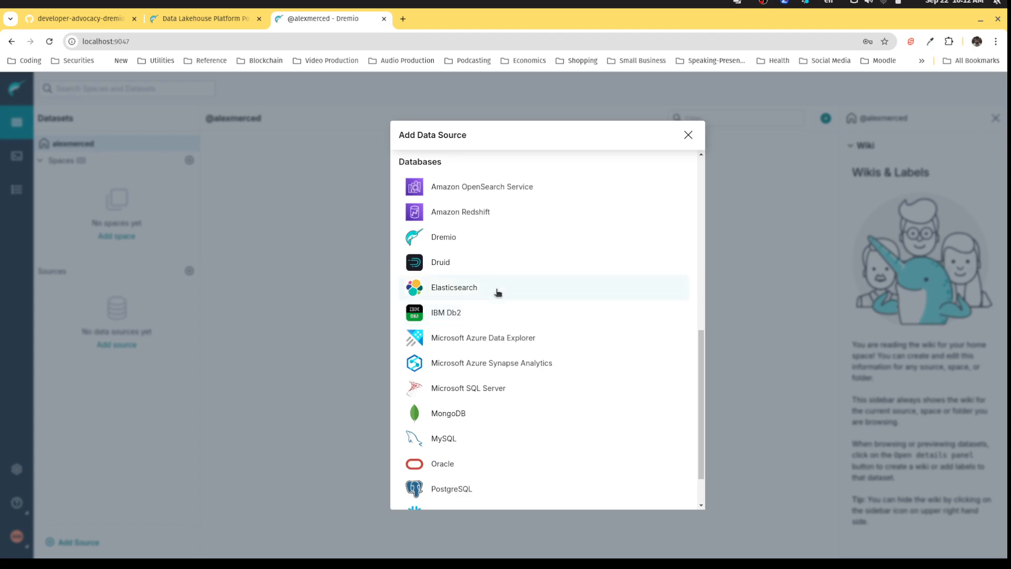
pyautogui.scroll(-3)
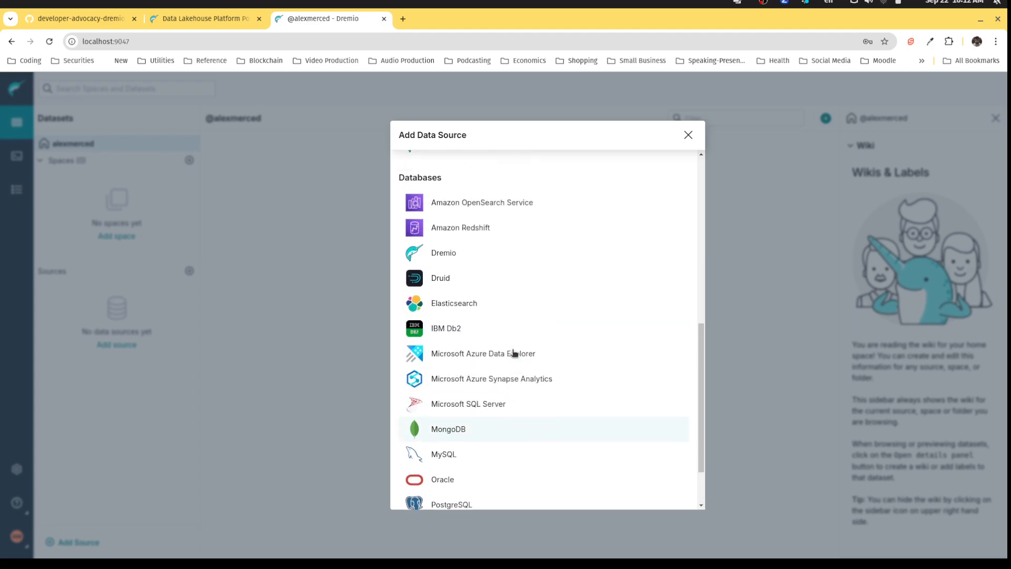
pyautogui.moveTo(509, 354)
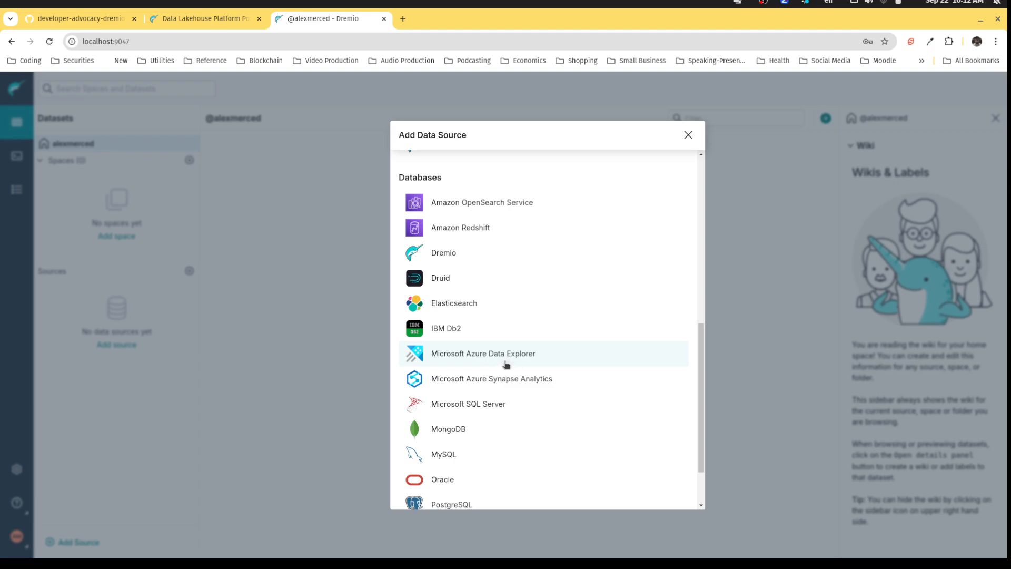
pyautogui.moveTo(507, 380)
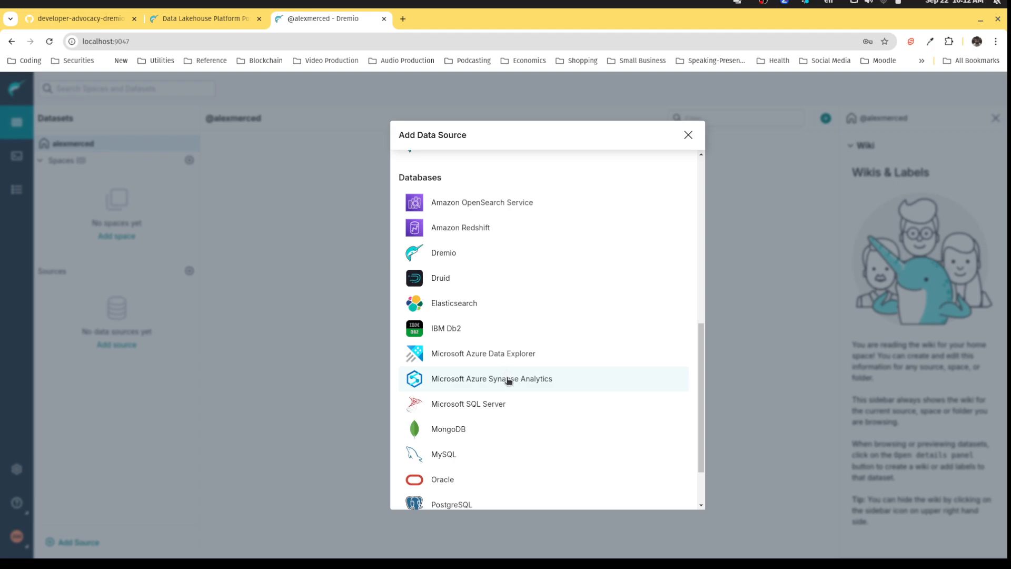
pyautogui.moveTo(508, 382)
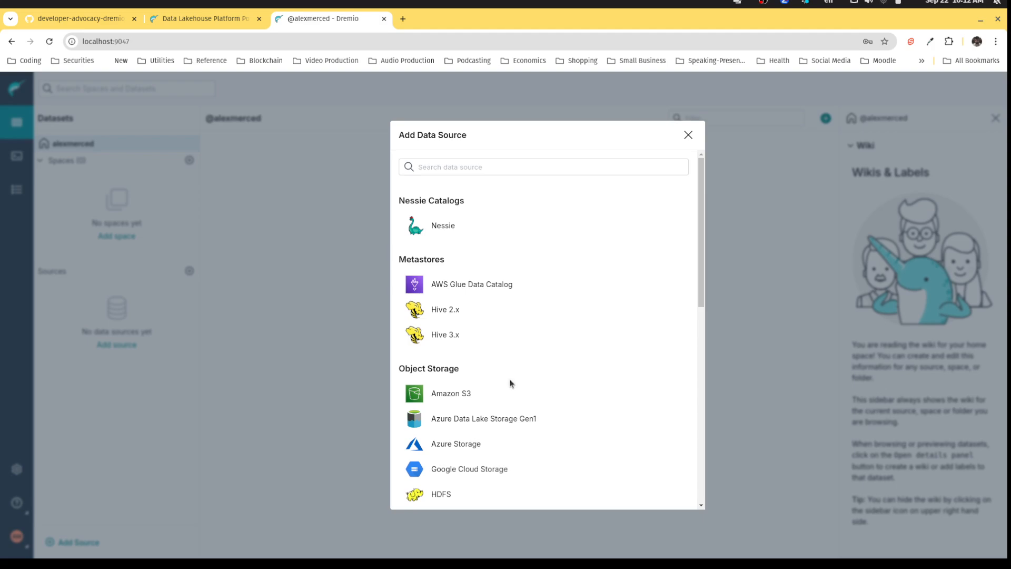
pyautogui.scroll(-3)
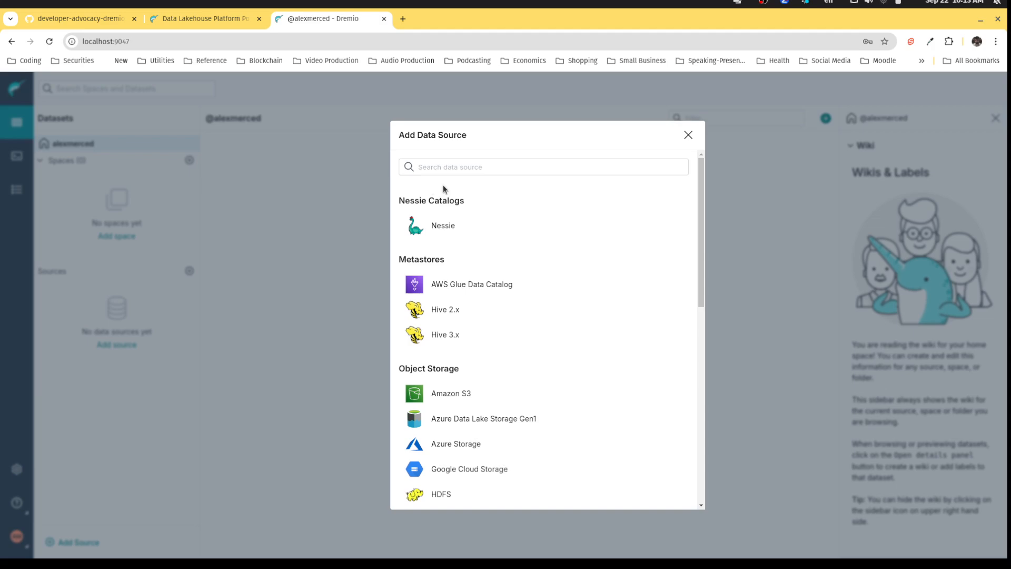
pyautogui.moveTo(456, 338)
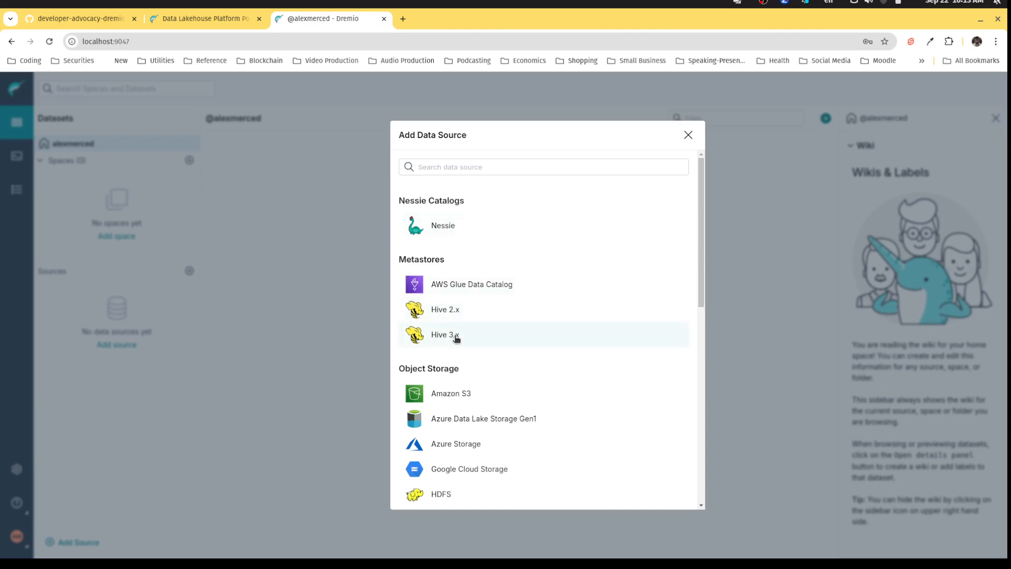
pyautogui.moveTo(451, 226)
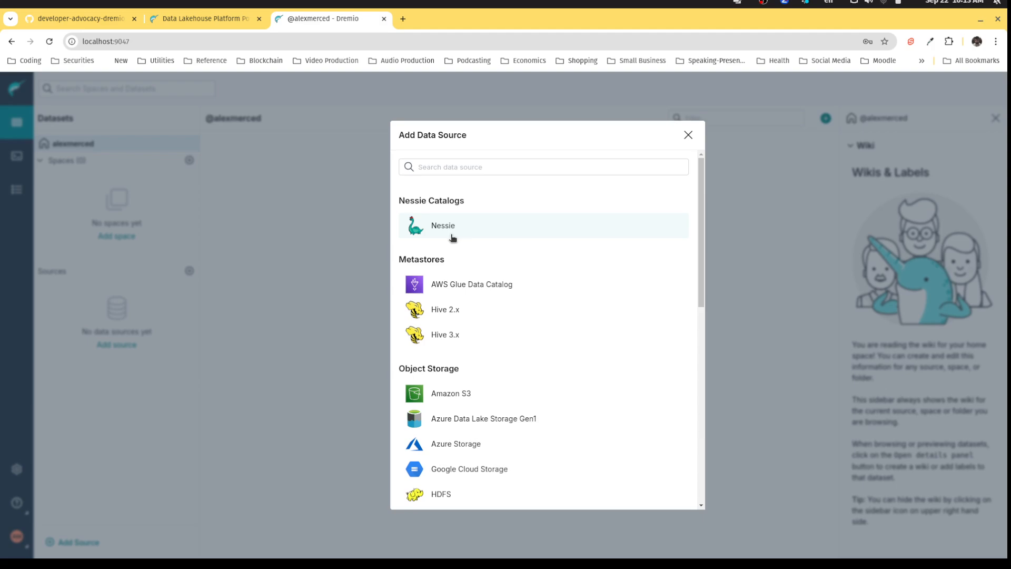
pyautogui.scroll(-3)
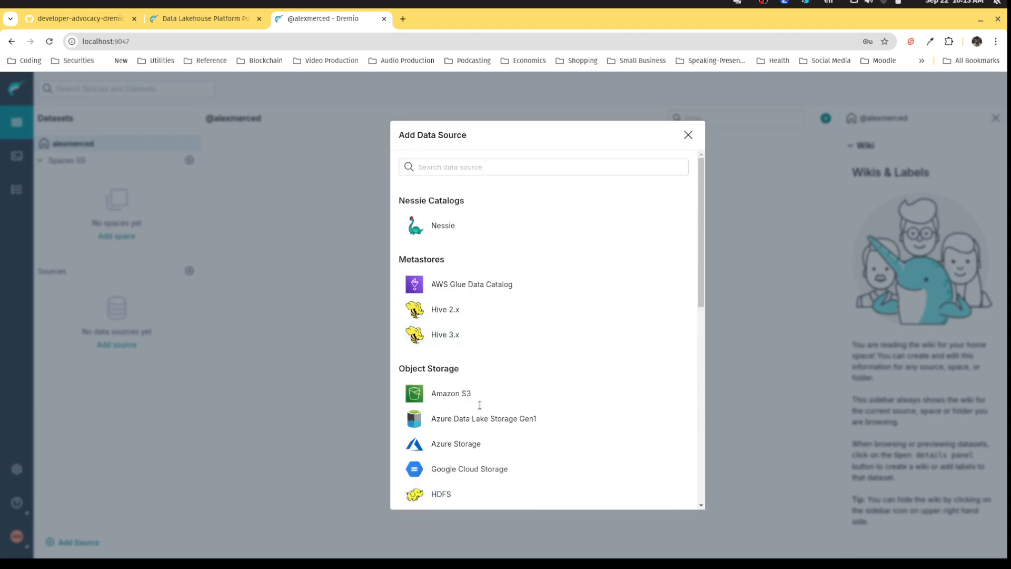
pyautogui.moveTo(469, 234)
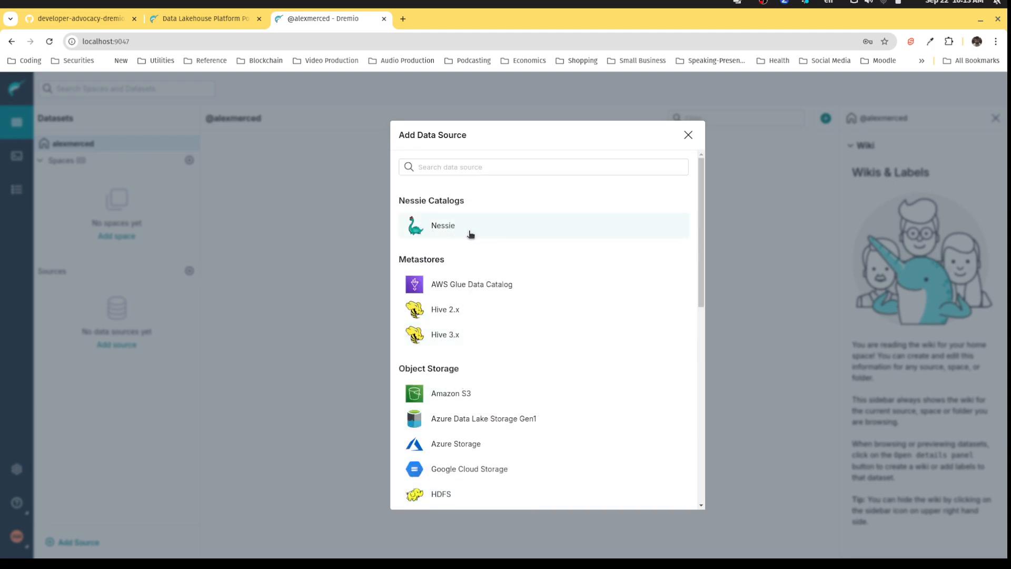
pyautogui.click(443, 225)
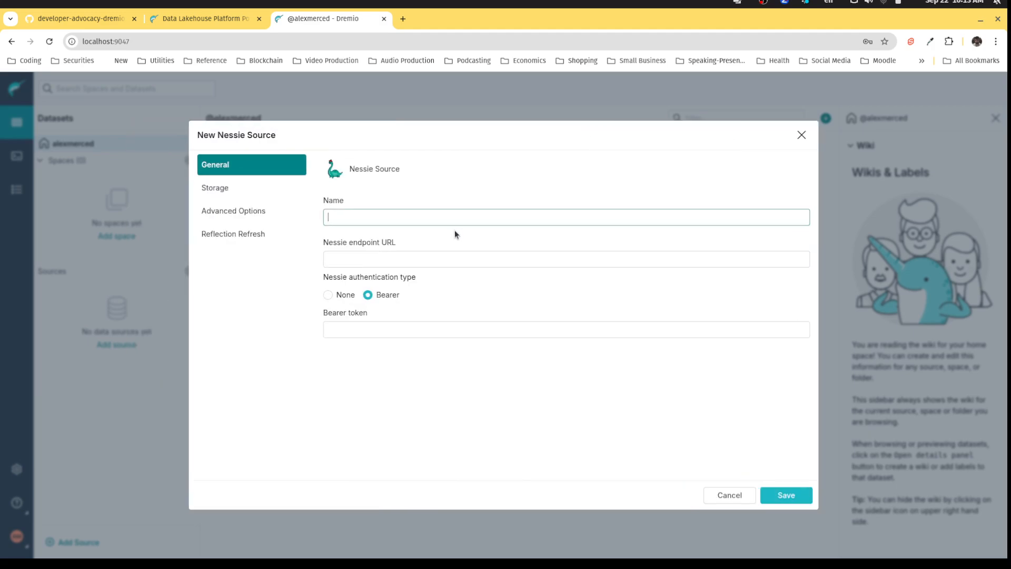
pyautogui.write('lakehouse')
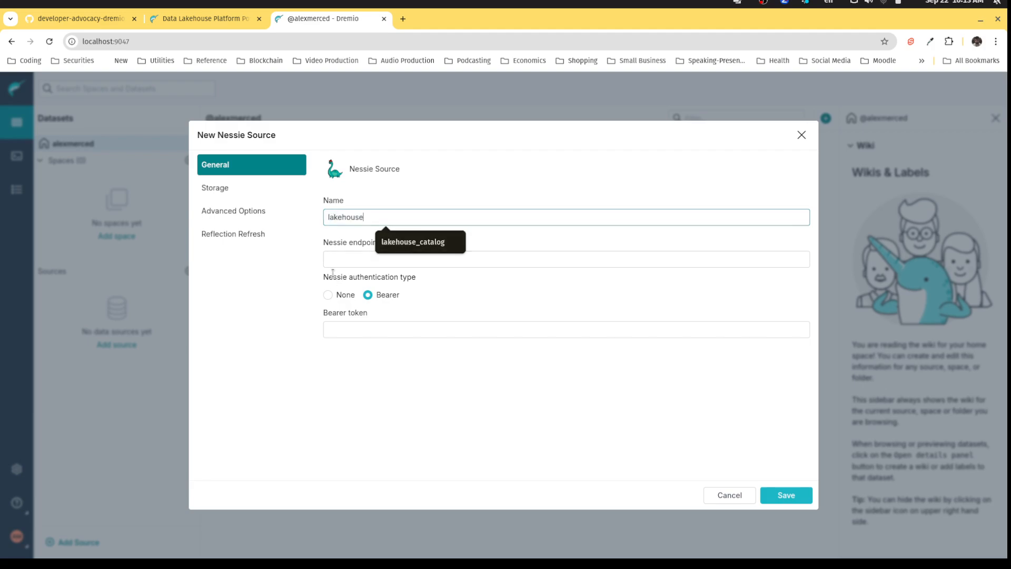
pyautogui.click(566, 259)
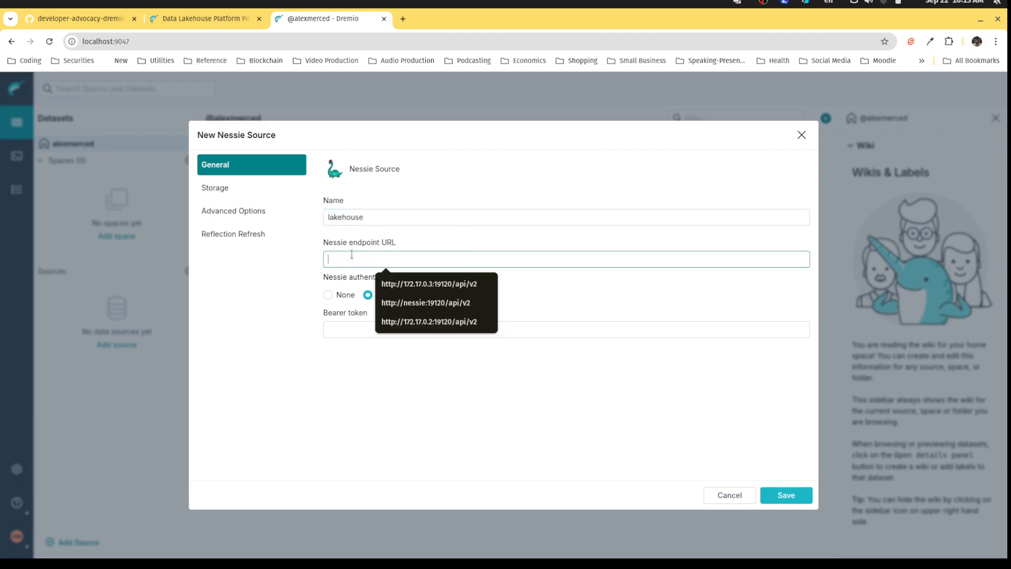
pyautogui.click(425, 303)
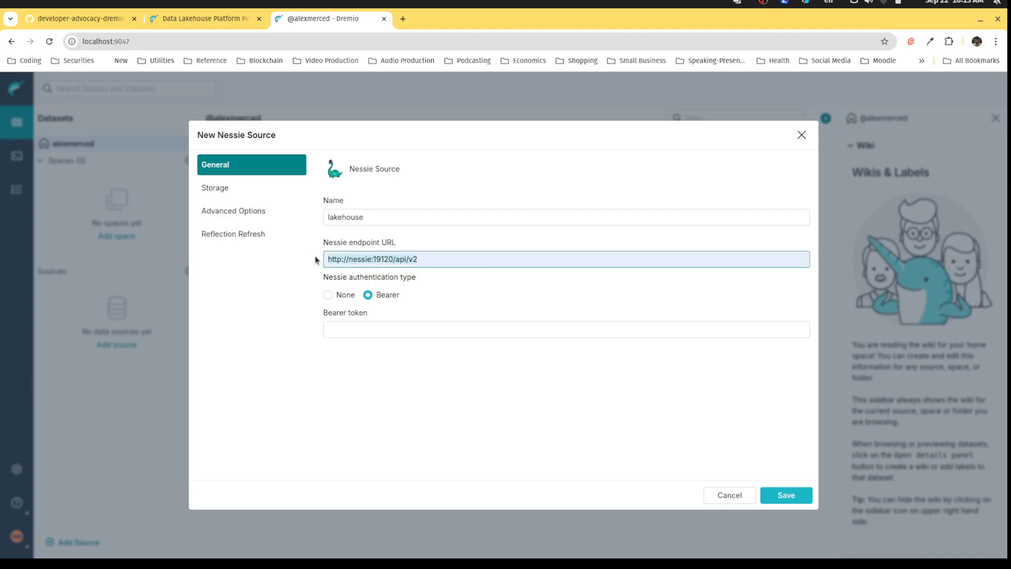
pyautogui.click(327, 295)
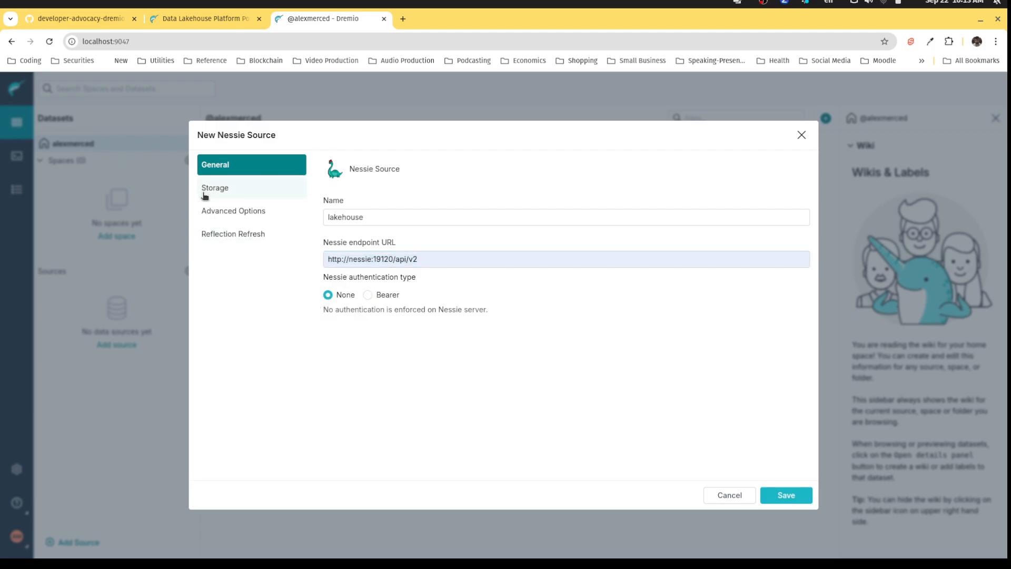
# Step: Set storage root path datalakehouse, access key admin with its secret, and encryption off
pyautogui.click(215, 188)
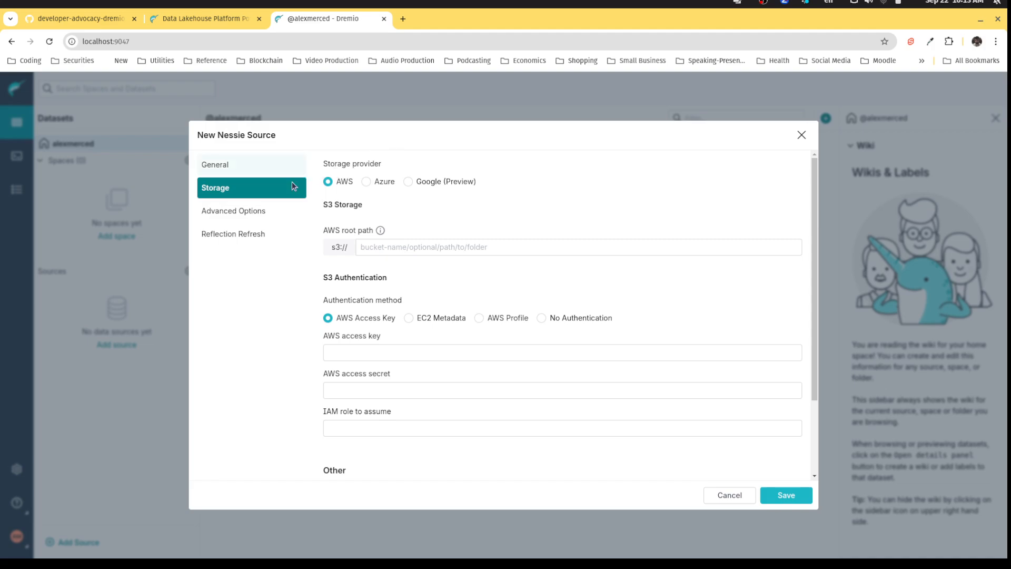
pyautogui.click(574, 246)
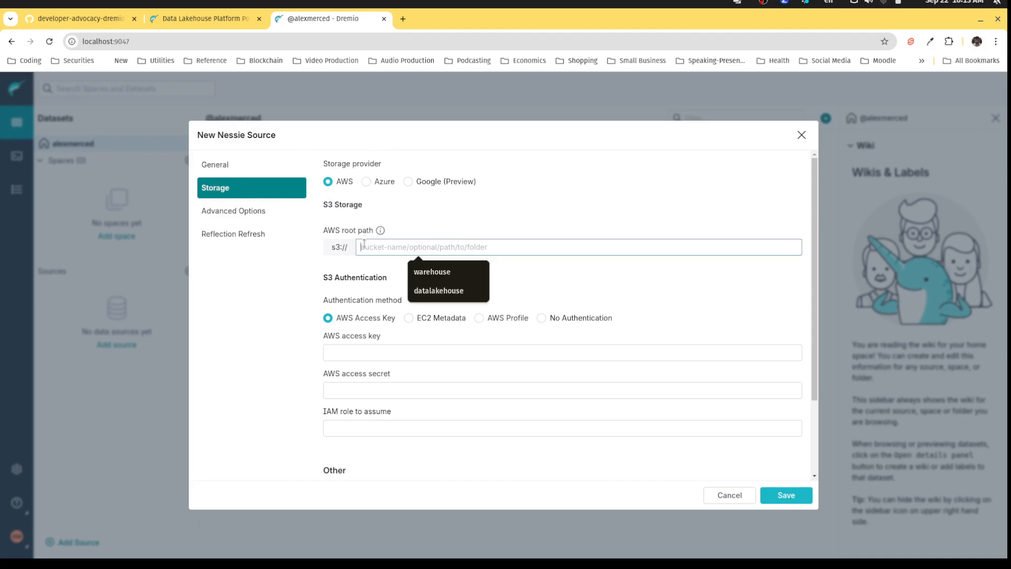
pyautogui.write('datalakehouse')
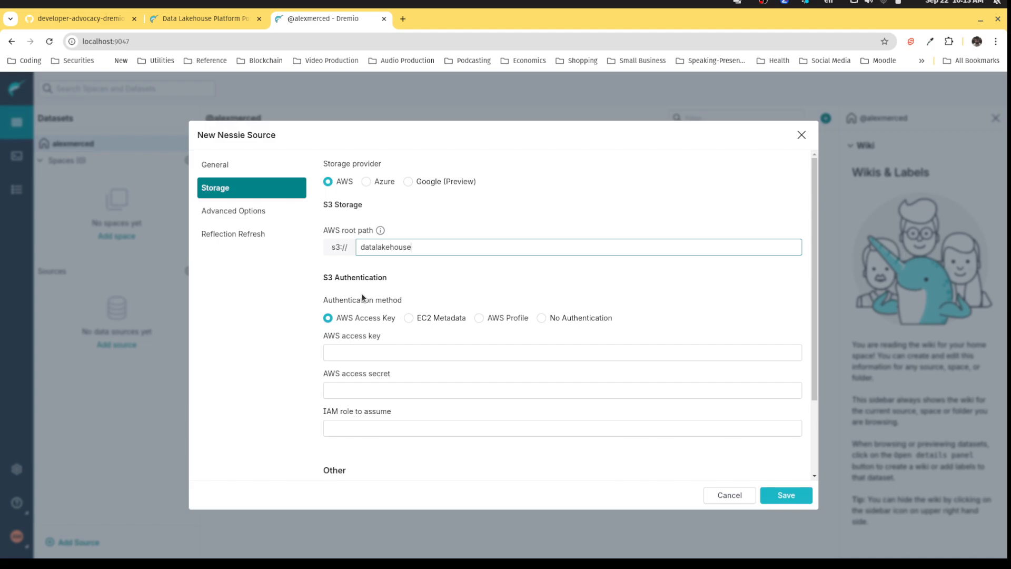
pyautogui.moveTo(379, 321)
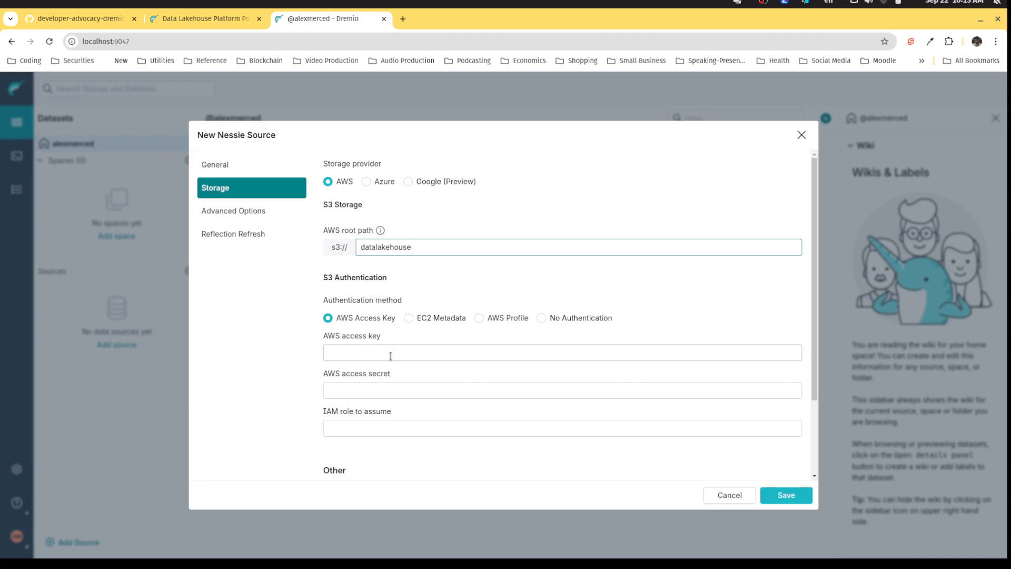
pyautogui.click(563, 352)
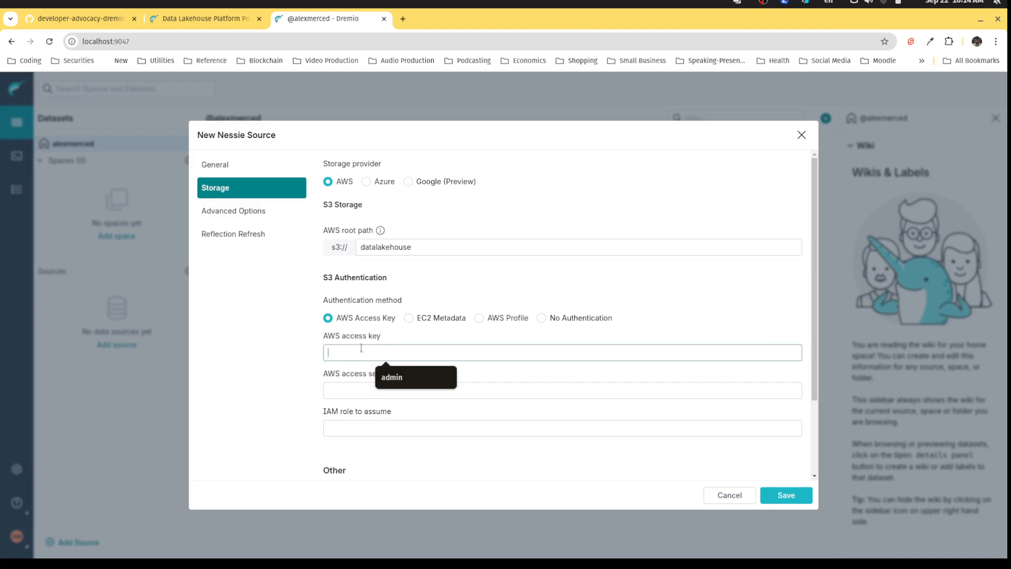
pyautogui.write('admin')
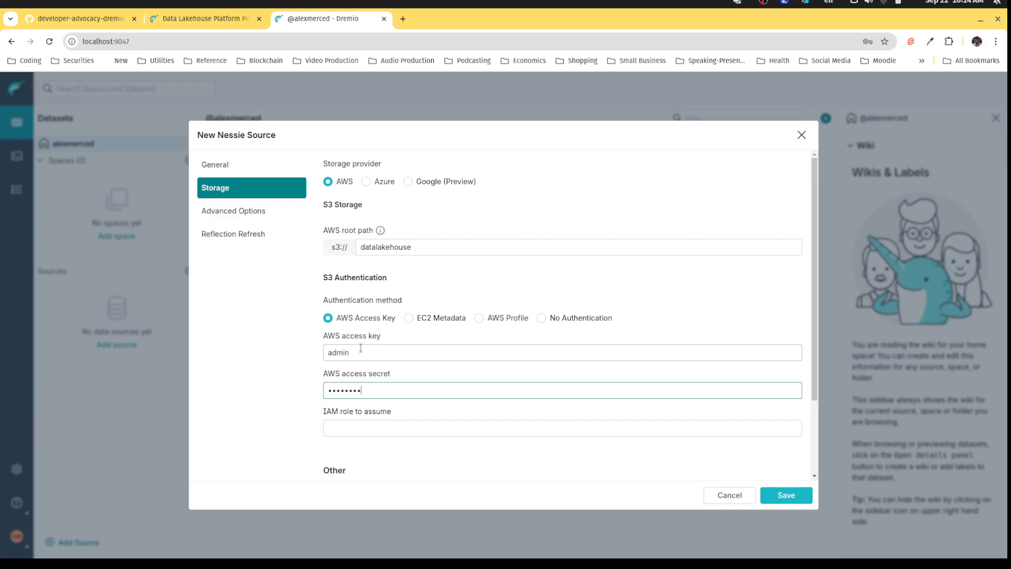
pyautogui.scroll(-3)
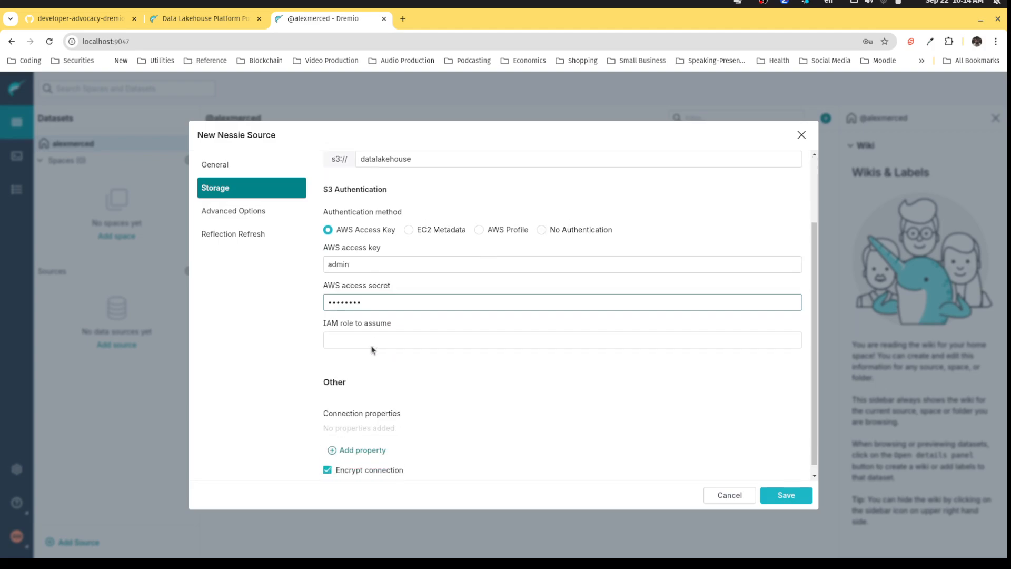
pyautogui.scroll(-3)
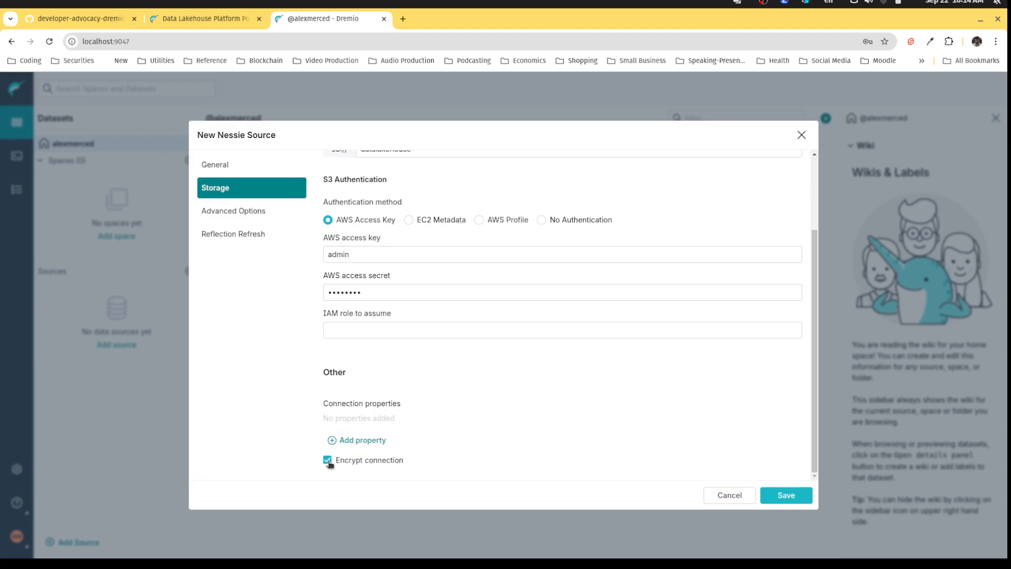
pyautogui.click(327, 460)
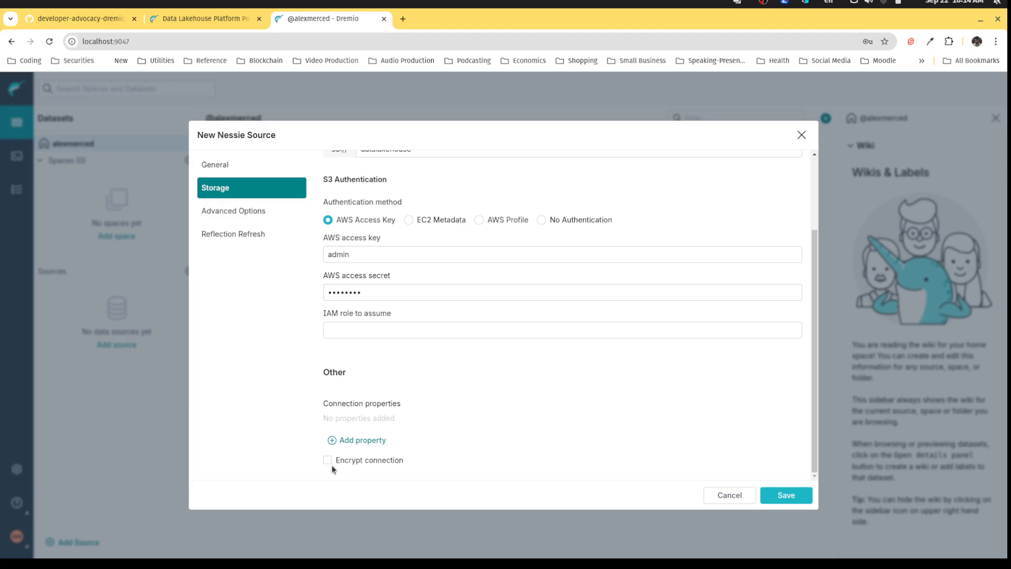
pyautogui.moveTo(341, 473)
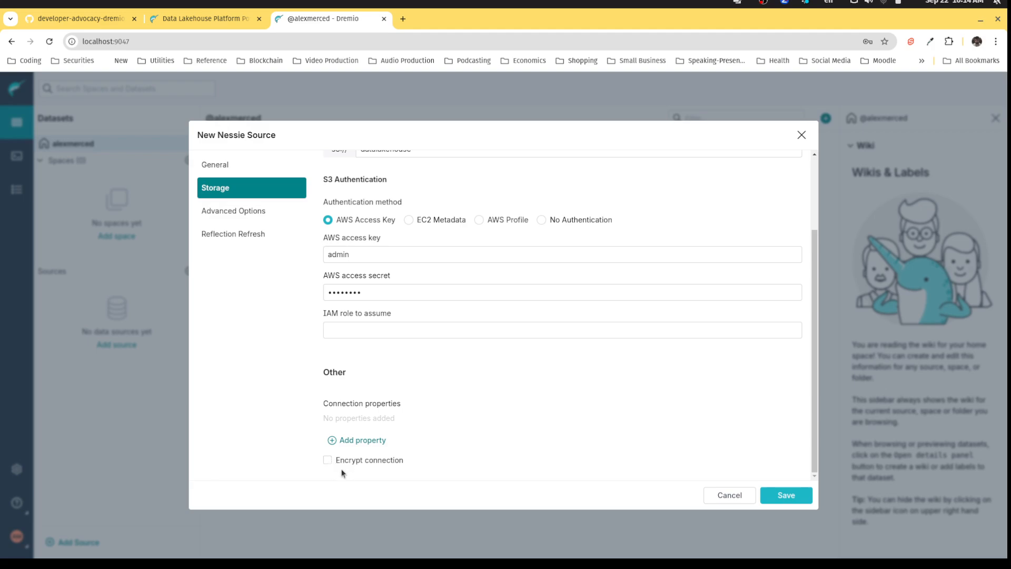
pyautogui.moveTo(336, 472)
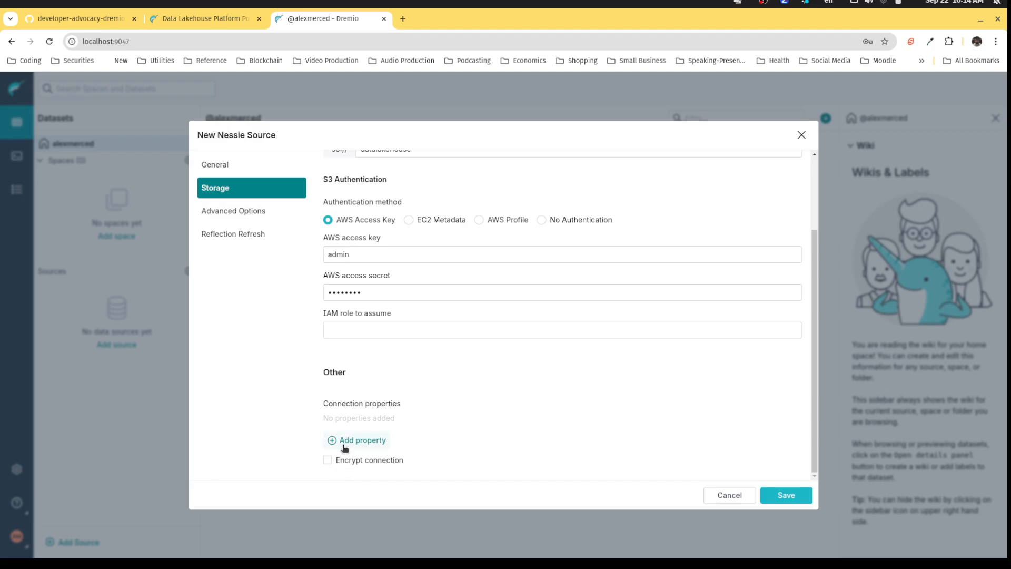
# Step: Add properties fs.s3a.path.style.access=true, fs.s3a.endpoint=minio:9000 and dremio.s3.compat=true
pyautogui.click(362, 440)
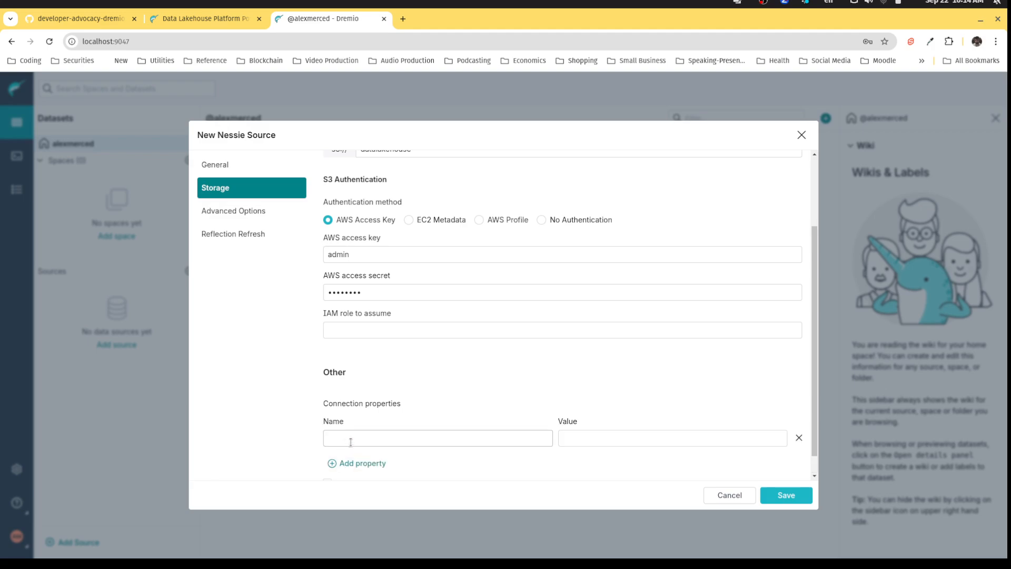
pyautogui.write('fs.s3a.path.style.access')
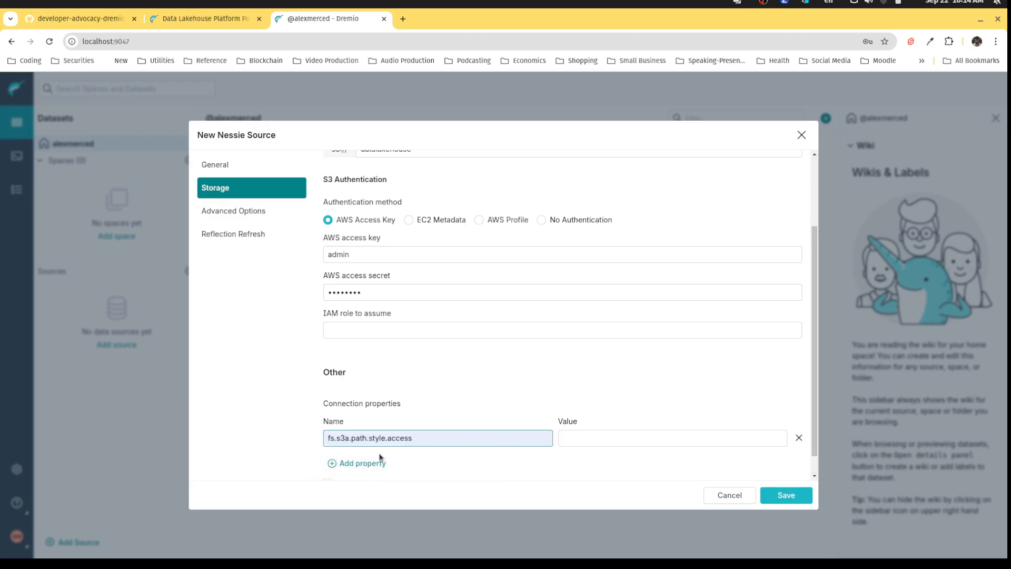
pyautogui.click(671, 438)
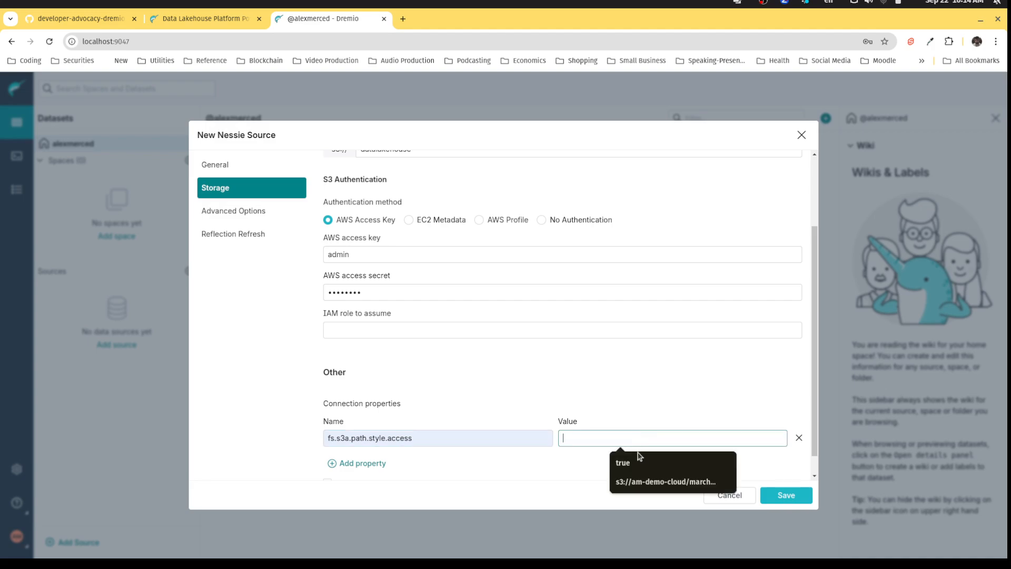
pyautogui.write('true')
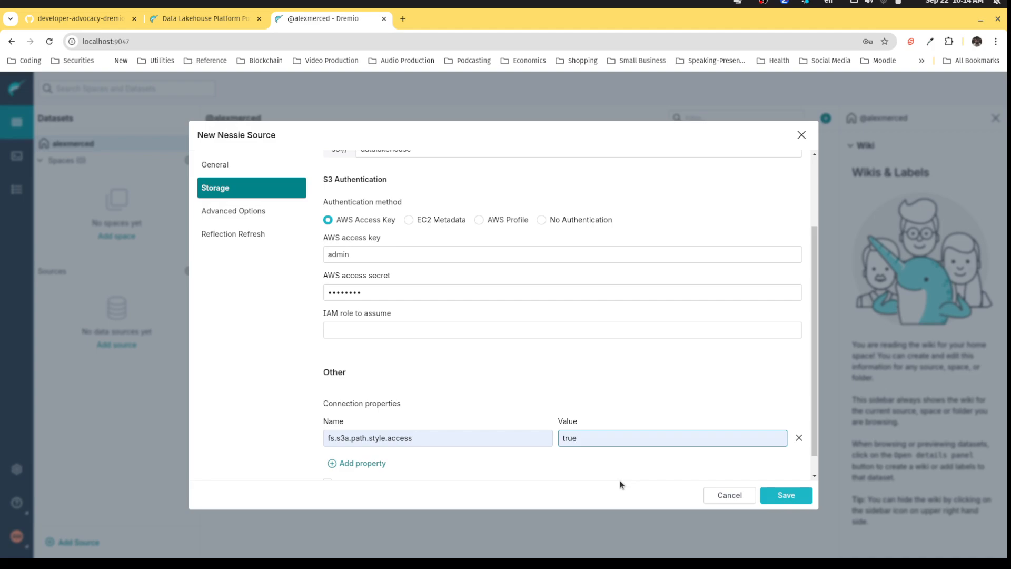
pyautogui.click(361, 464)
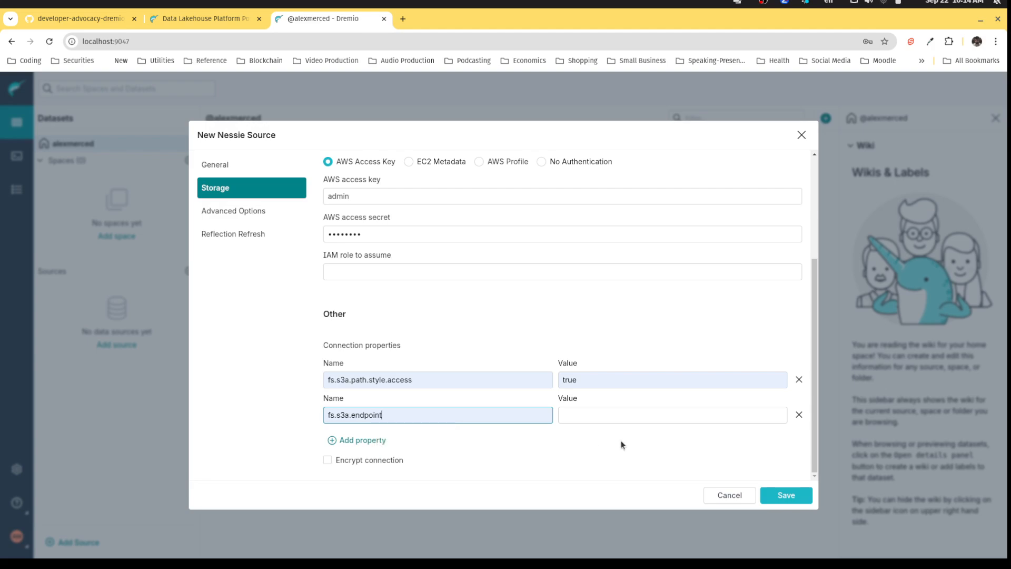
pyautogui.write('minio:9000')
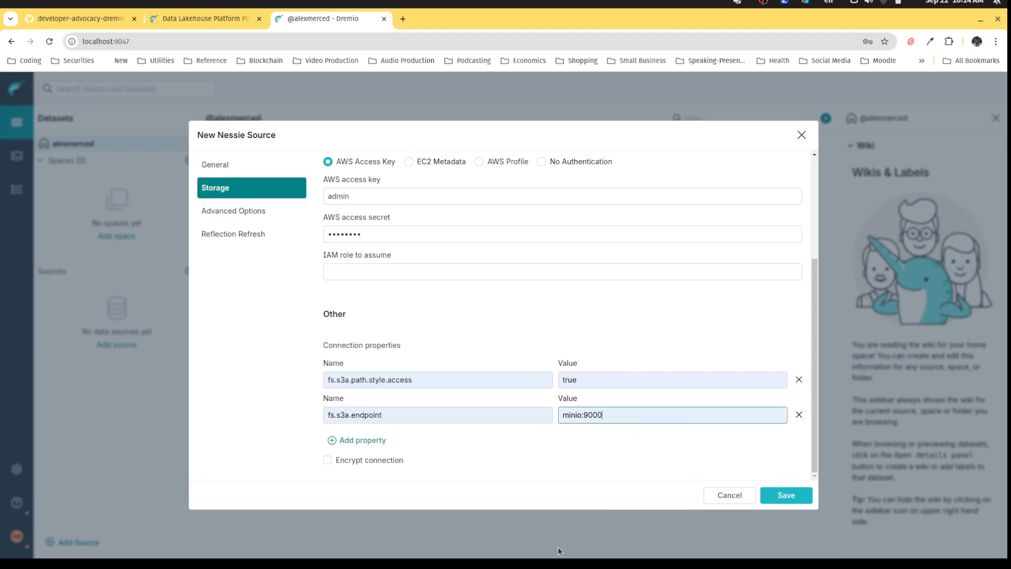
pyautogui.click(361, 440)
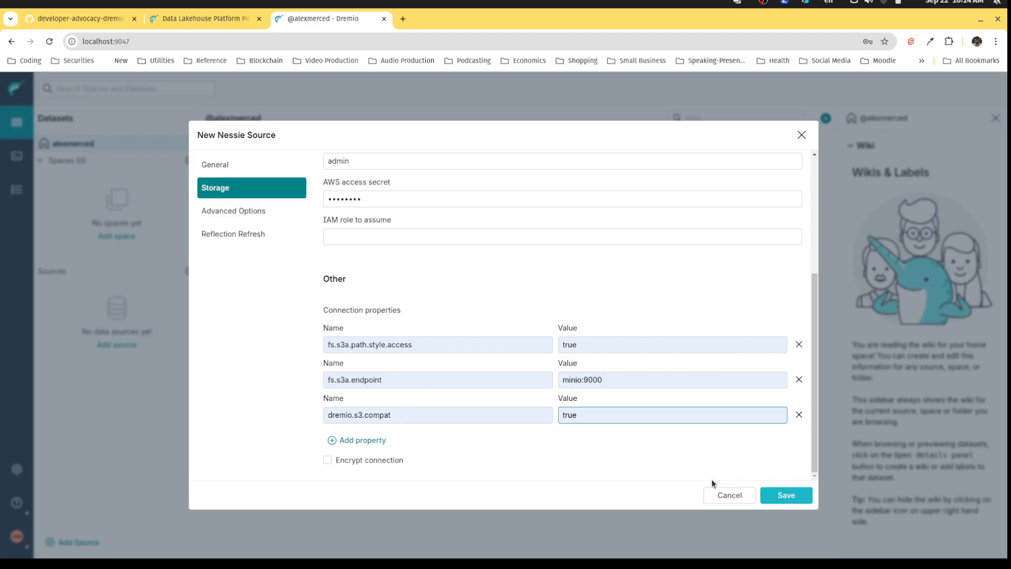
# Step: Save the lakehouse Nessie source so it appears under Sources
pyautogui.click(786, 495)
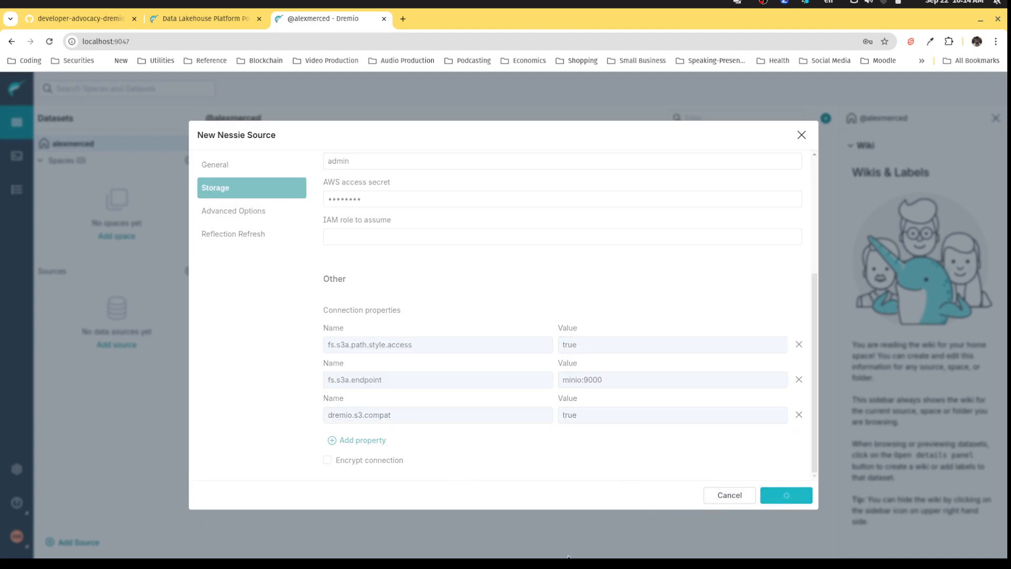
pyautogui.click(786, 495)
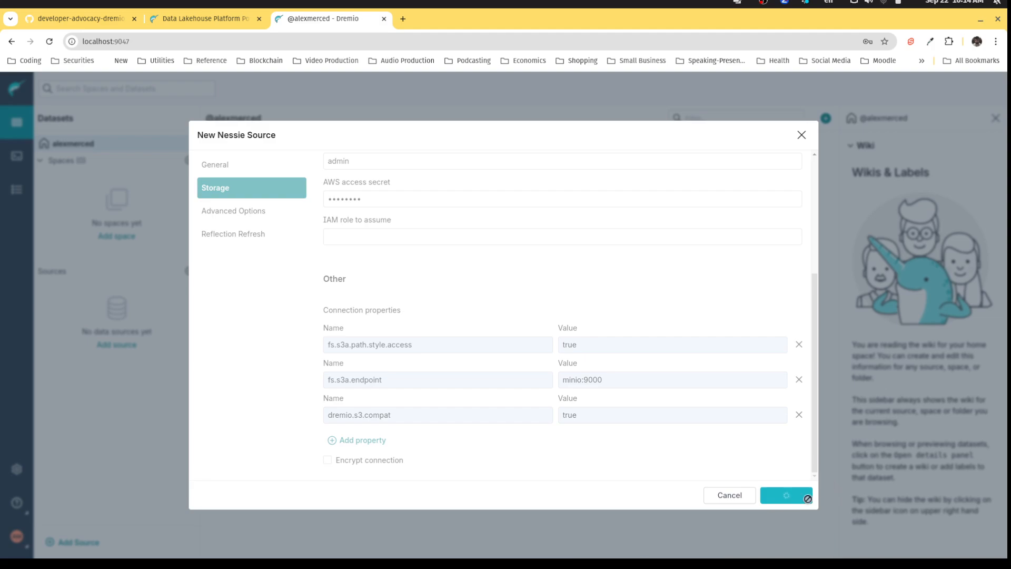
pyautogui.click(785, 495)
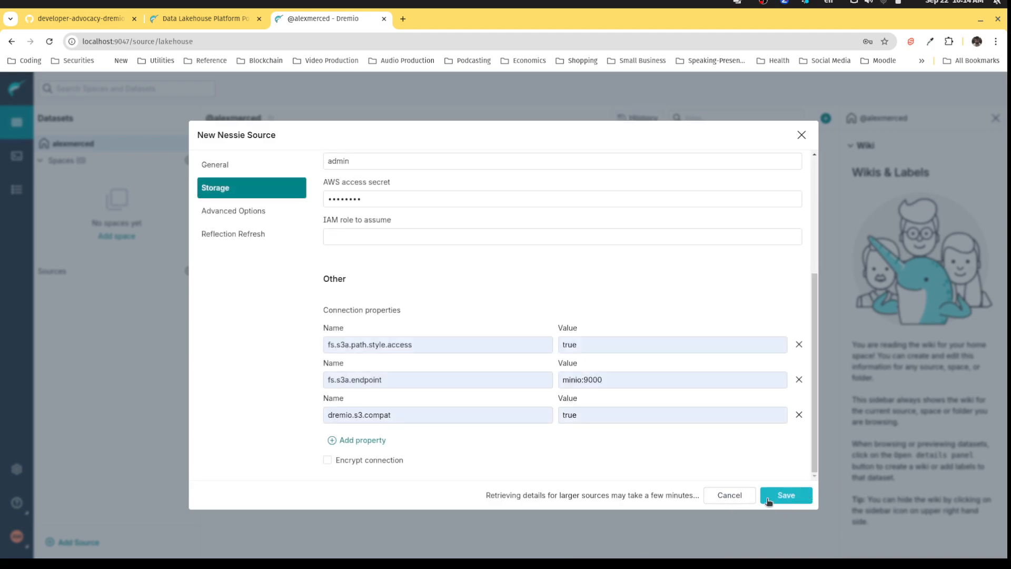
pyautogui.click(784, 495)
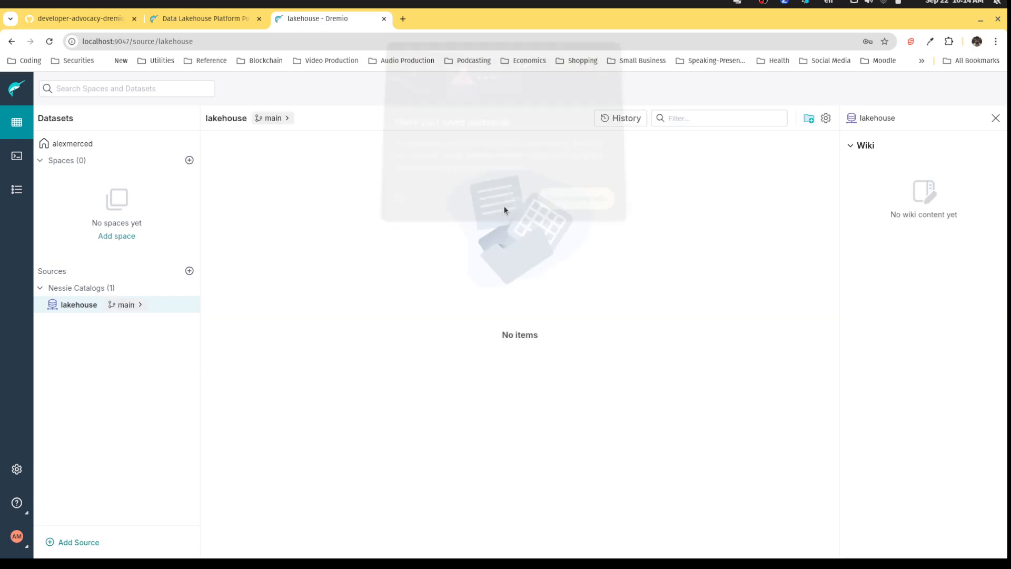
# Step: Start an Amazon S3 source named lake with access key admin, its secret, and encryption off
pyautogui.click(189, 271)
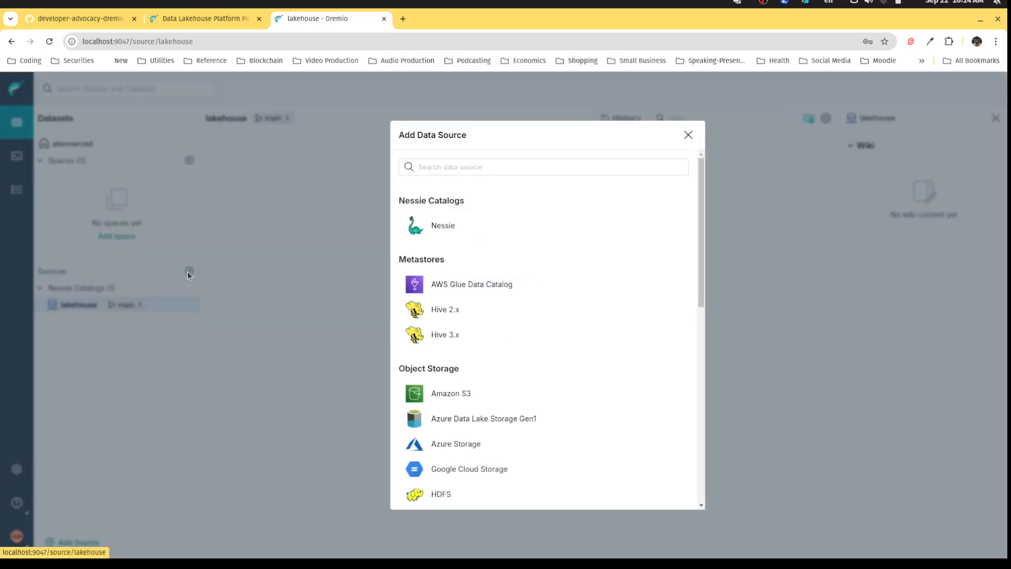
pyautogui.moveTo(474, 320)
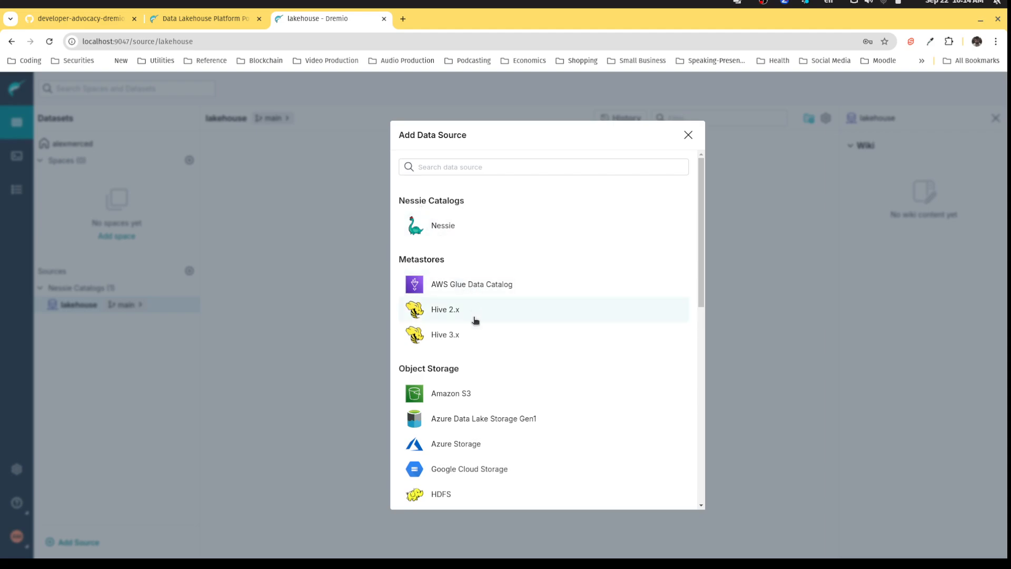
pyautogui.moveTo(191, 324)
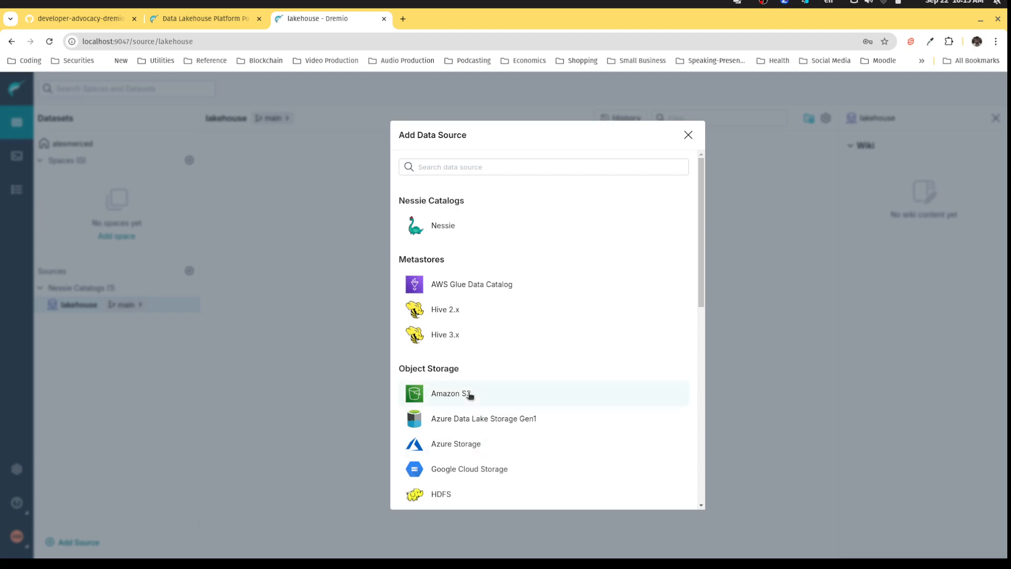
pyautogui.click(449, 393)
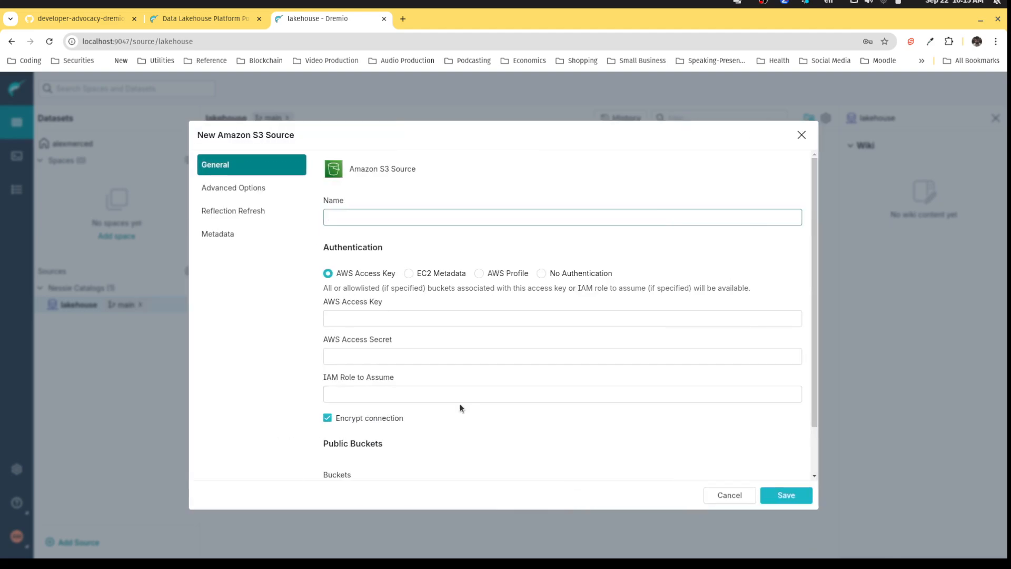
pyautogui.click(562, 217)
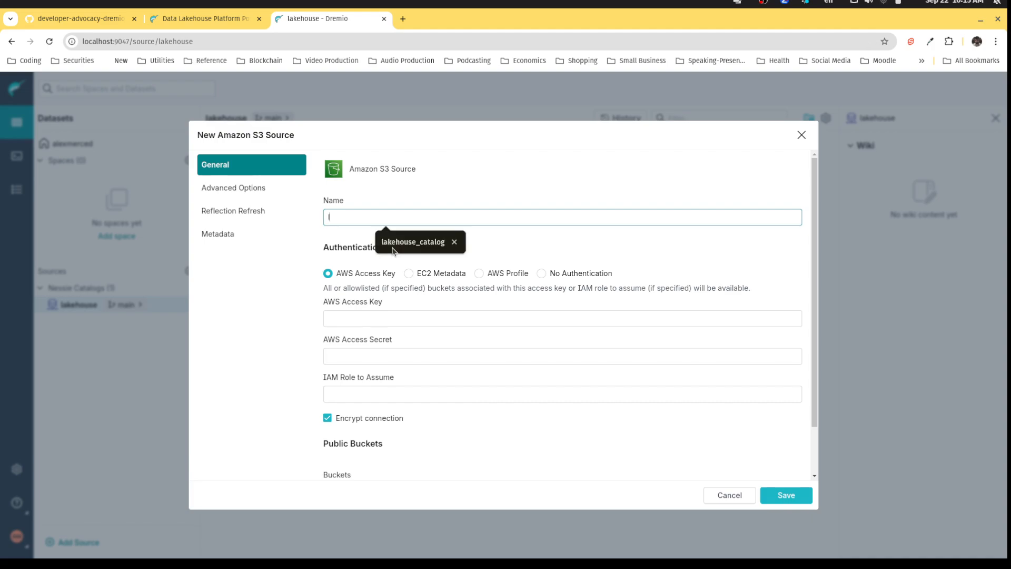
pyautogui.write('lake')
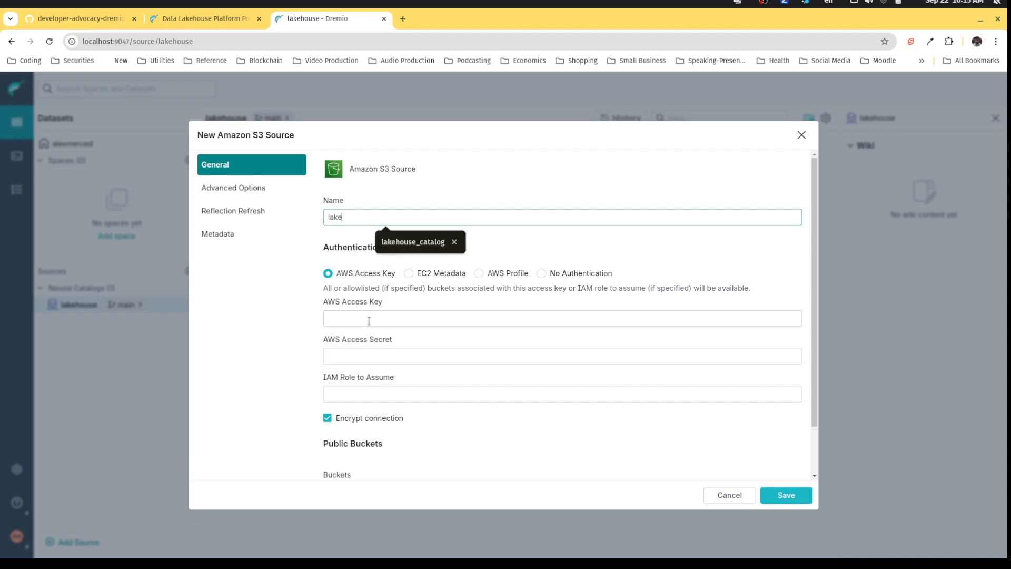
pyautogui.write('admin')
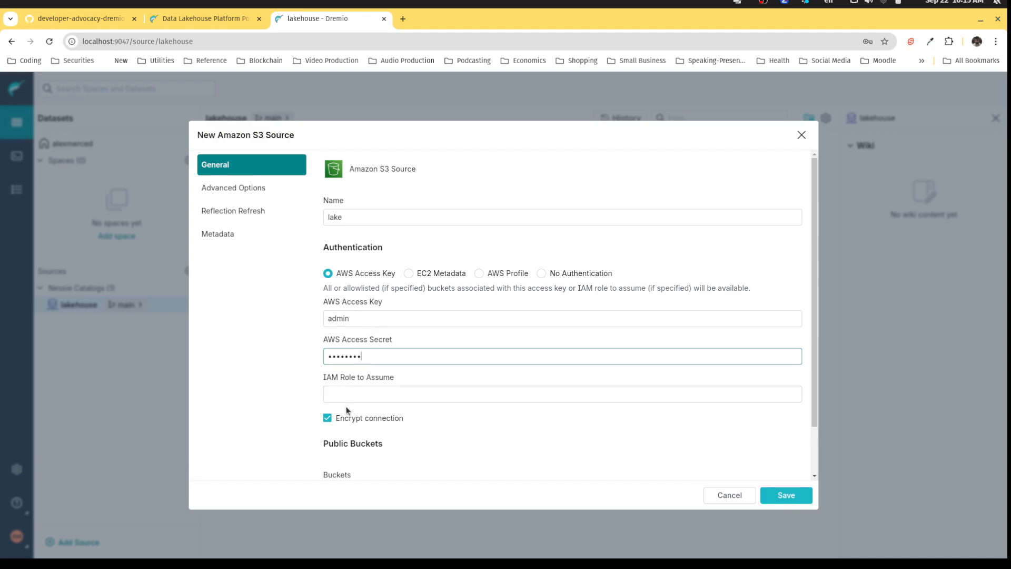
pyautogui.click(326, 418)
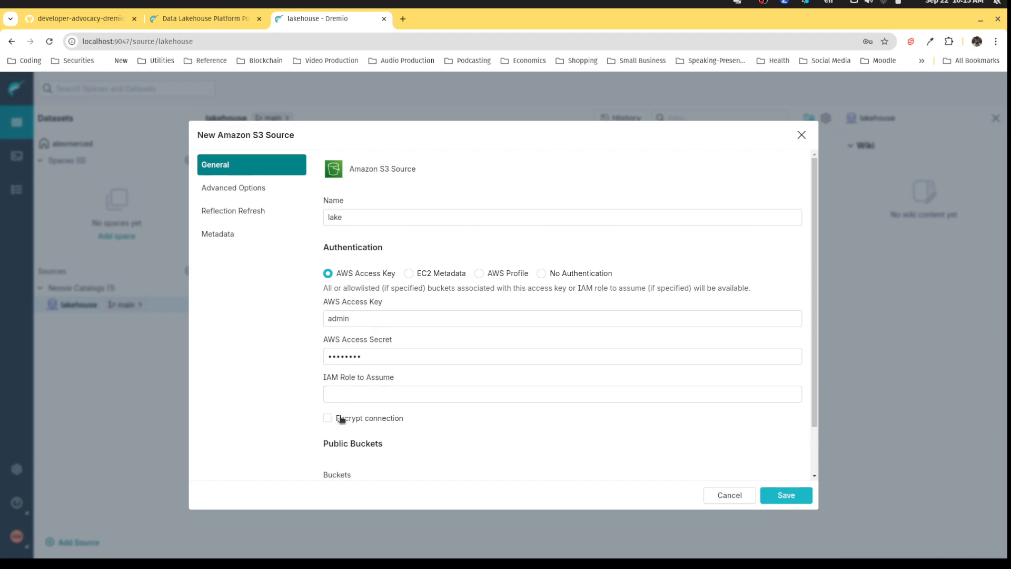
pyautogui.moveTo(317, 433)
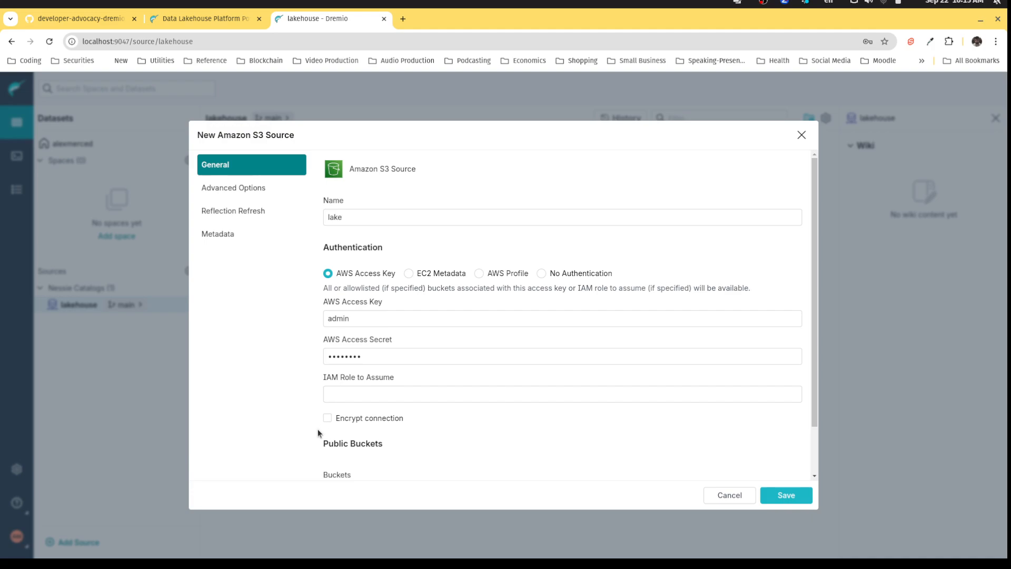
pyautogui.moveTo(322, 444)
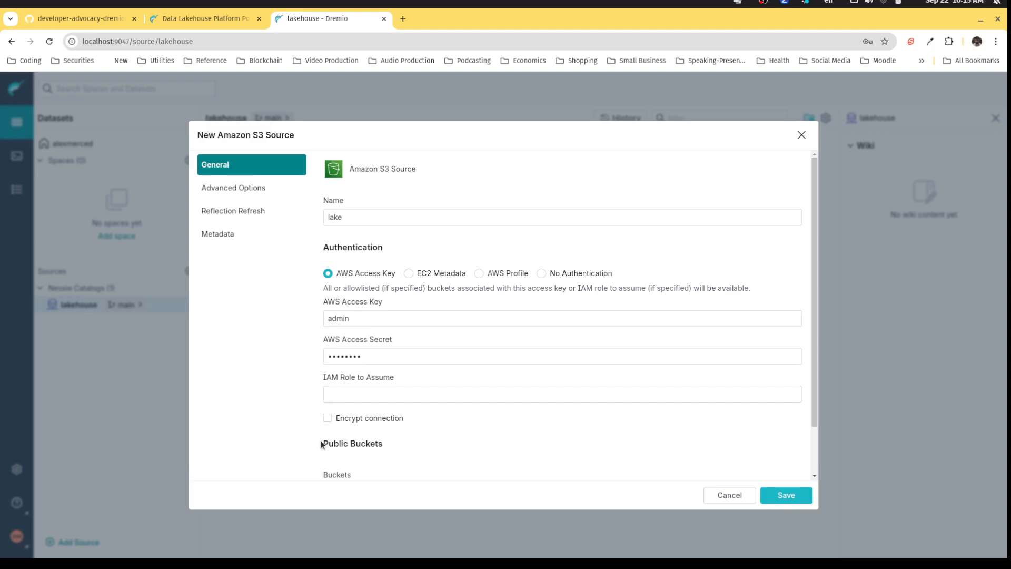
# Step: In Advanced Options, enable compatibility mode and set the root path to /datalake
pyautogui.click(234, 187)
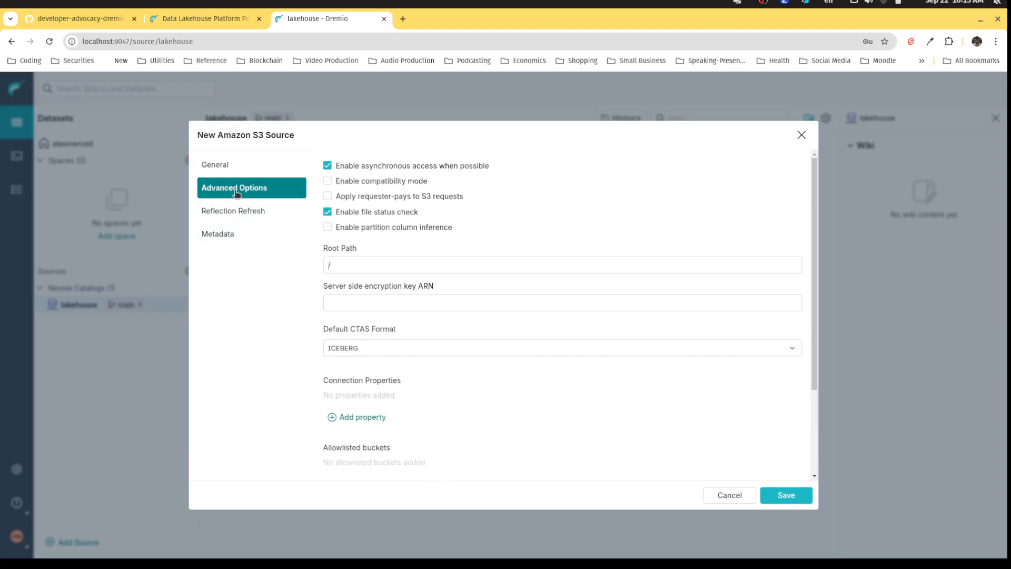
pyautogui.click(328, 181)
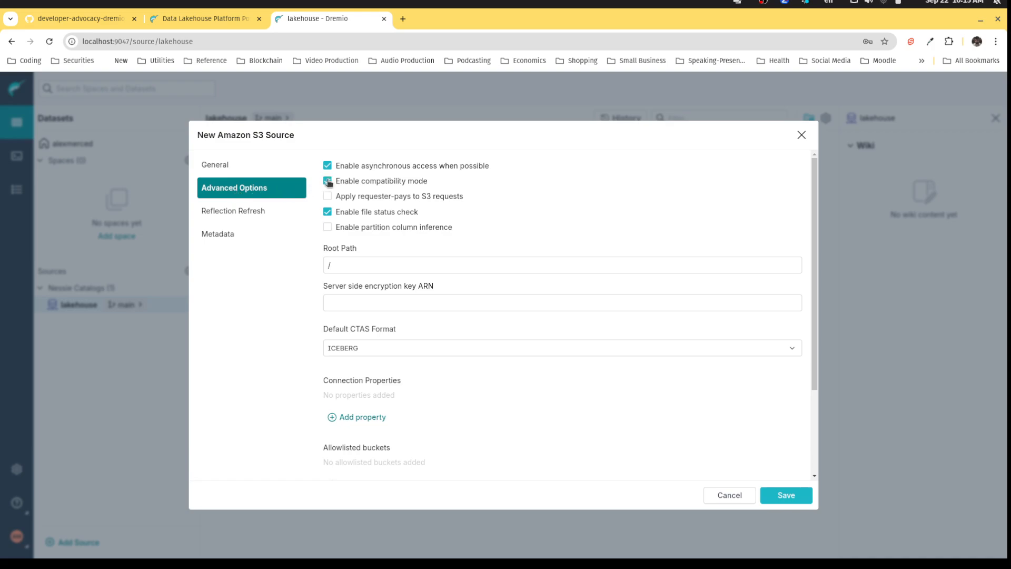
pyautogui.click(327, 180)
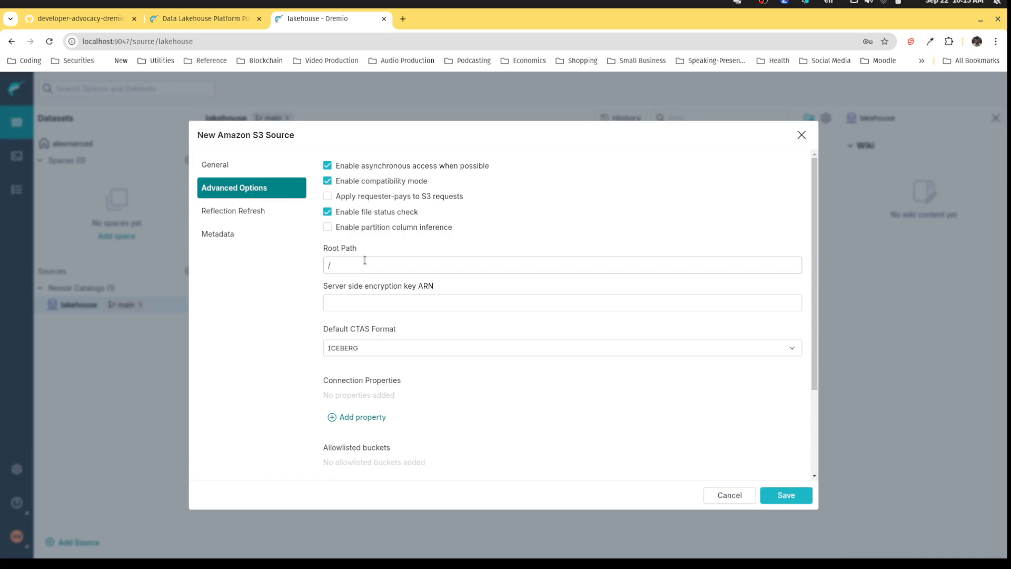
pyautogui.write('dat')
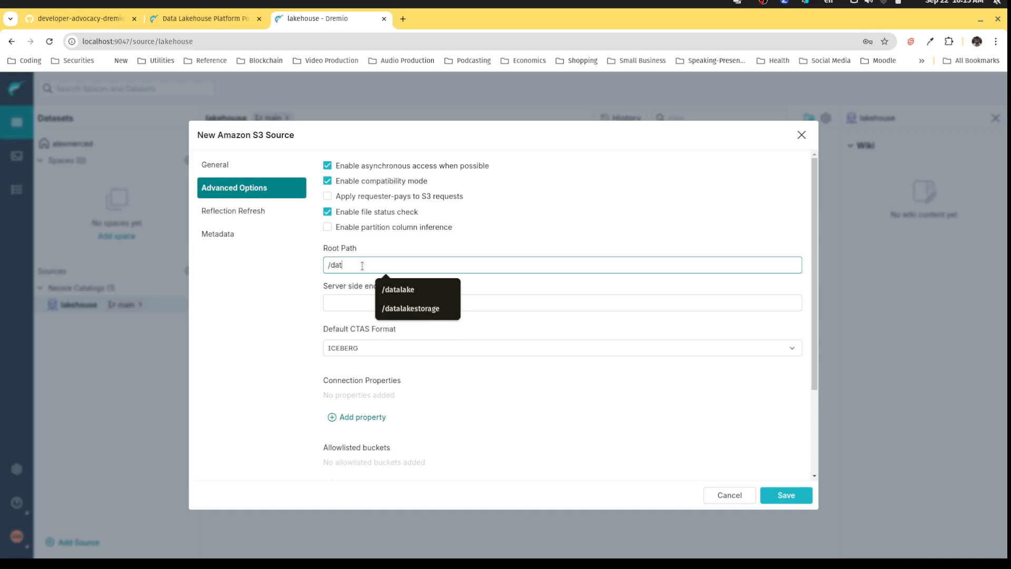
# Step: Add connection properties fs.s3a.path.style.access = true and fs.s3a.endpoint = minio:9000
pyautogui.click(398, 289)
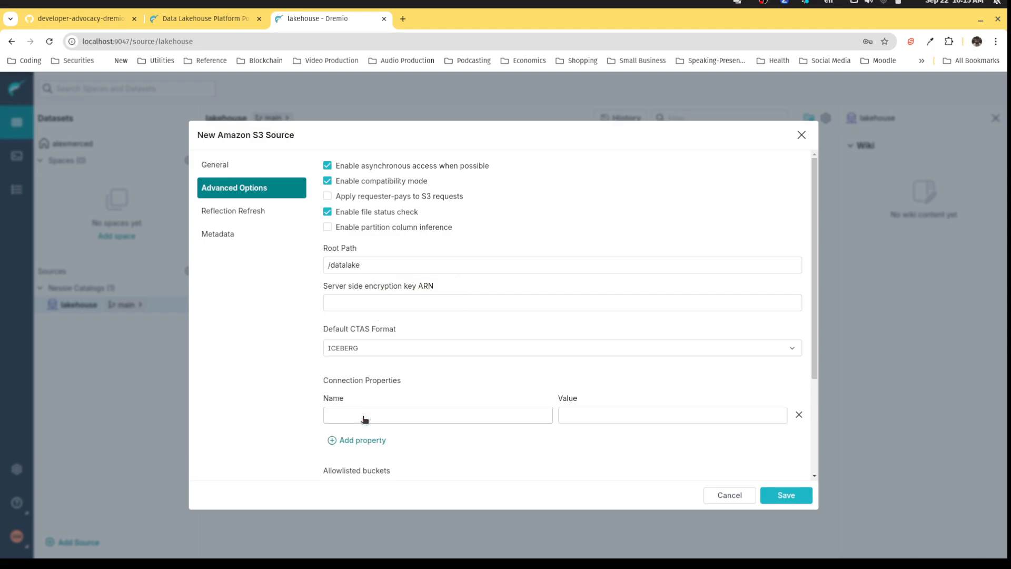
pyautogui.write('fs.s3a.path.style.access')
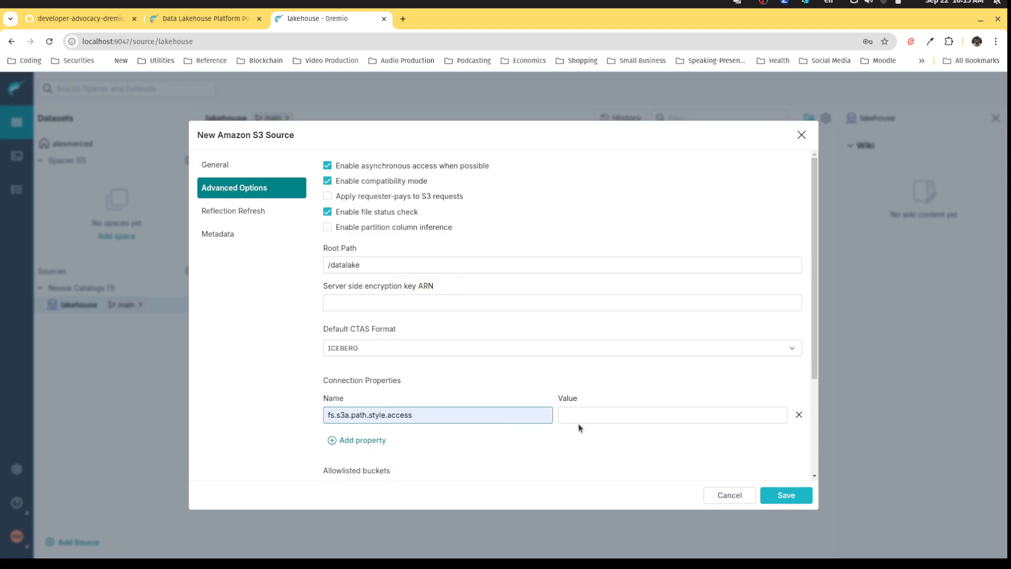
pyautogui.write('true')
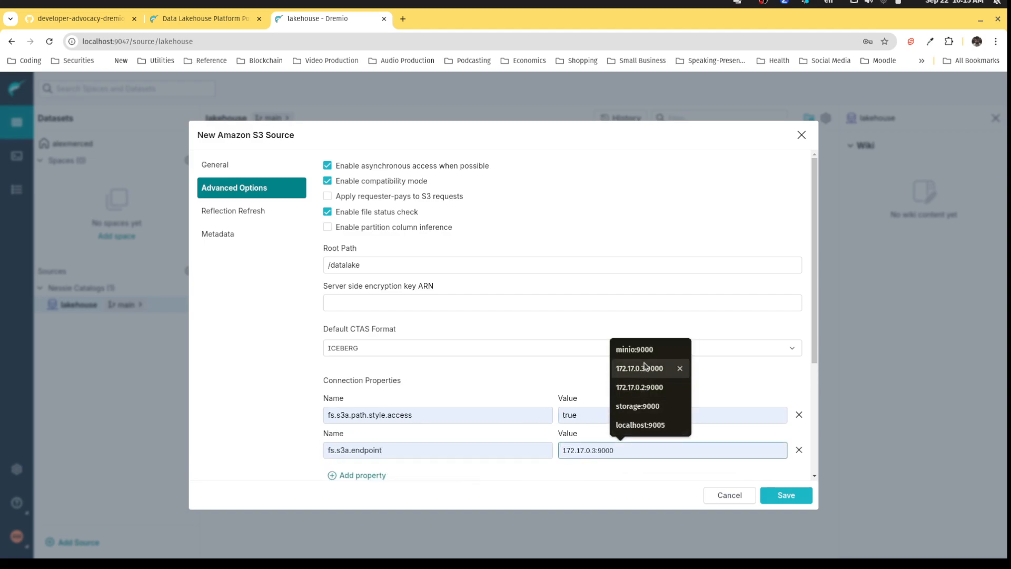
pyautogui.click(634, 349)
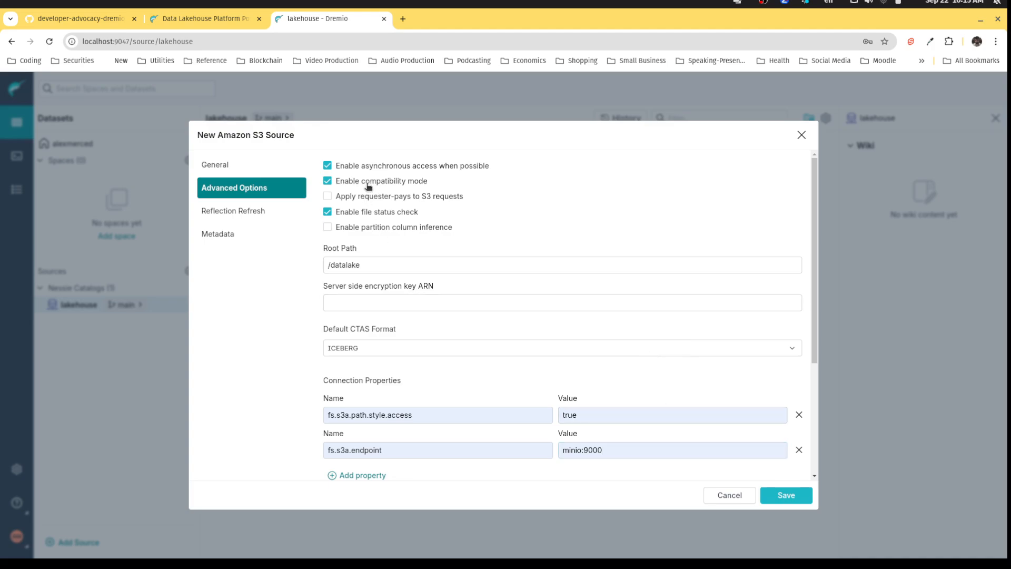
pyautogui.scroll(-3)
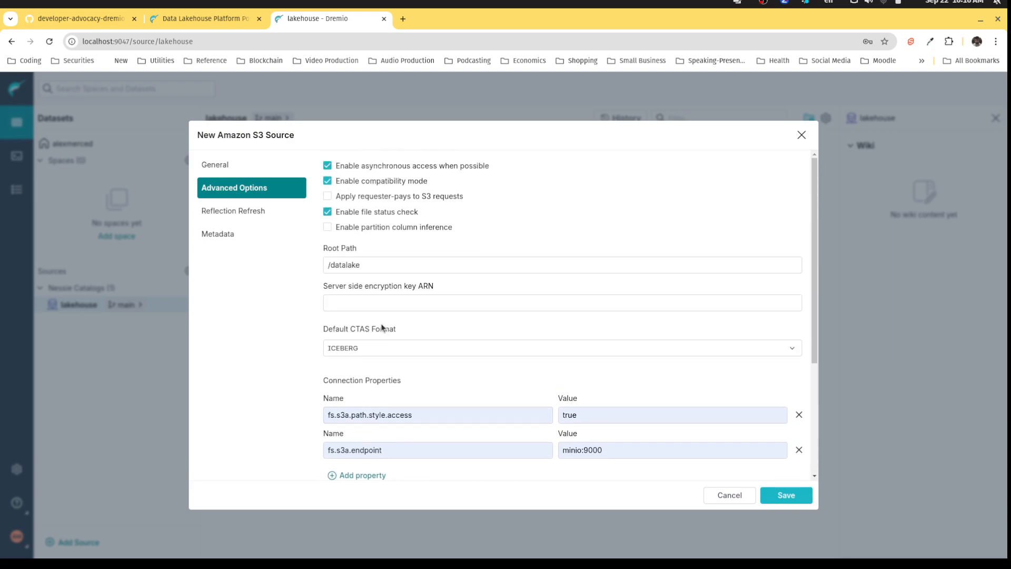
pyautogui.scroll(-3)
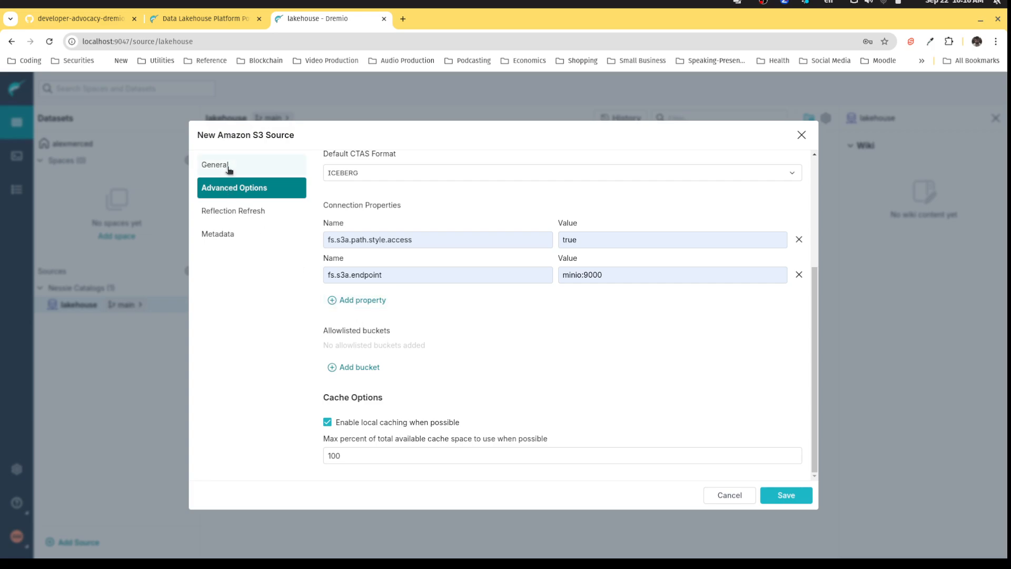
pyautogui.click(215, 165)
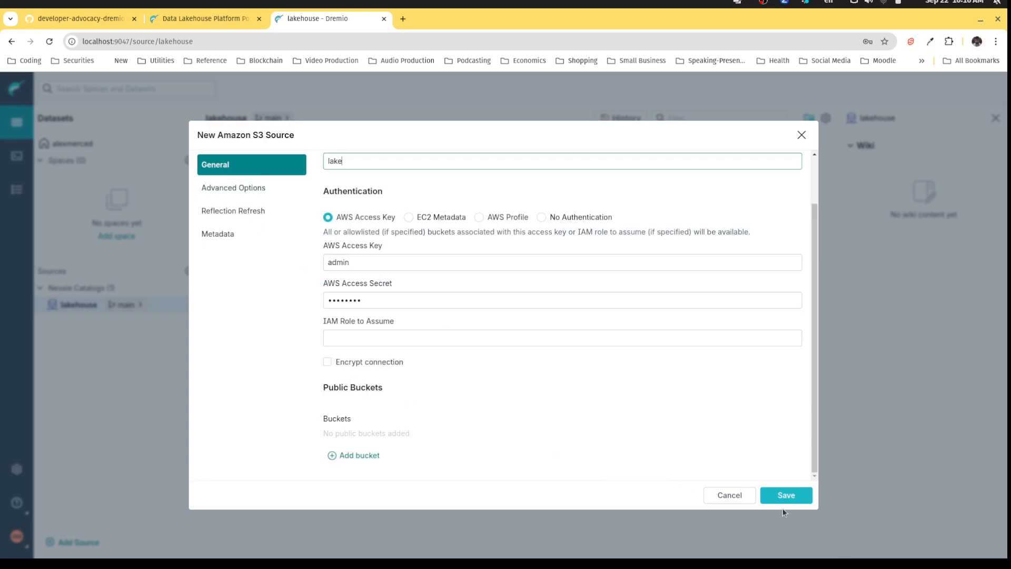
# Step: Save the S3 source lake and browse its contents listing the csv, json, parquet folders and test.csv
pyautogui.click(785, 495)
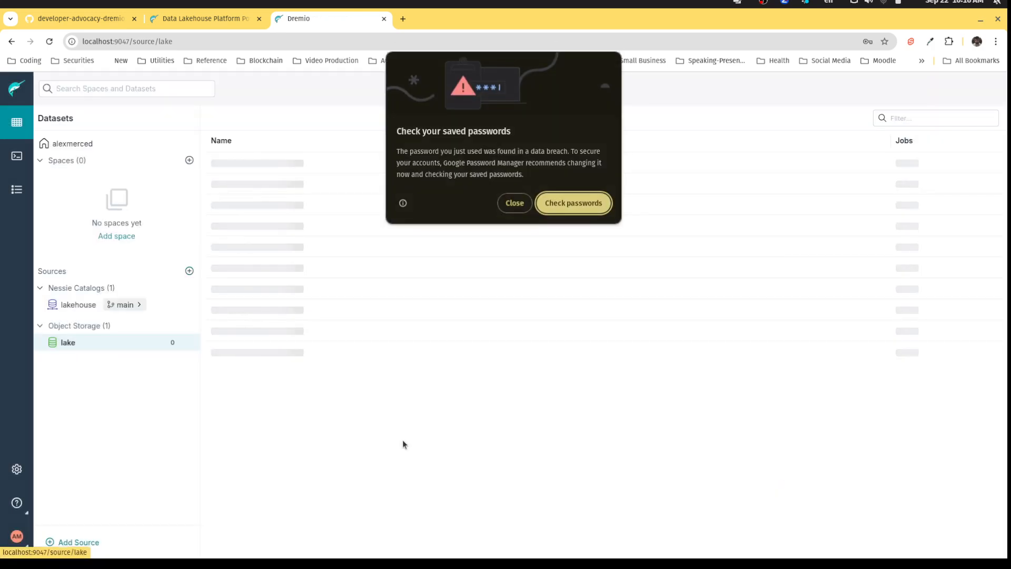
pyautogui.click(514, 202)
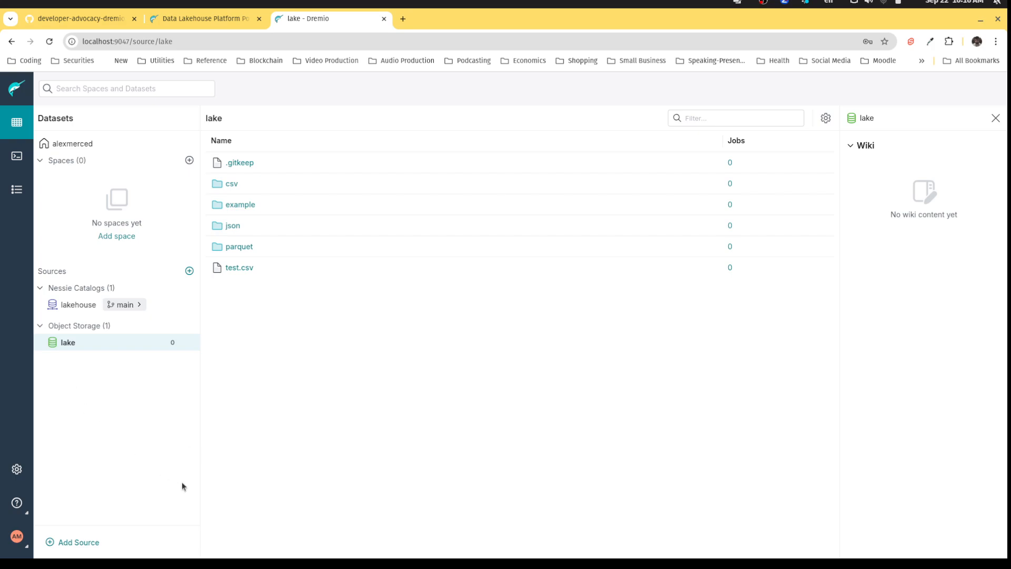
pyautogui.moveTo(230, 184)
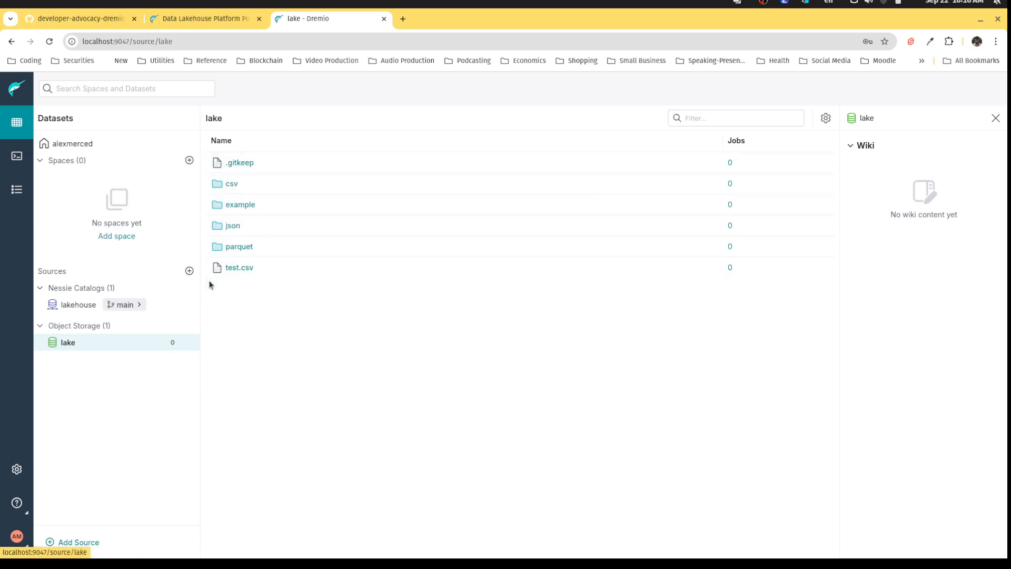
pyautogui.click(78, 305)
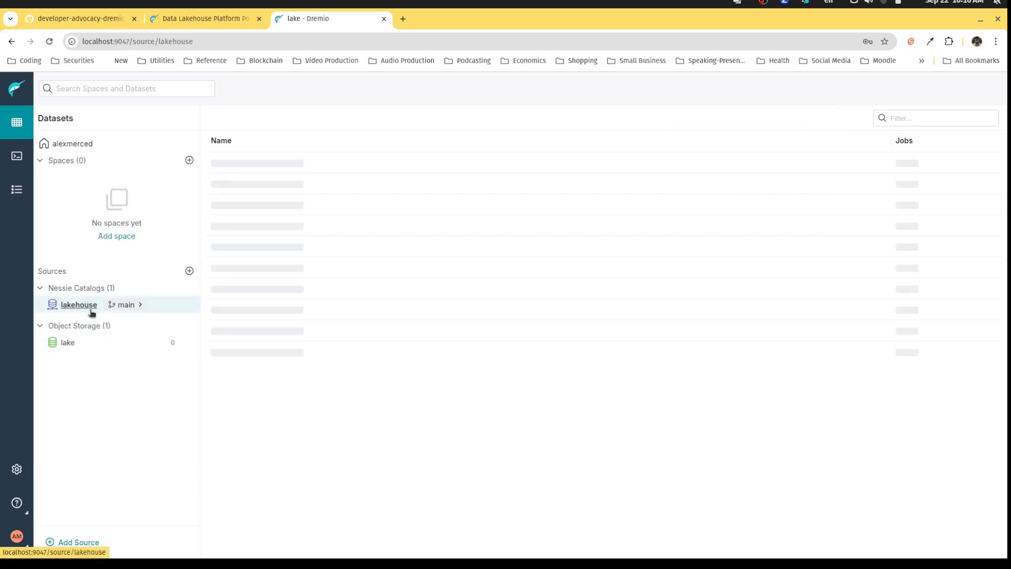
pyautogui.click(79, 305)
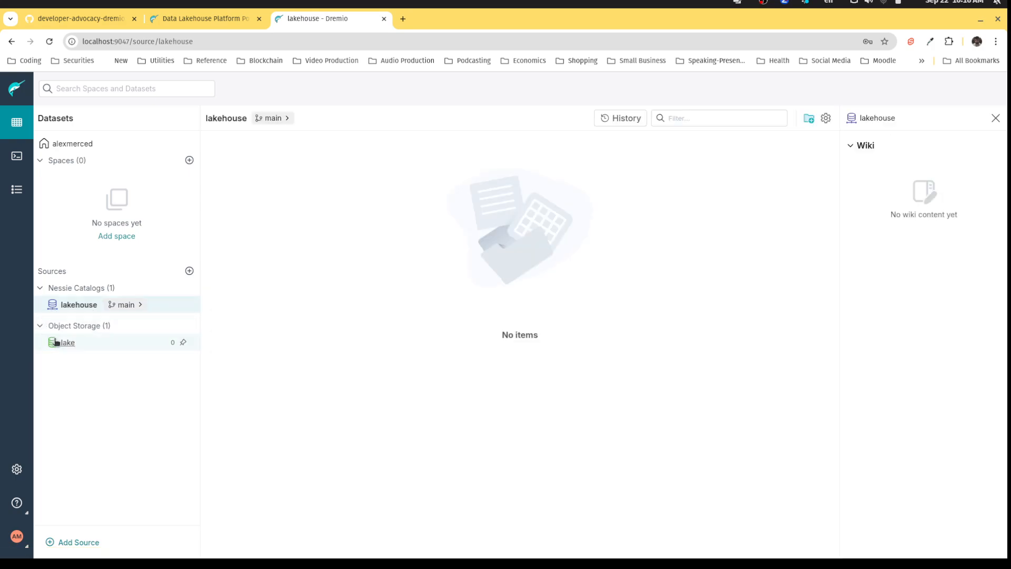
pyautogui.click(68, 341)
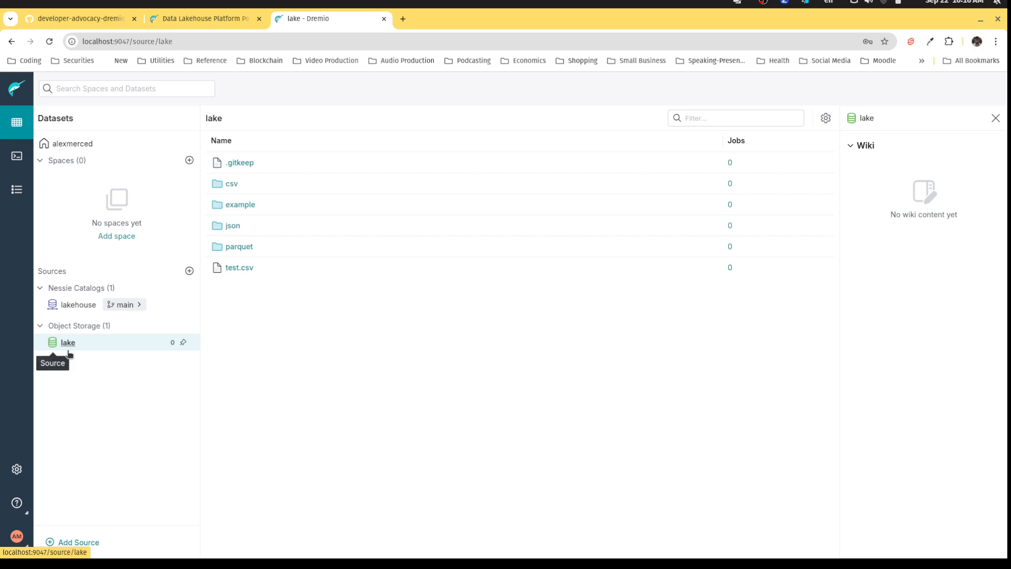
pyautogui.moveTo(189, 271)
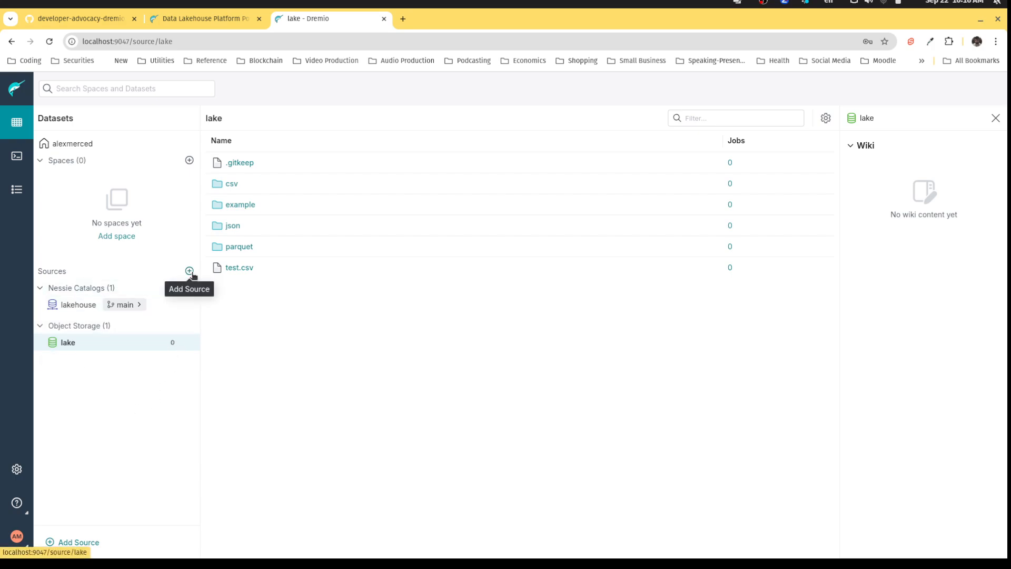
# Step: Start a new PostgreSQL source named db with host postgres
pyautogui.click(188, 270)
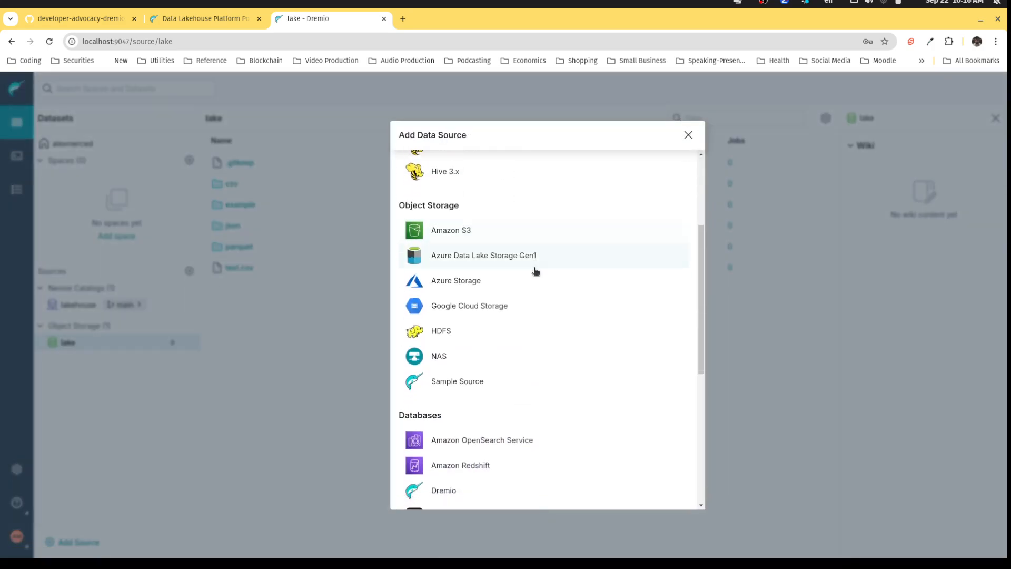
pyautogui.scroll(-3)
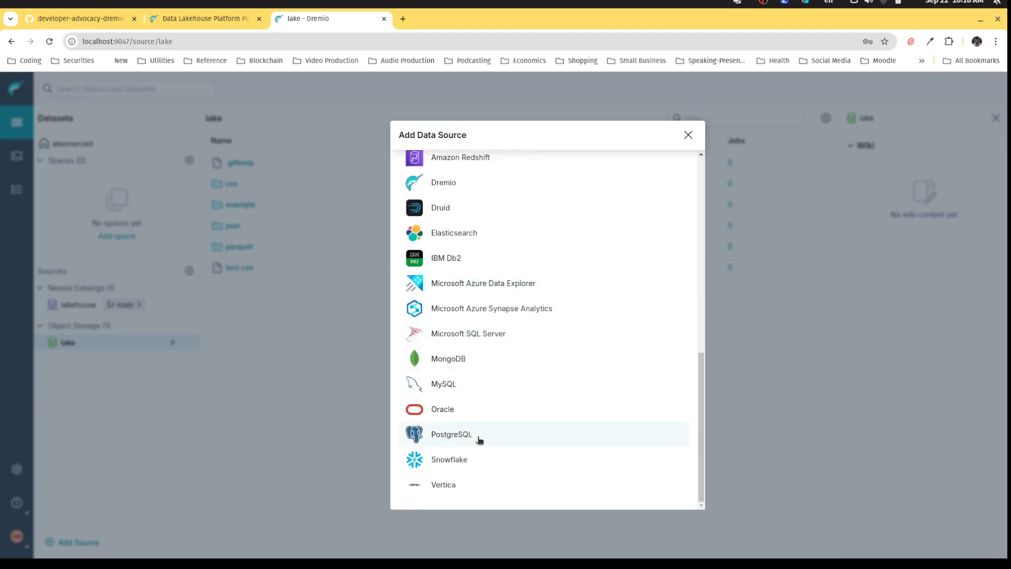
pyautogui.click(452, 434)
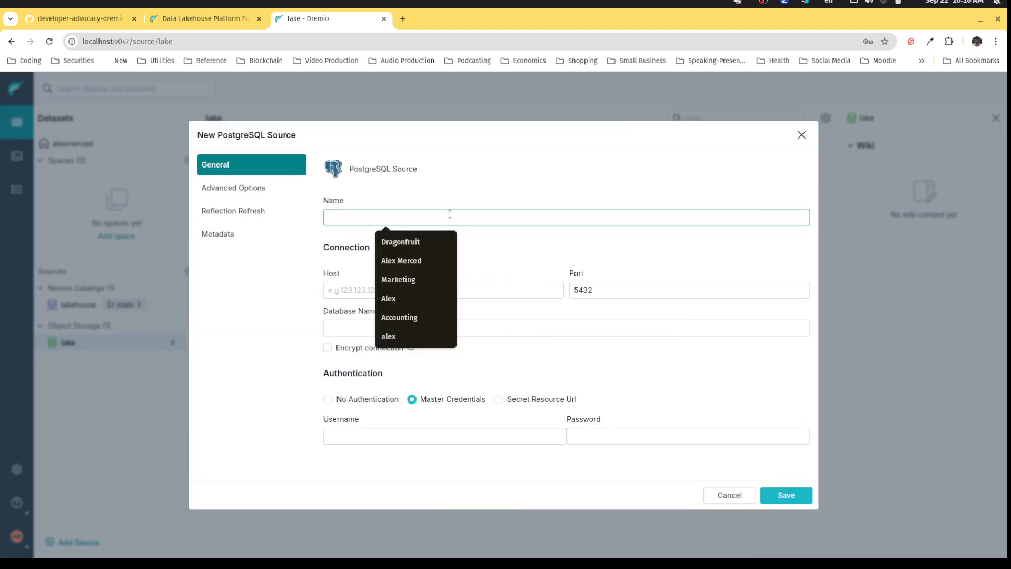
pyautogui.write('d')
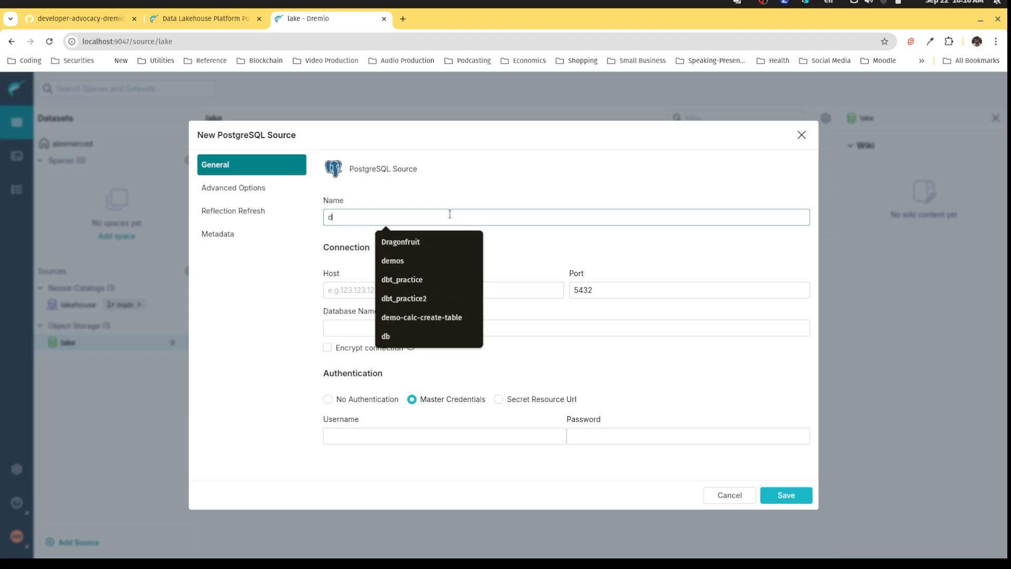
pyautogui.click(444, 290)
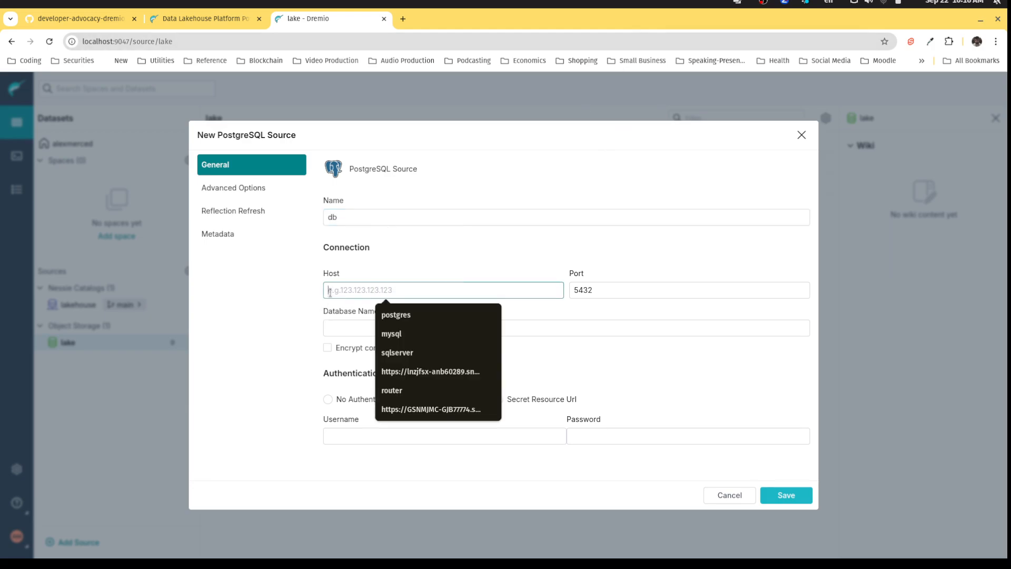
pyautogui.click(396, 315)
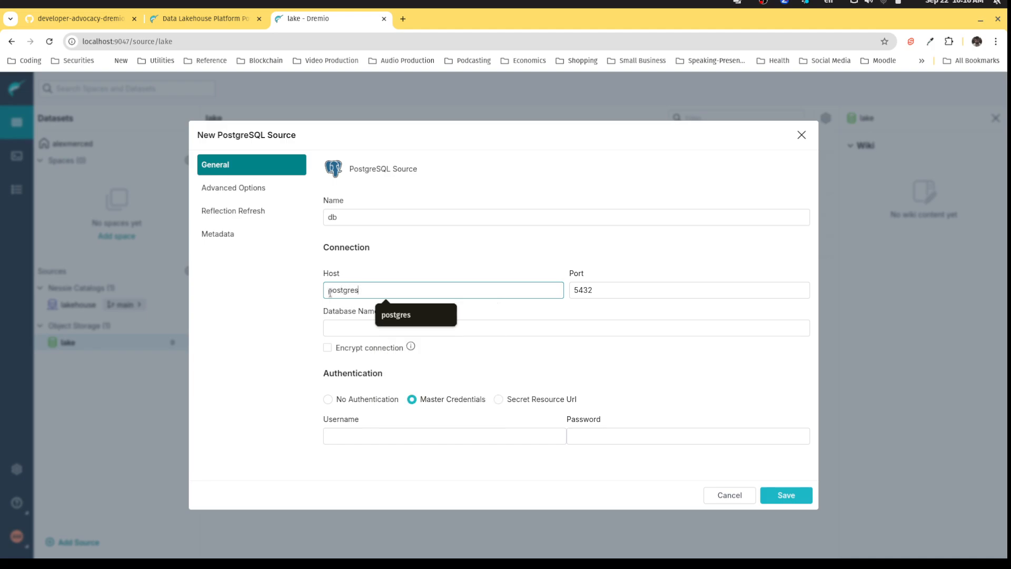
# Step: Set database mydatabase, username admin and the password on the PostgreSQL source form
pyautogui.click(566, 328)
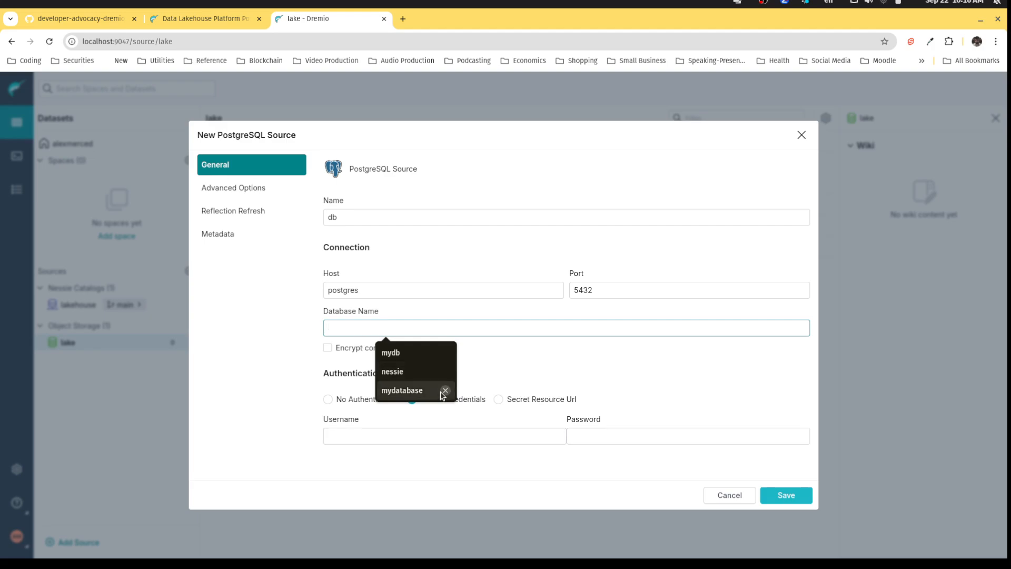
pyautogui.click(401, 390)
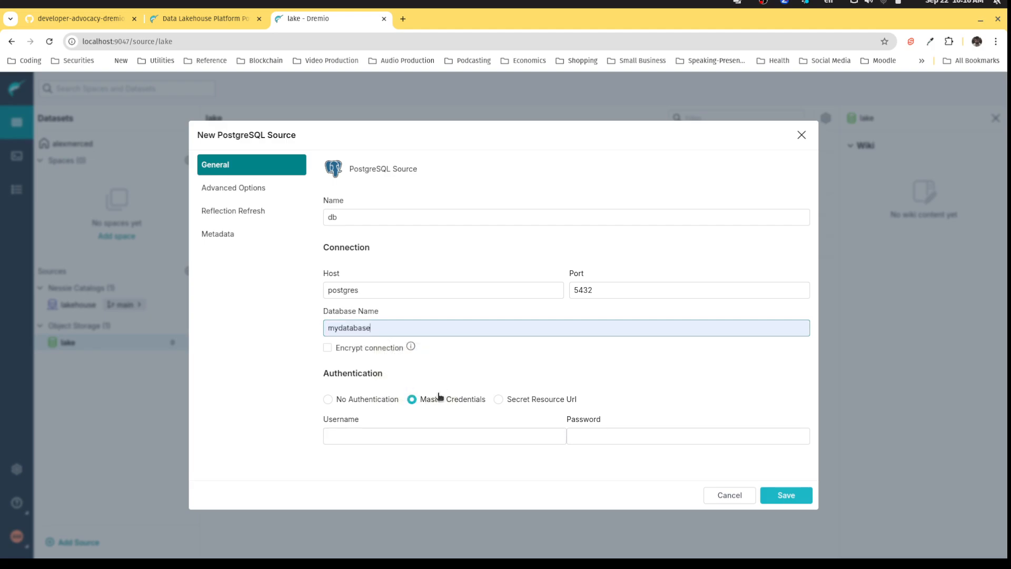
pyautogui.click(444, 435)
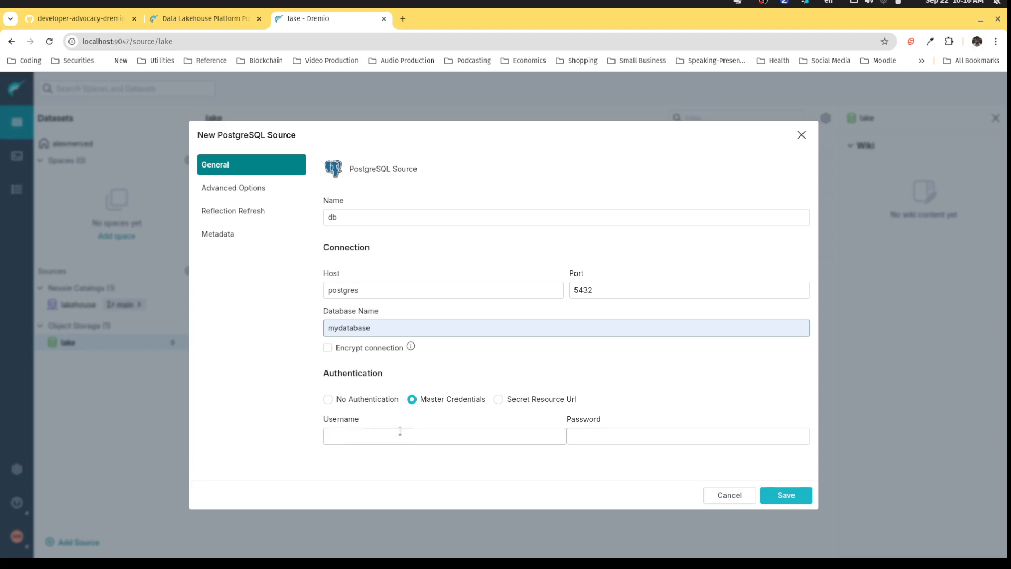
pyautogui.write('admin')
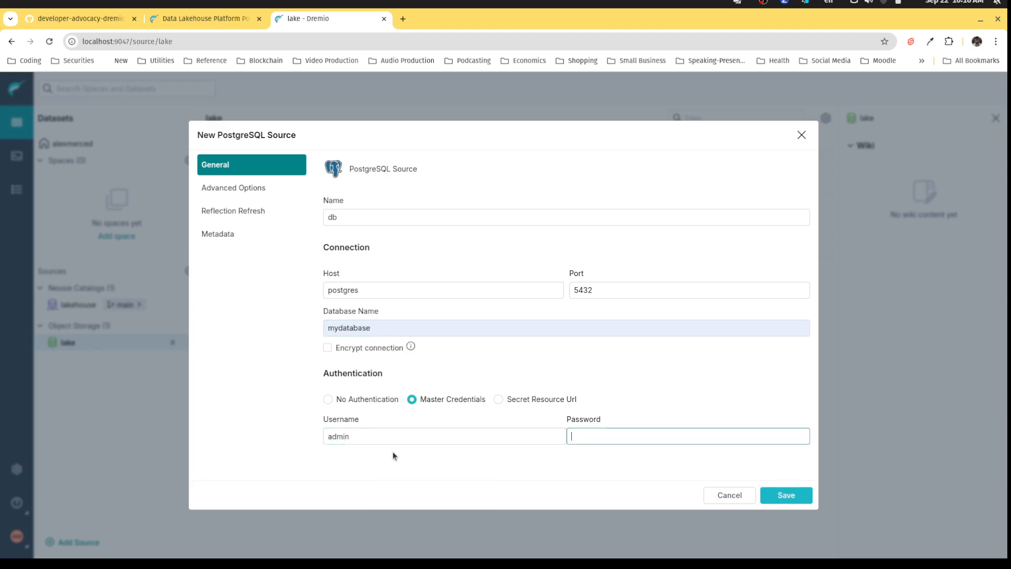
pyautogui.write('password')
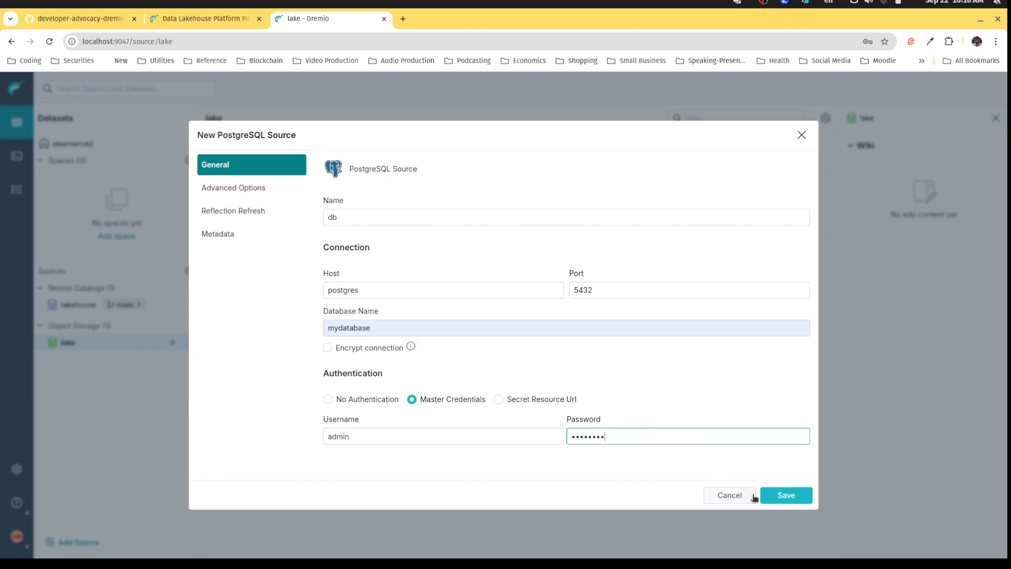
# Step: Save the PostgreSQL source db and view its public schema with customers and orders tables
pyautogui.click(786, 495)
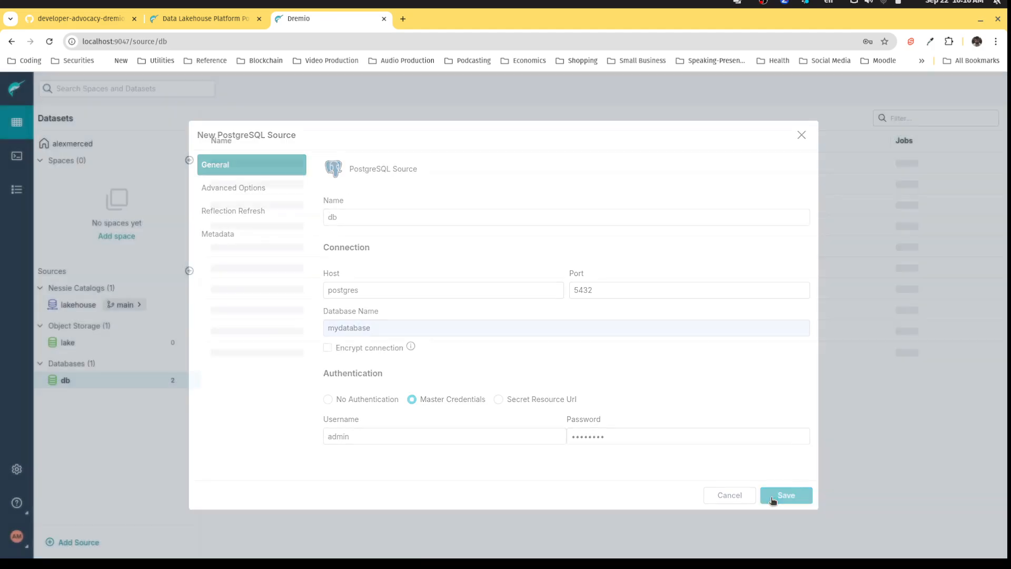
pyautogui.click(785, 495)
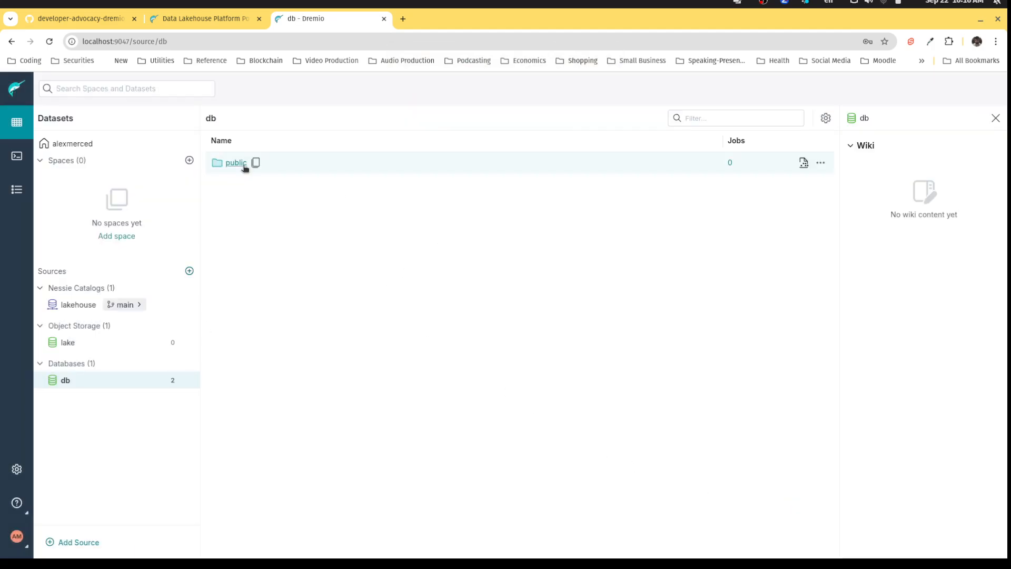
pyautogui.click(235, 162)
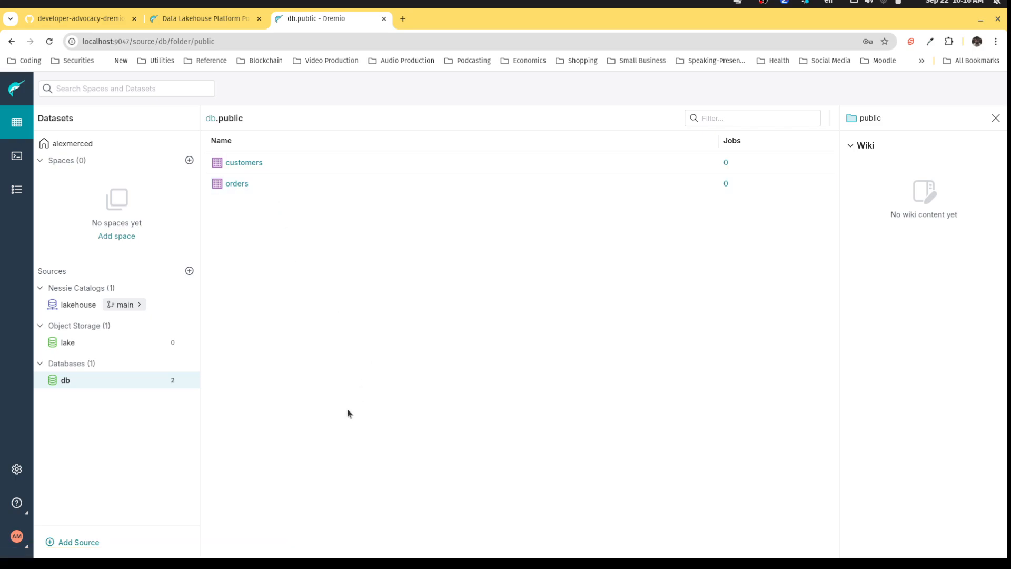
pyautogui.moveTo(337, 409)
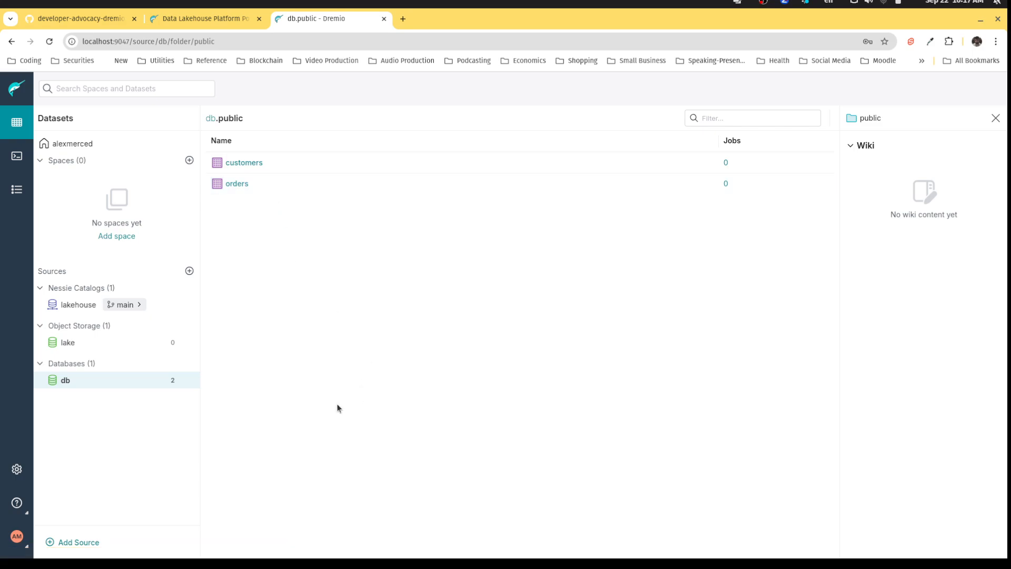